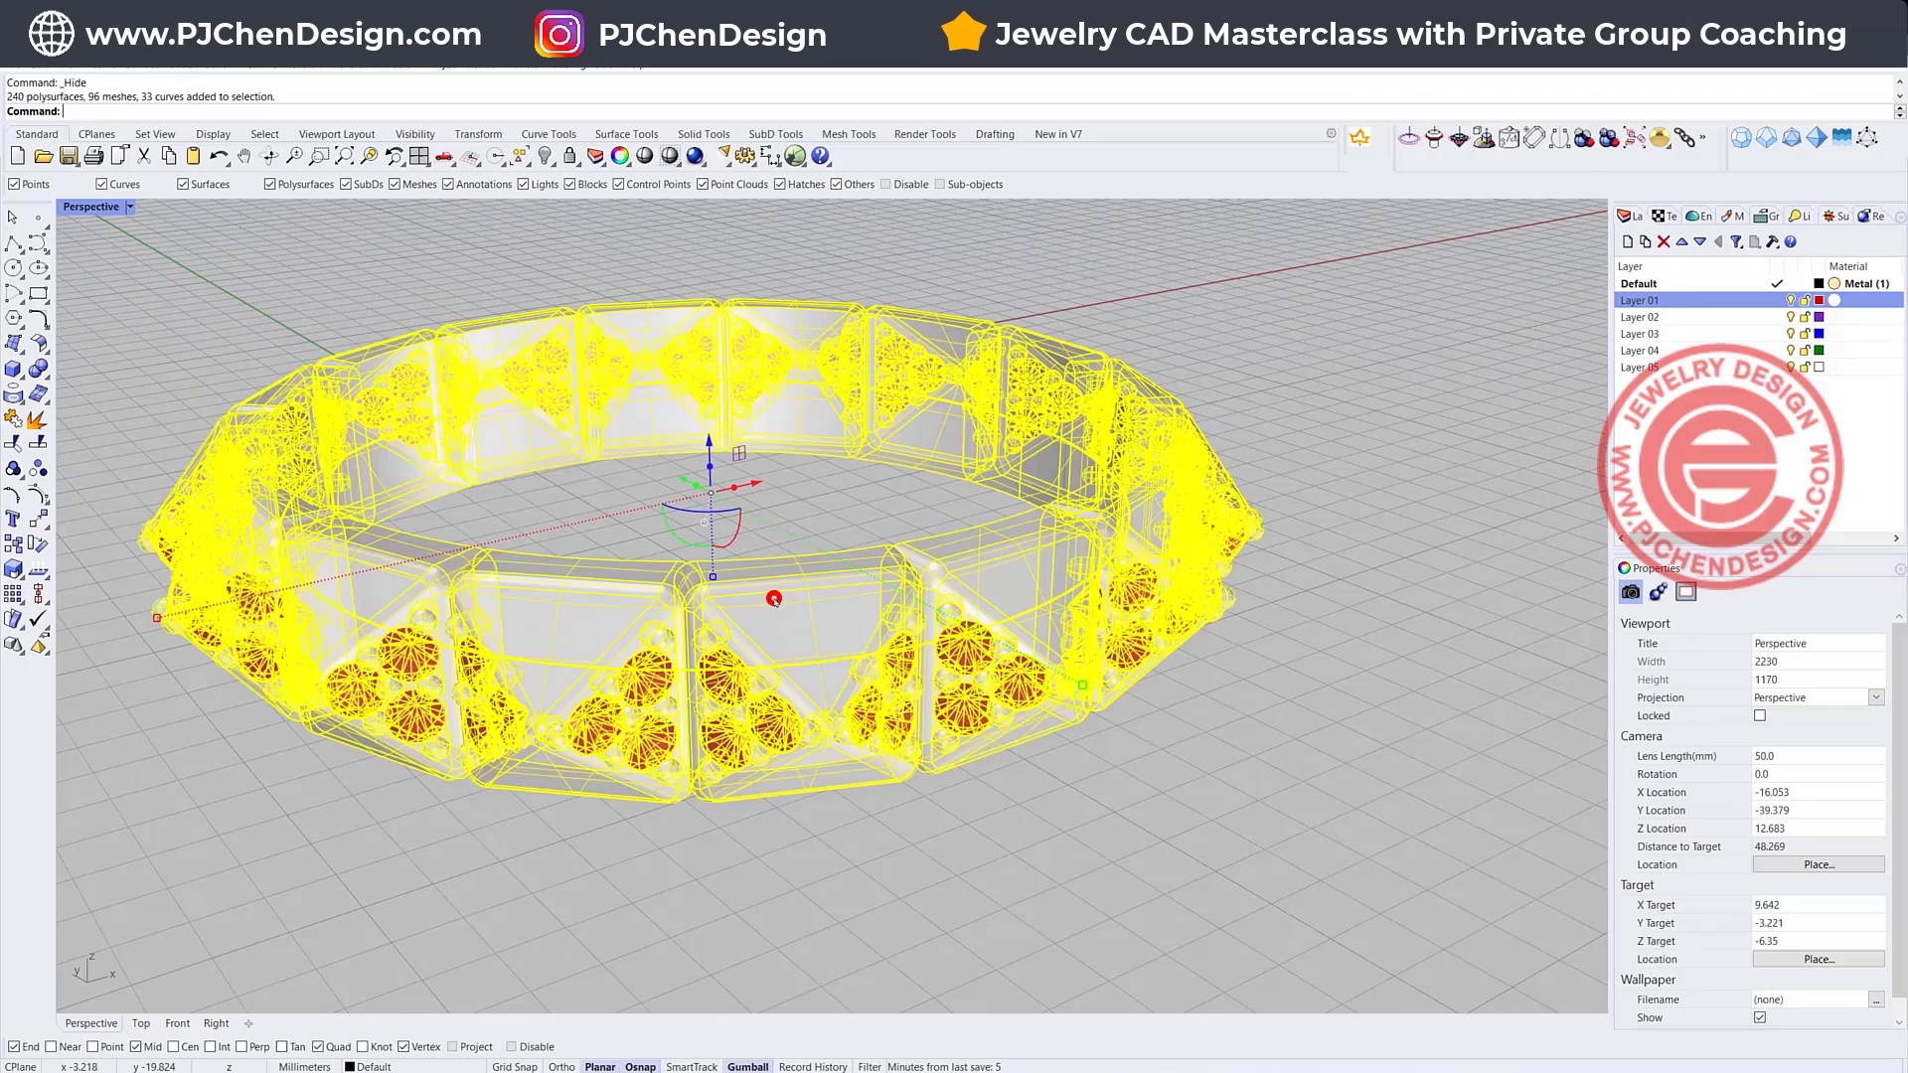
# - Make Layer 02 the current layer in the Layers panel
pyautogui.click(1629, 592)
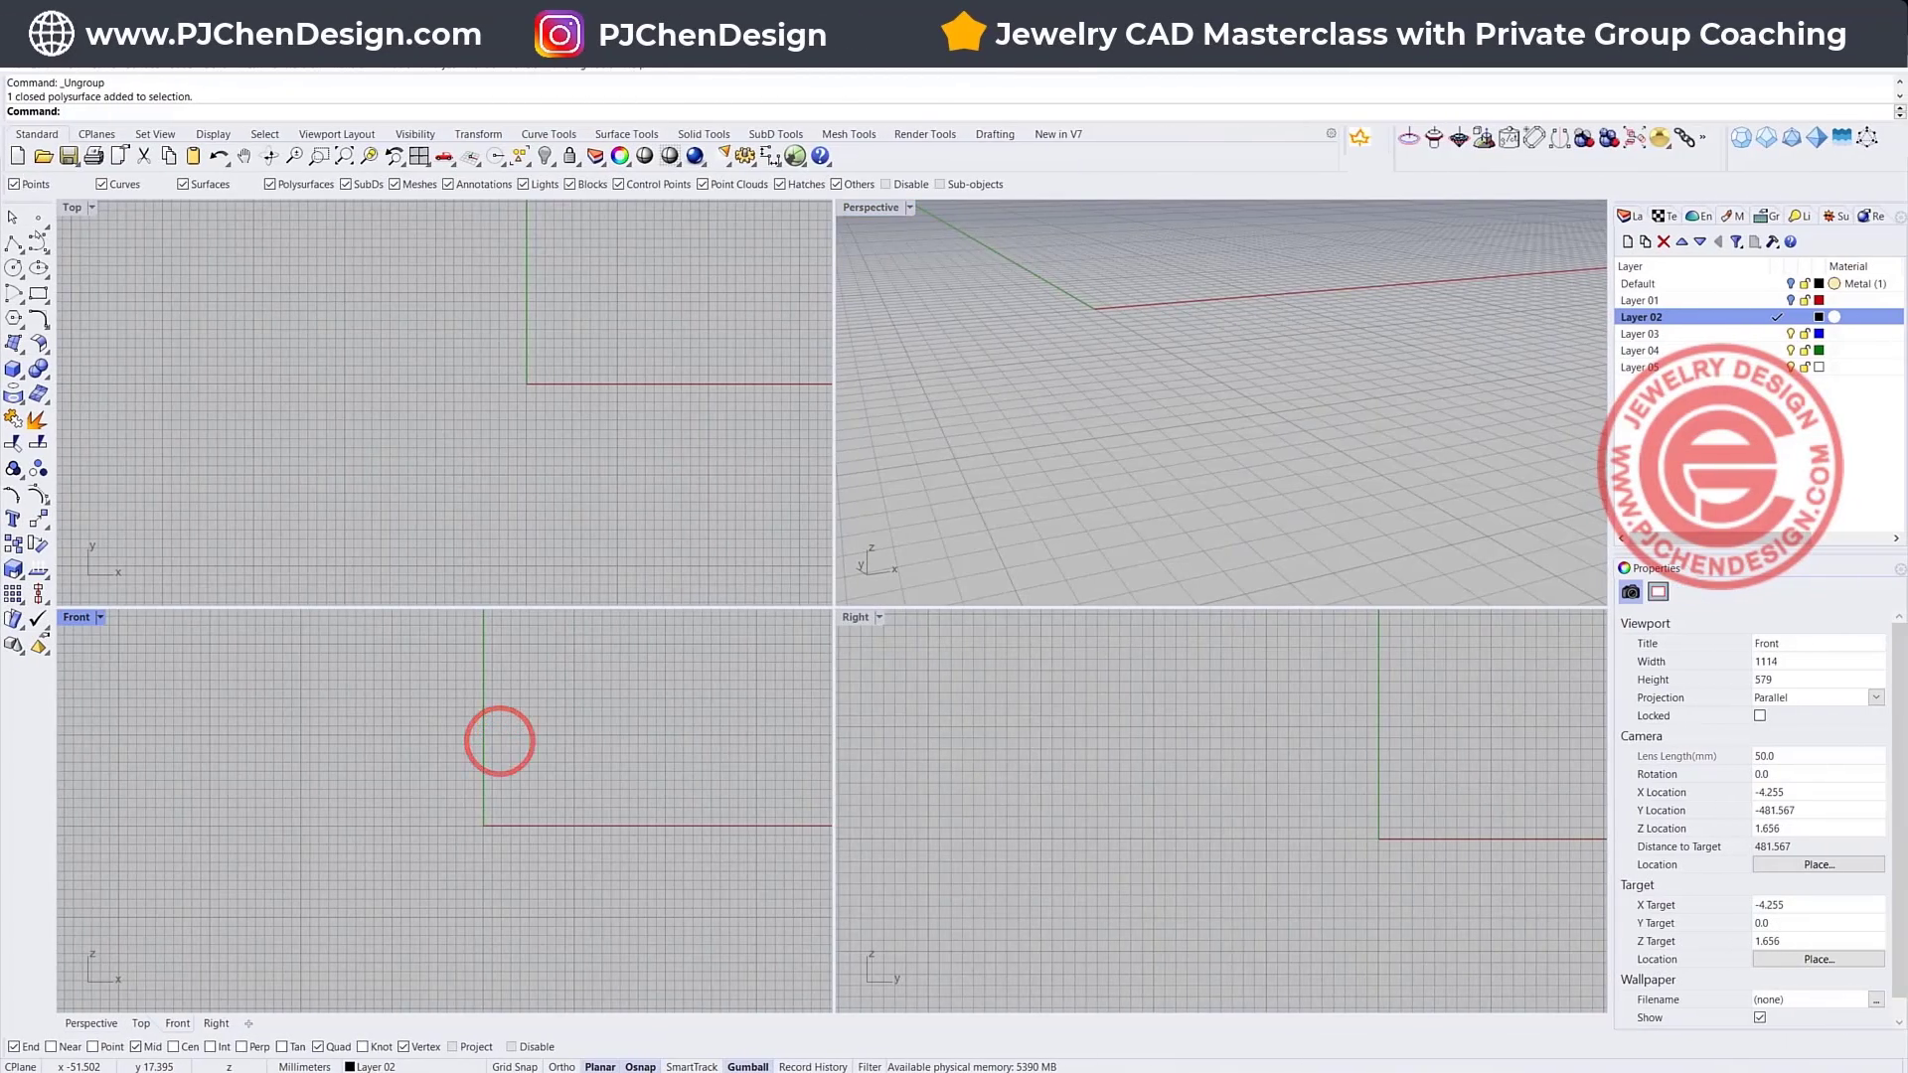
# - Add a 0.8-diameter round brilliant stone at the origin on Layer 02
pyautogui.click(12, 268)
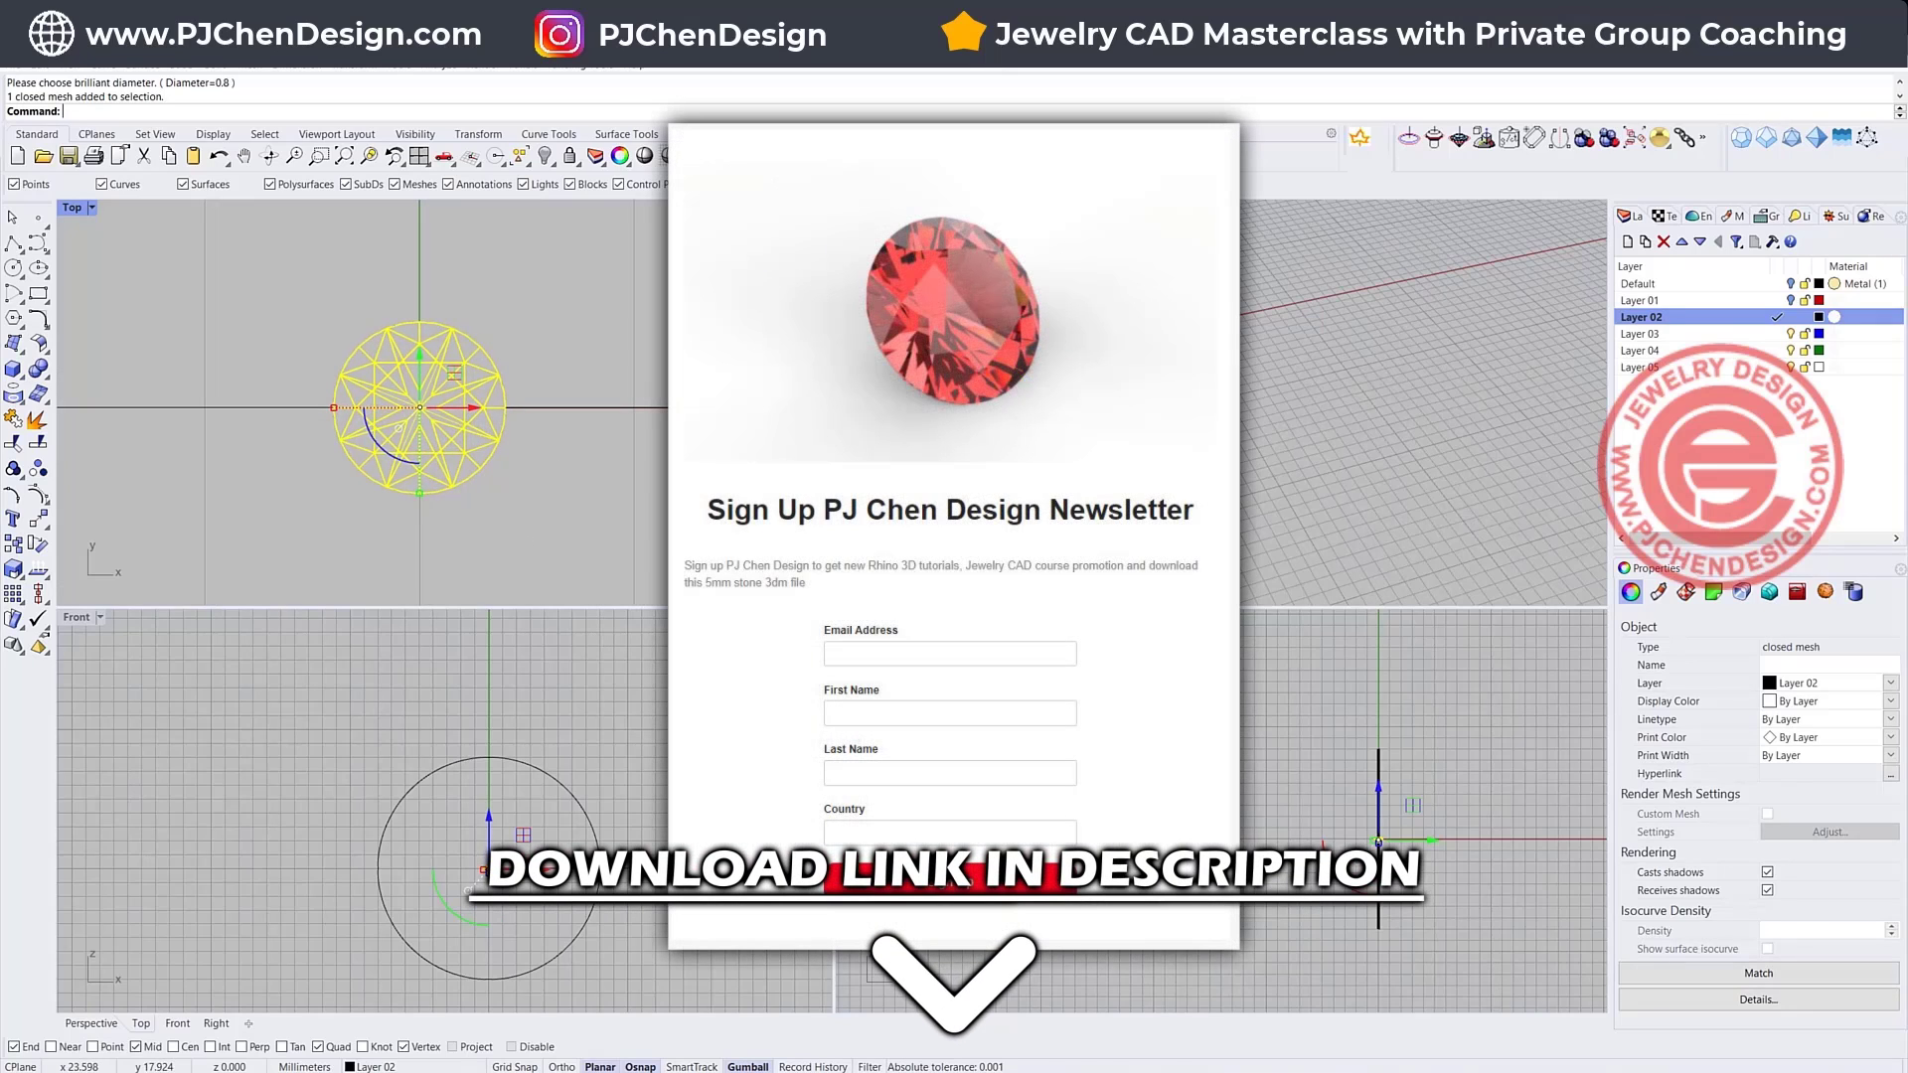
pyautogui.moveTo(516, 467)
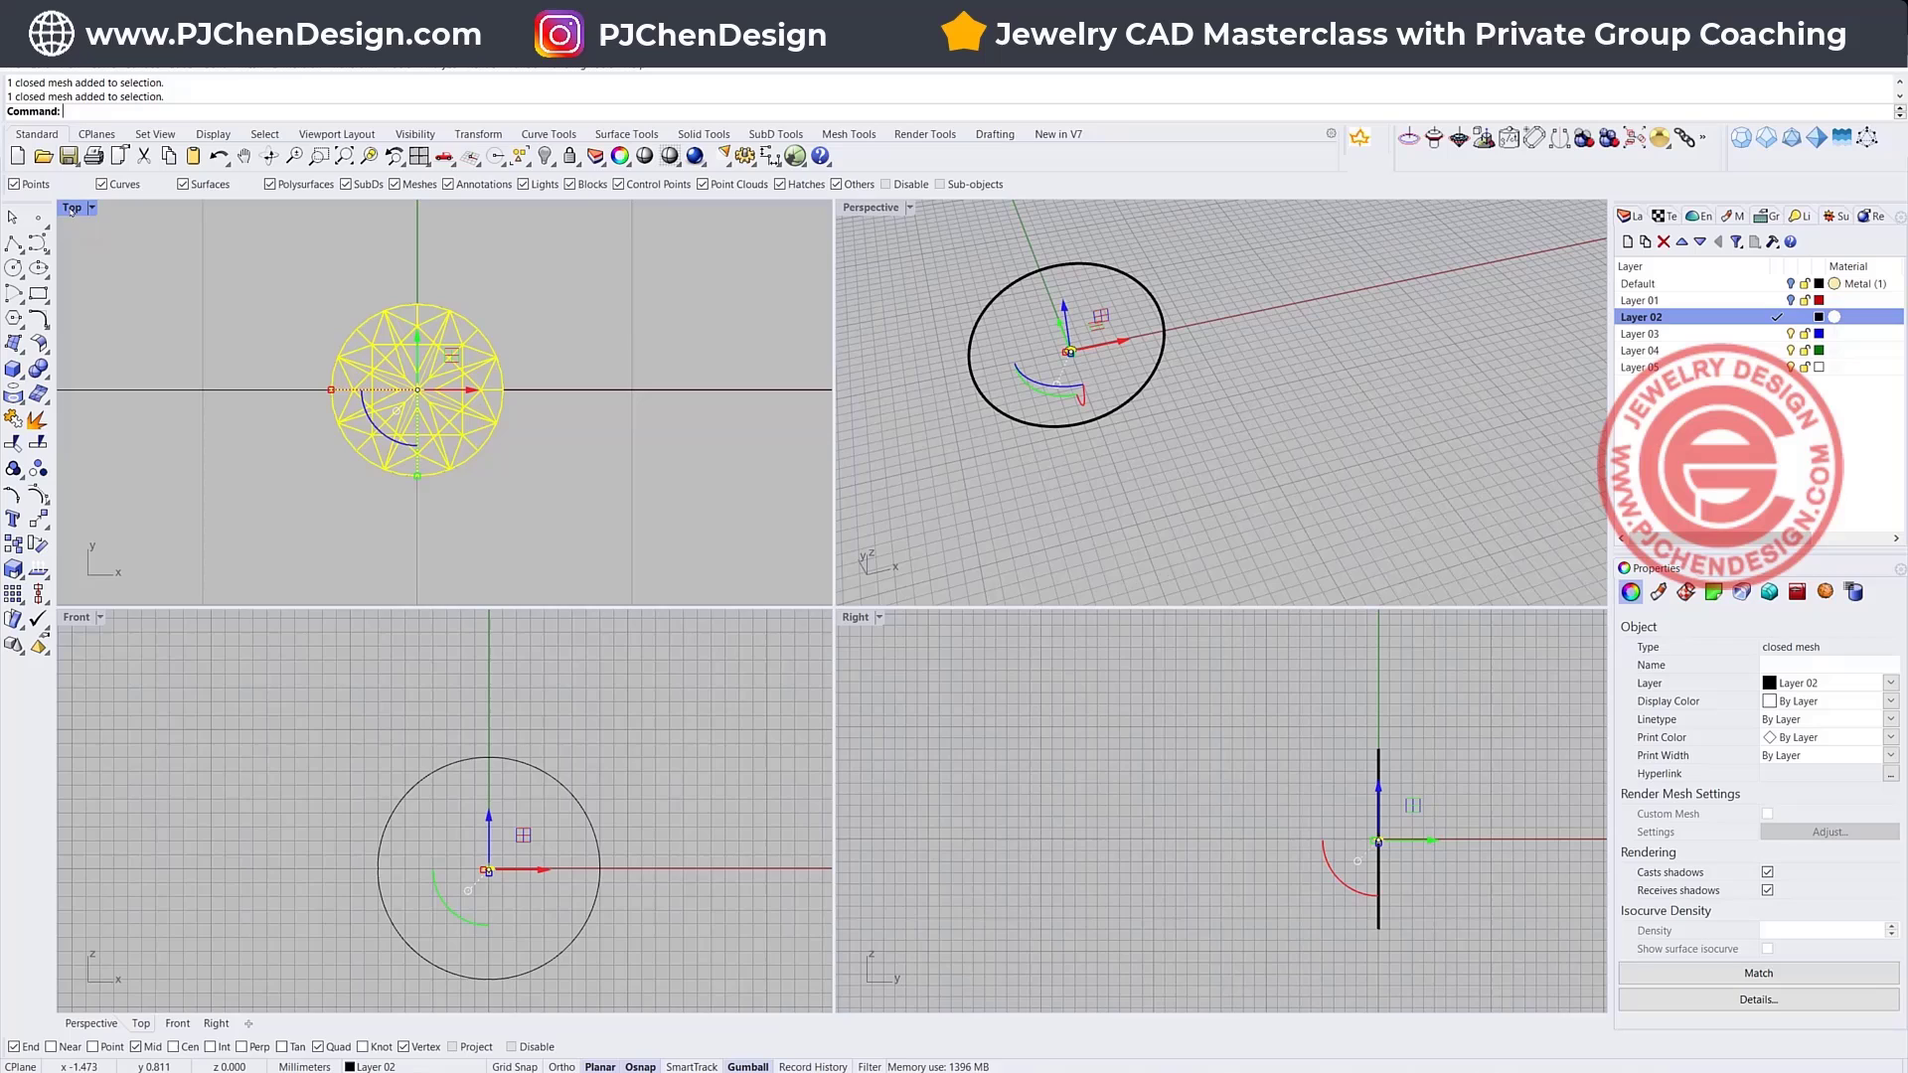
# - Maximize Top view, copy the stone so it touches the original, and measure across it
pyautogui.doubleClick(72, 207)
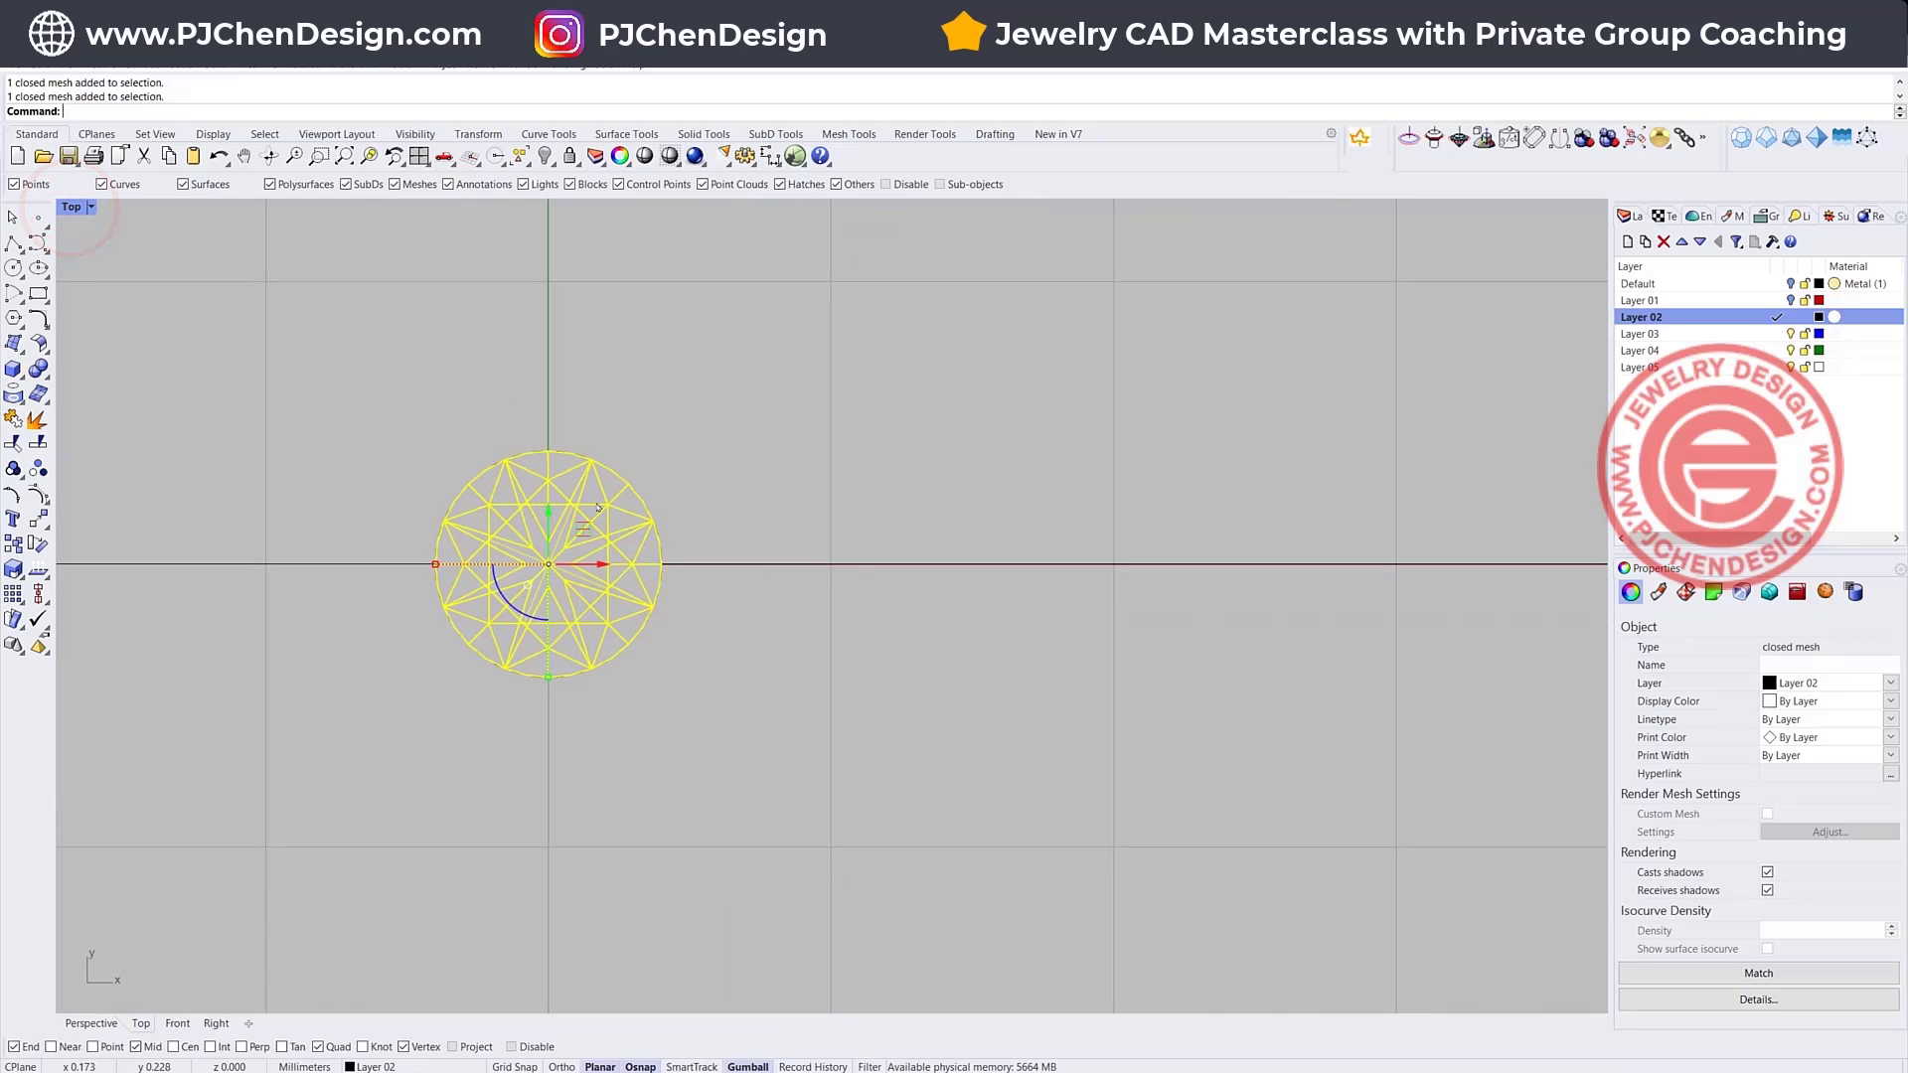
pyautogui.moveTo(546, 563); pyautogui.dragTo(914, 475)
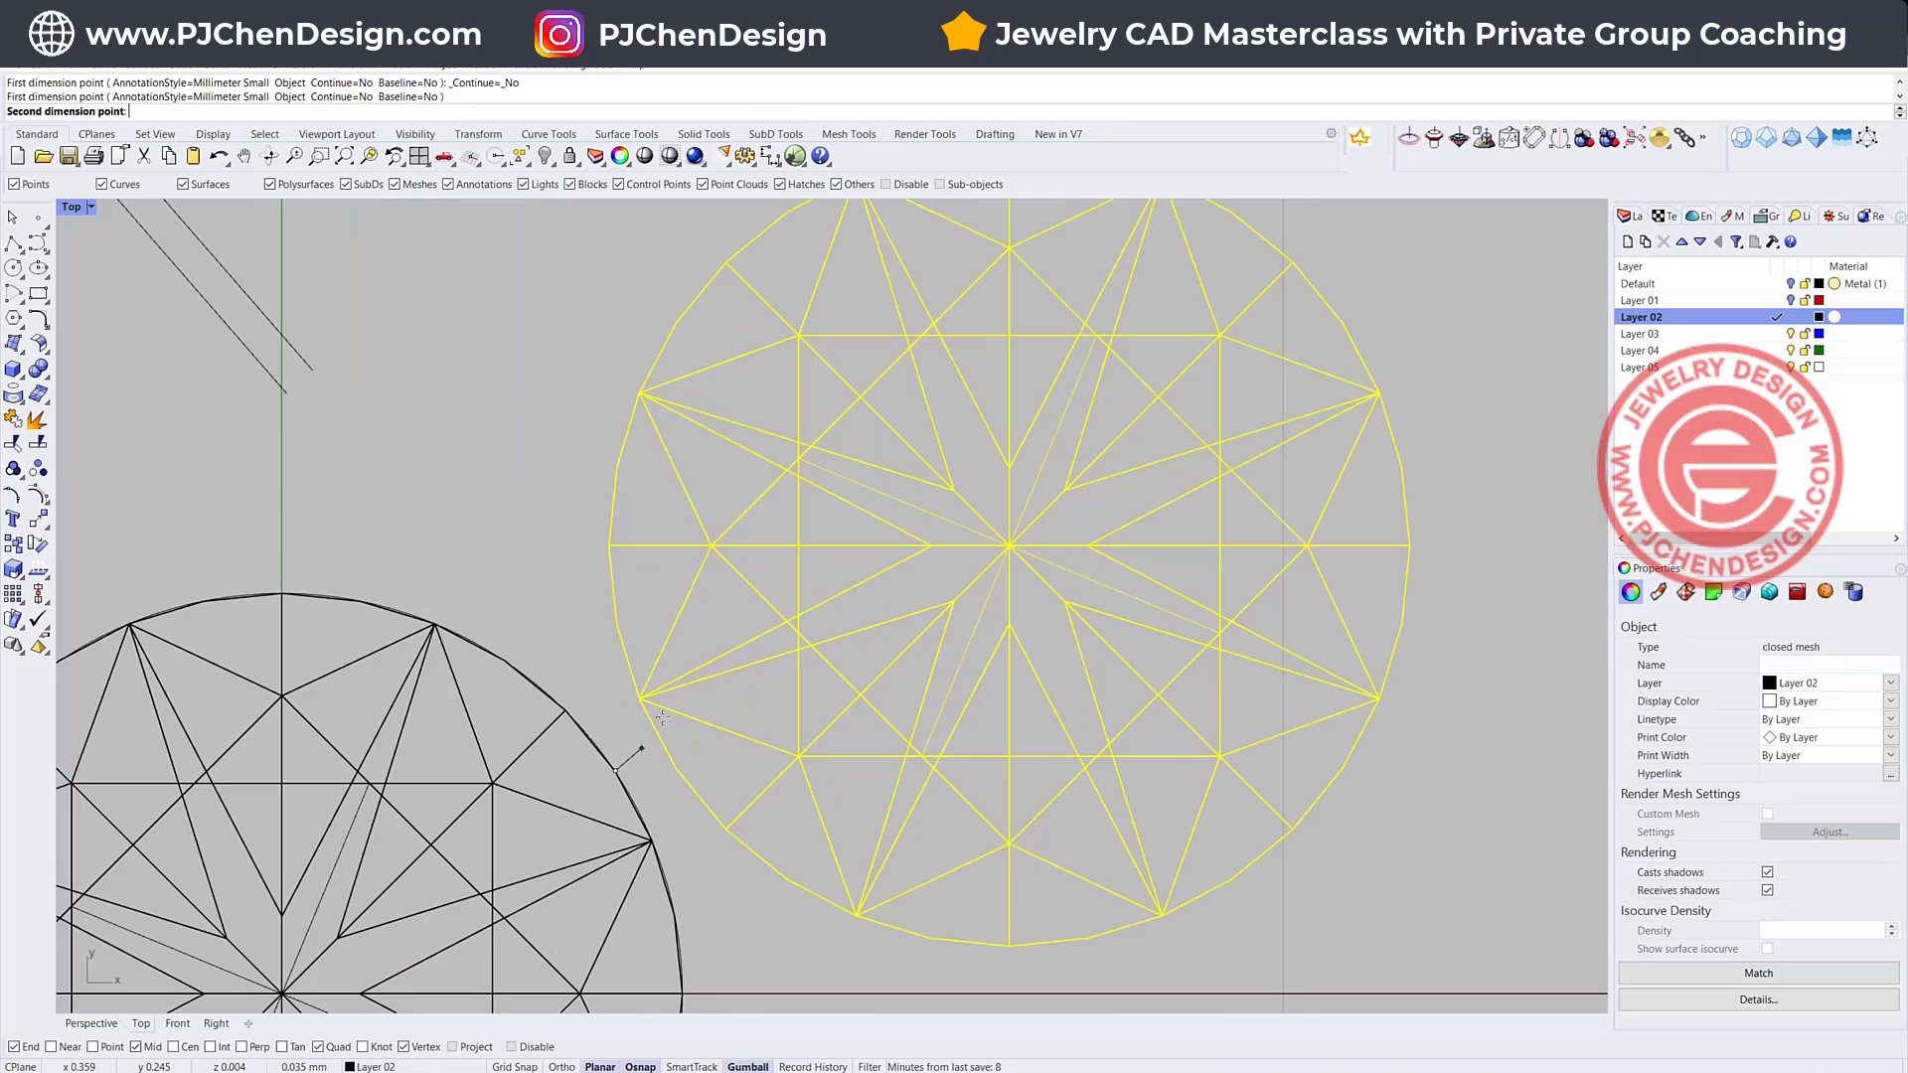
pyautogui.click(657, 737)
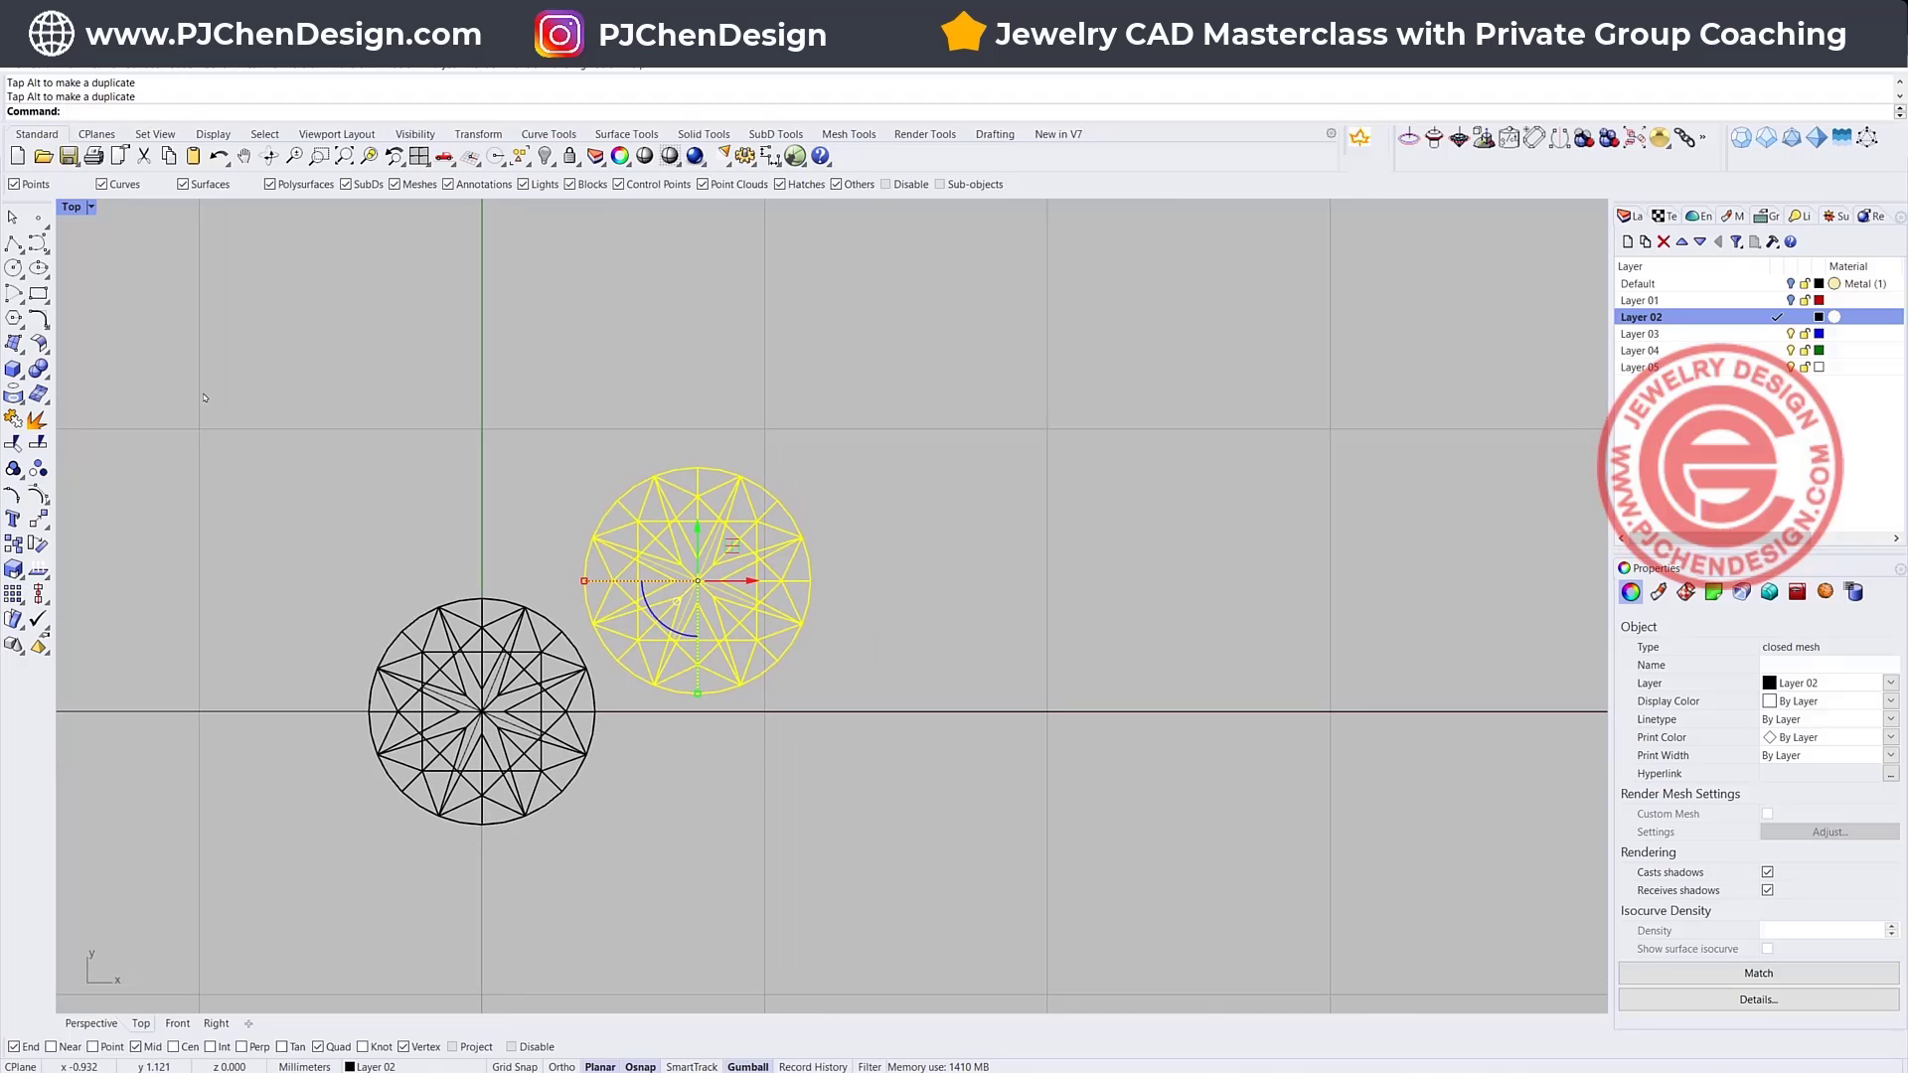
# - Mirror a third stone into the cluster, then make a round-capped pipe prong with radii 0.6 and 0.3
pyautogui.click(12, 519)
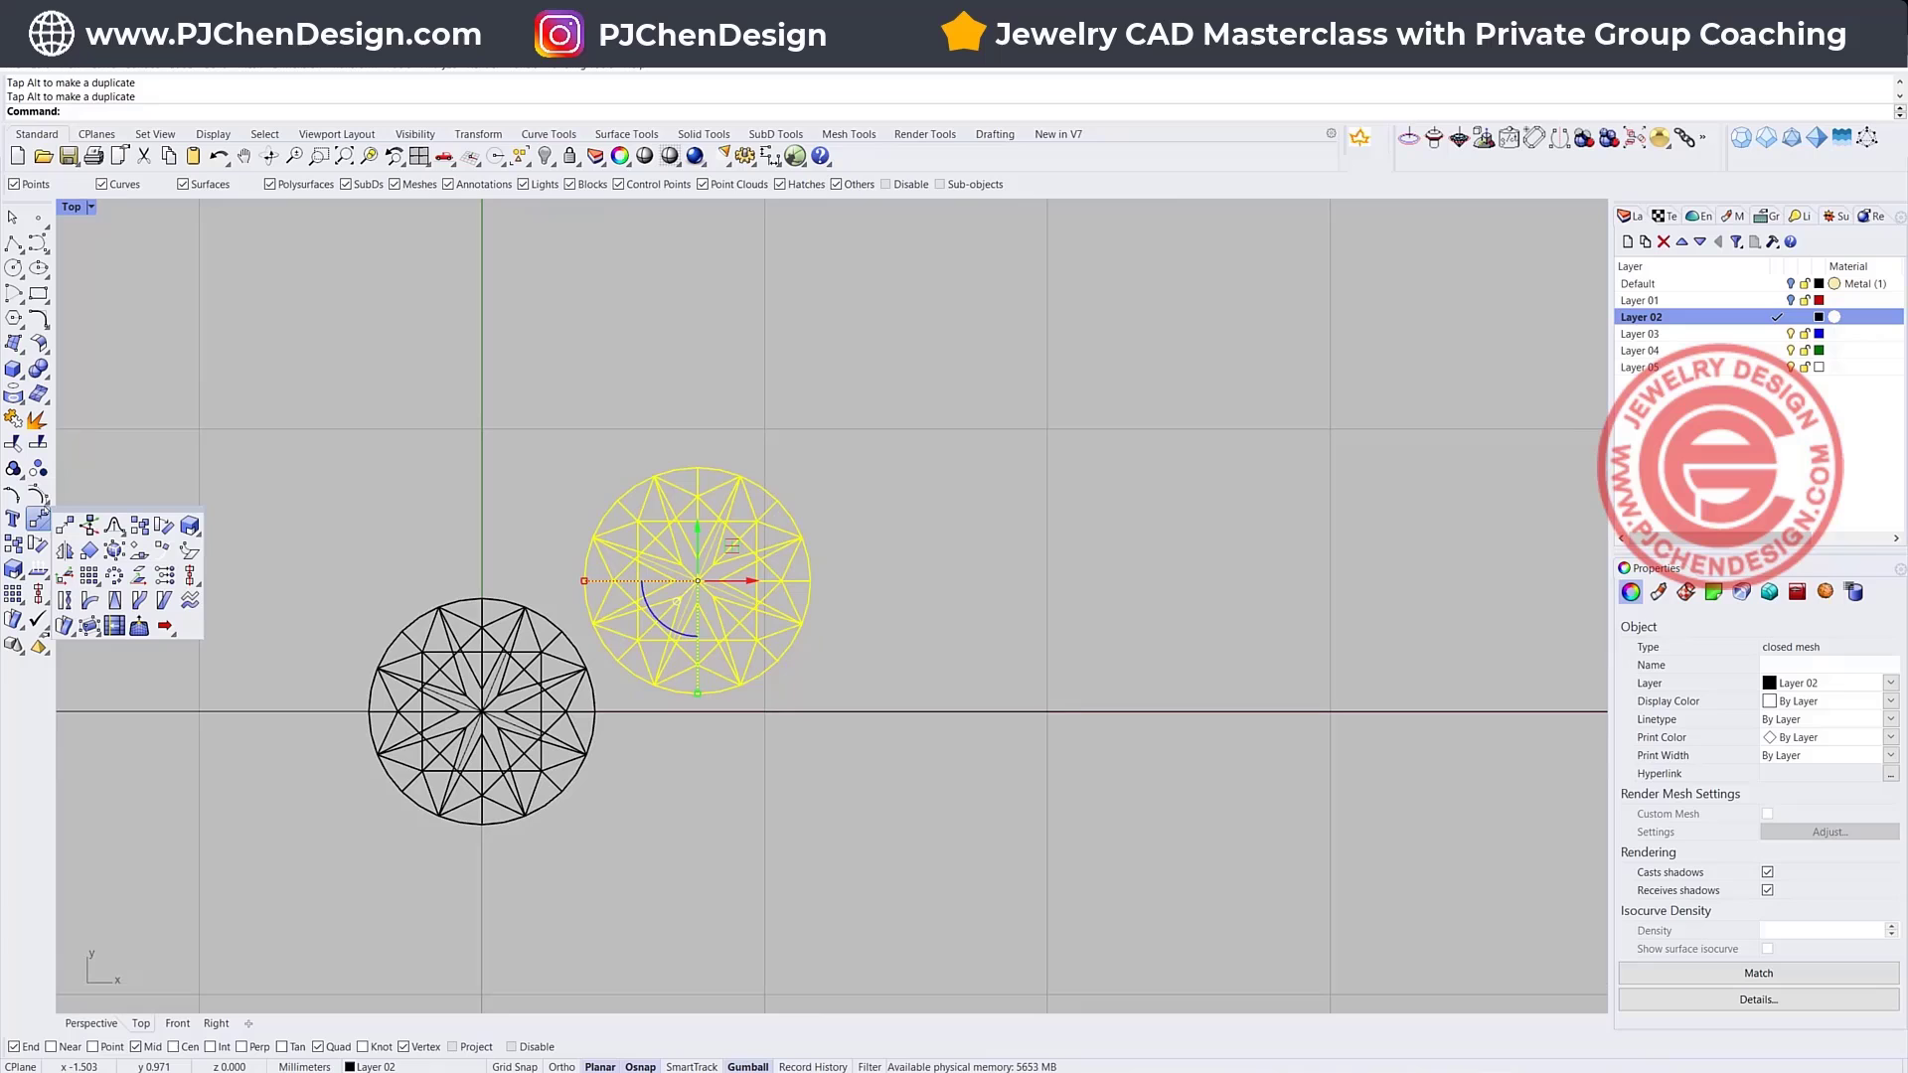
pyautogui.click(589, 720)
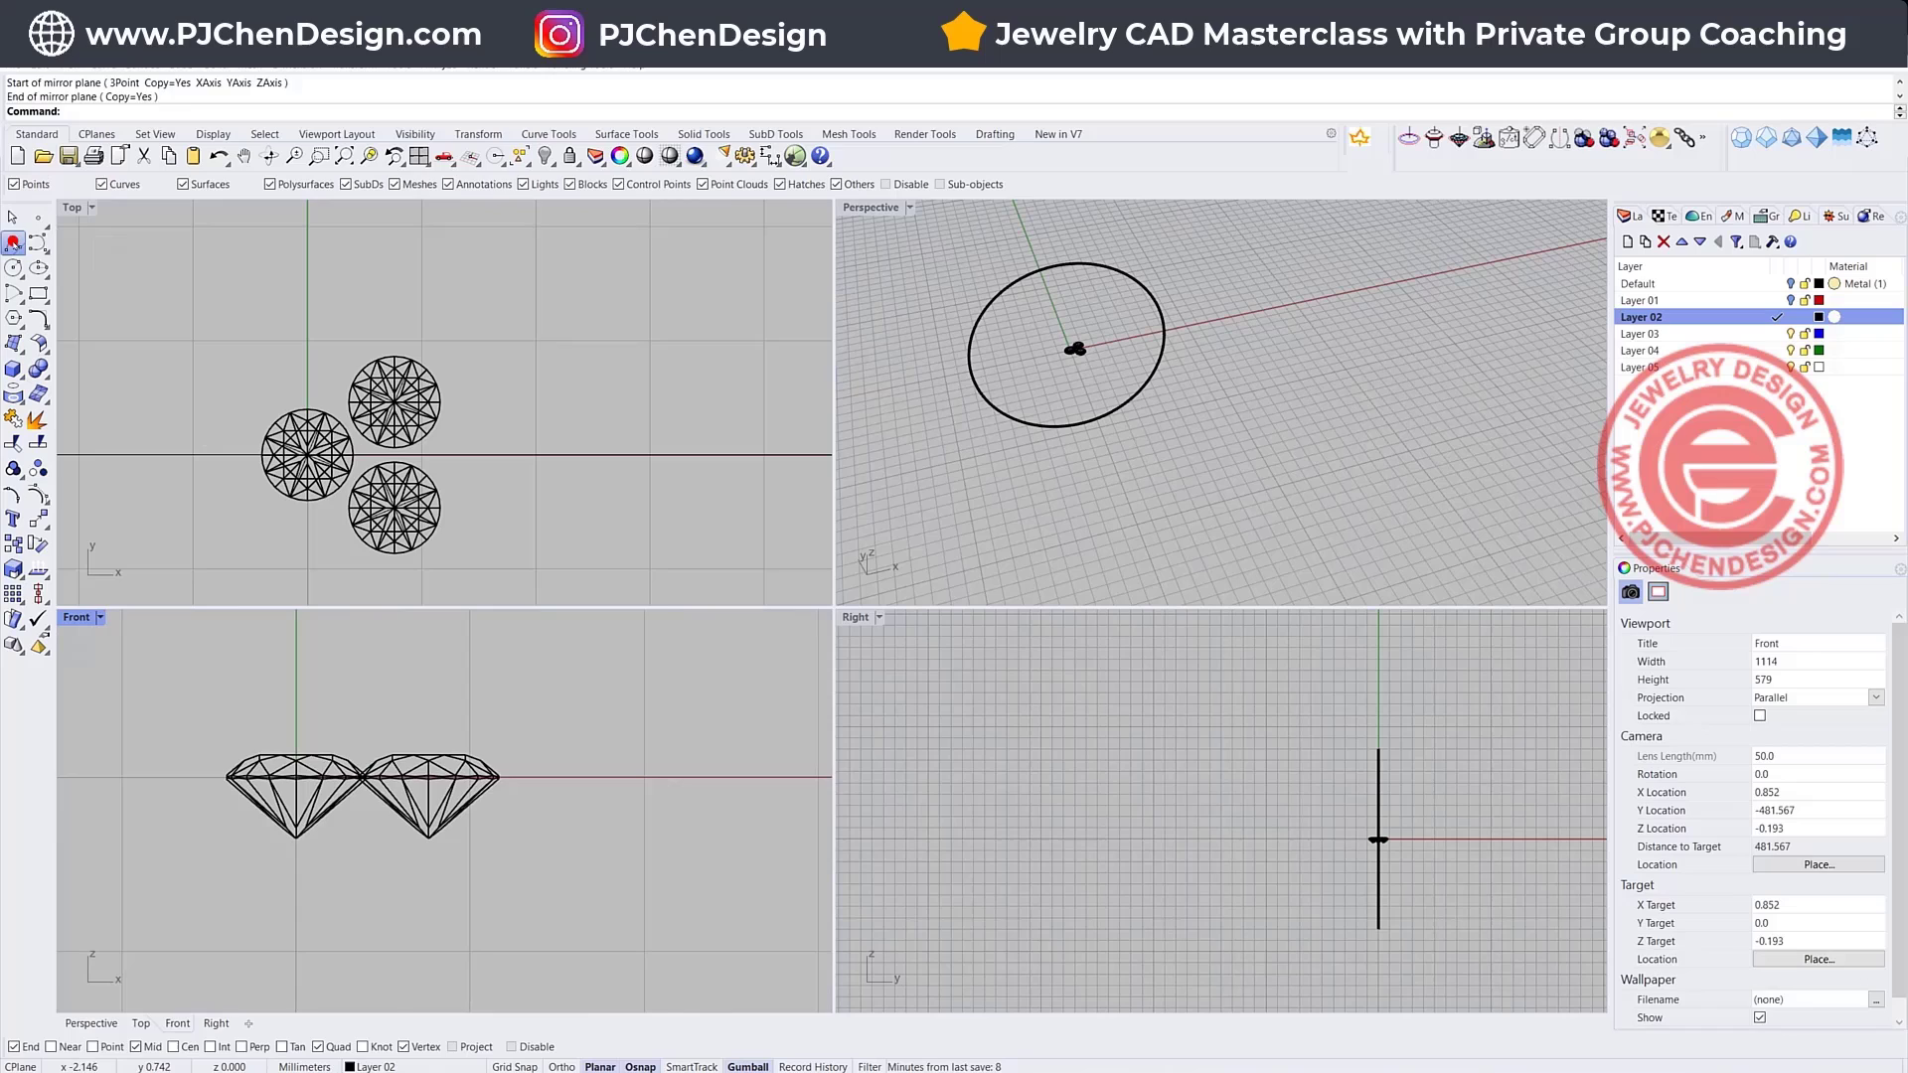
pyautogui.click(518, 701)
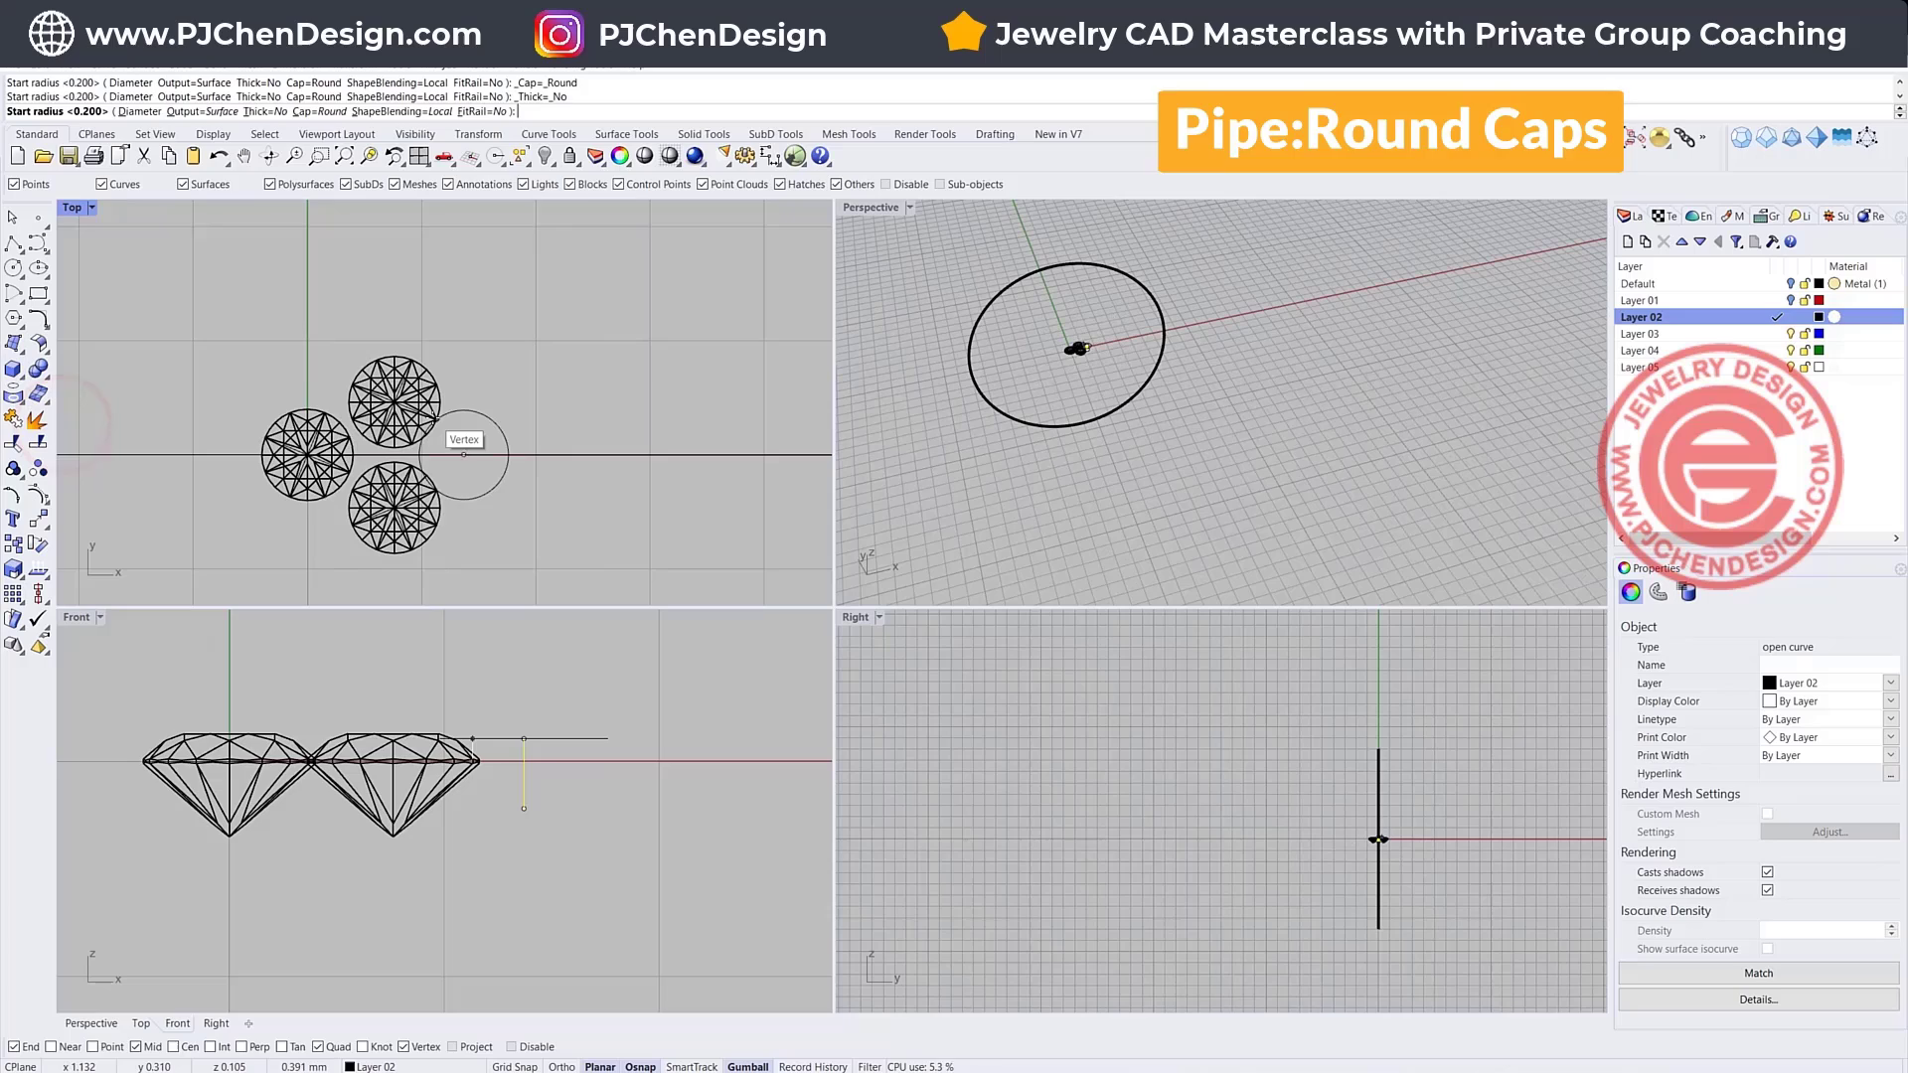
pyautogui.write('0.6')
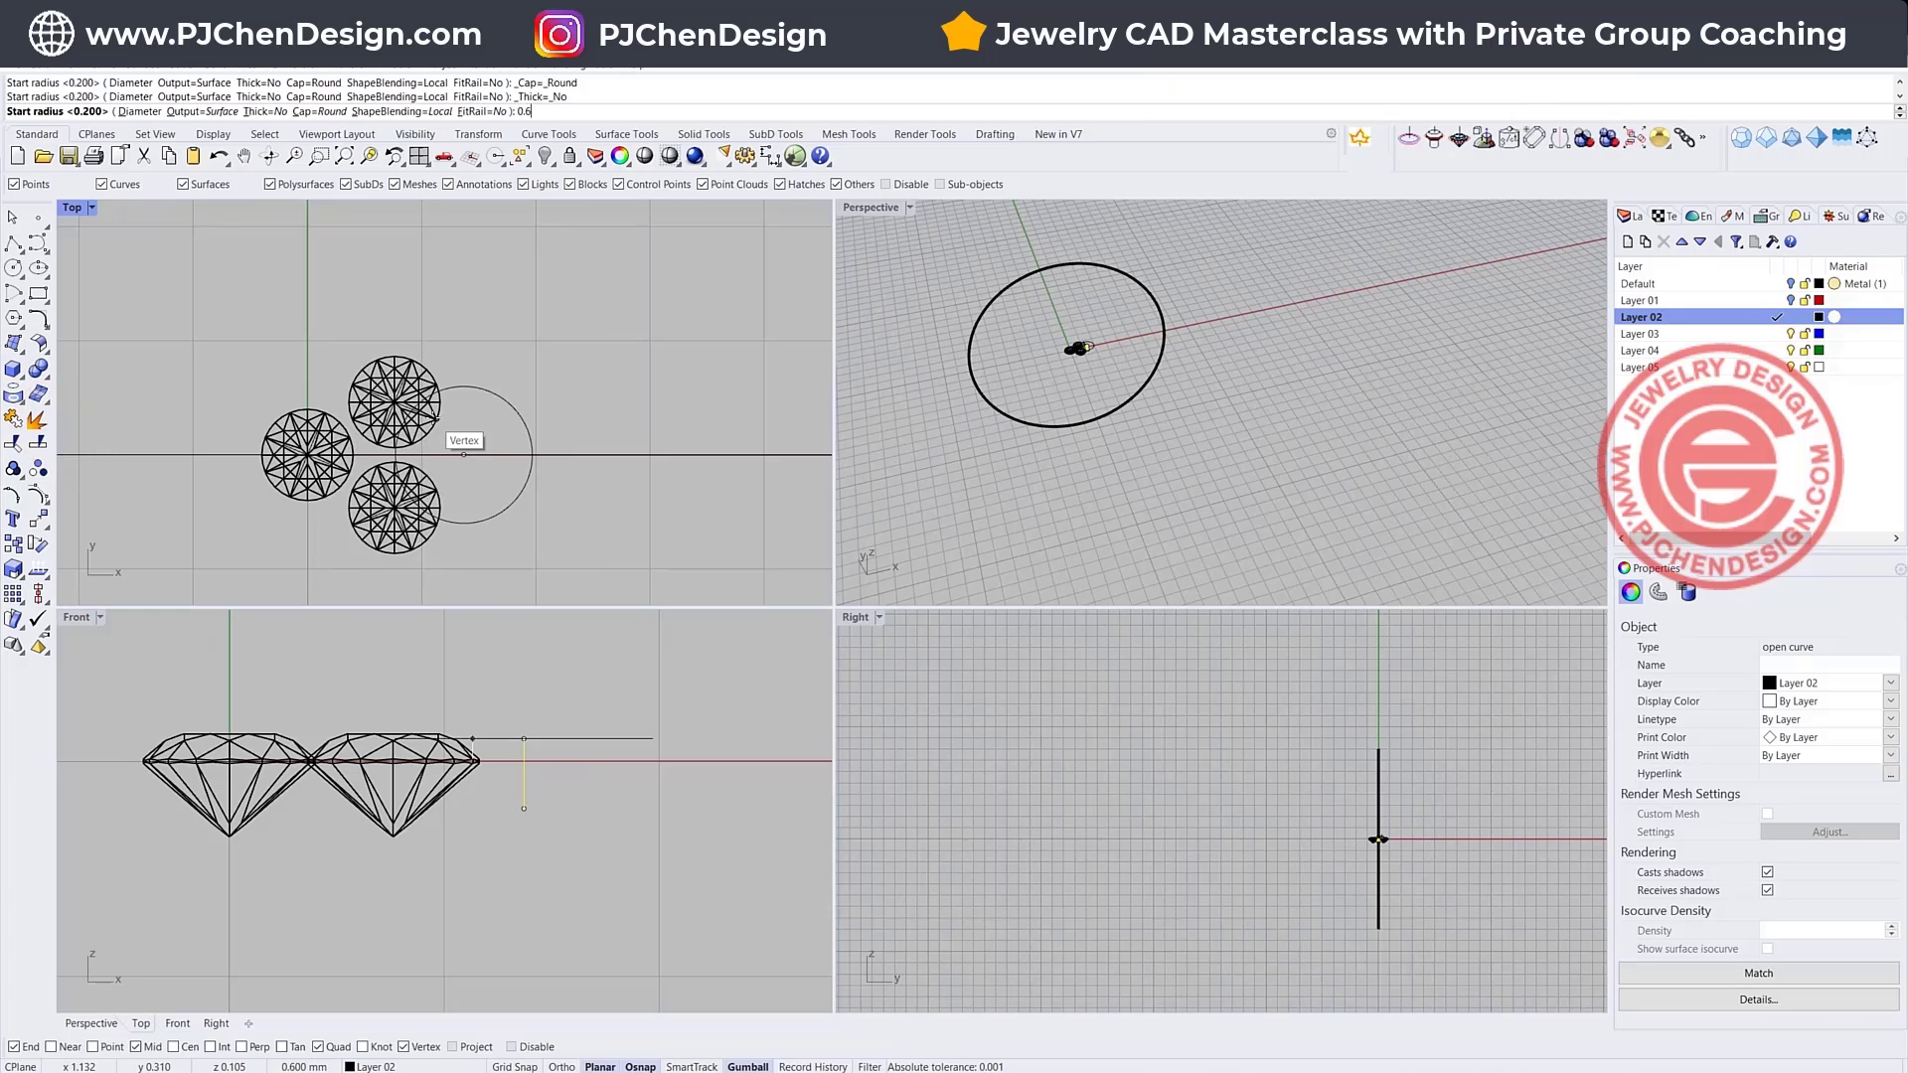
pyautogui.write('0.3')
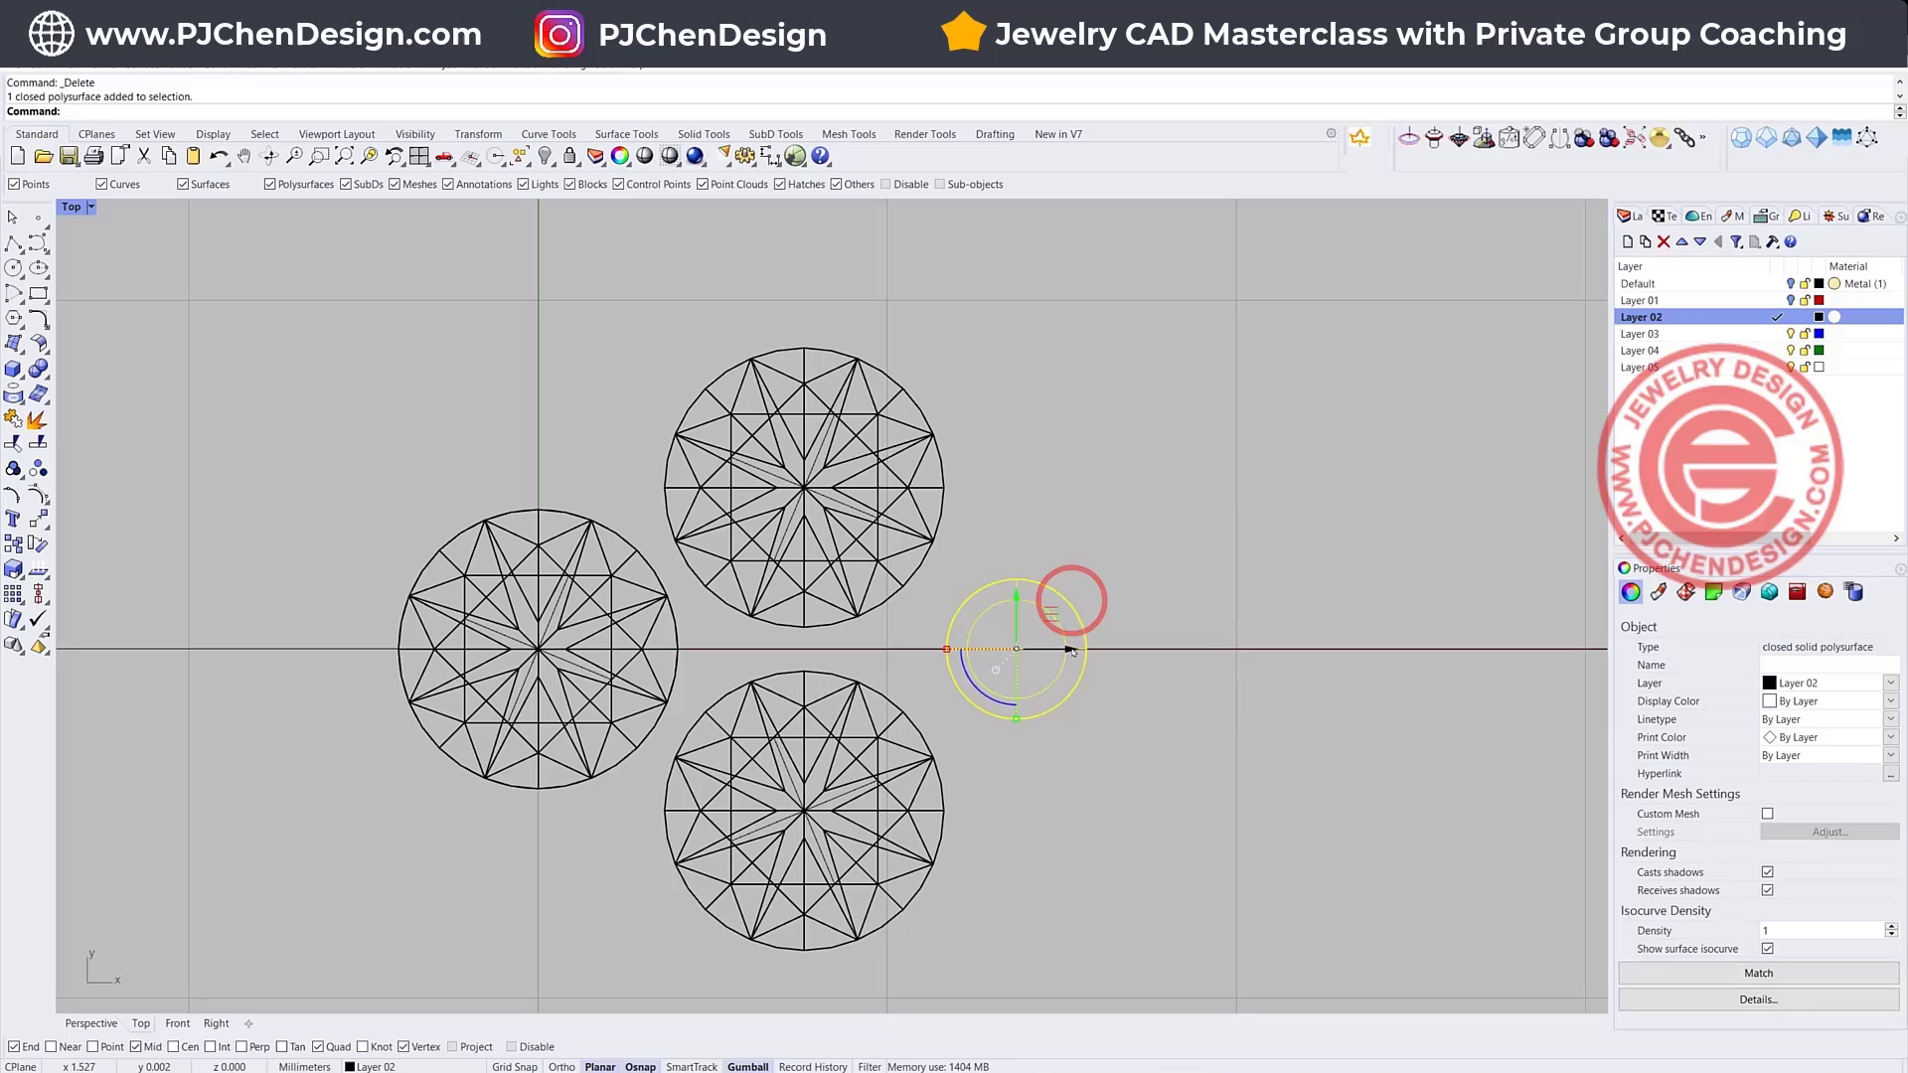
# - Move the prong into the gap between stones and set the three stones' display colour to red
pyautogui.moveTo(1015, 648); pyautogui.dragTo(918, 648)
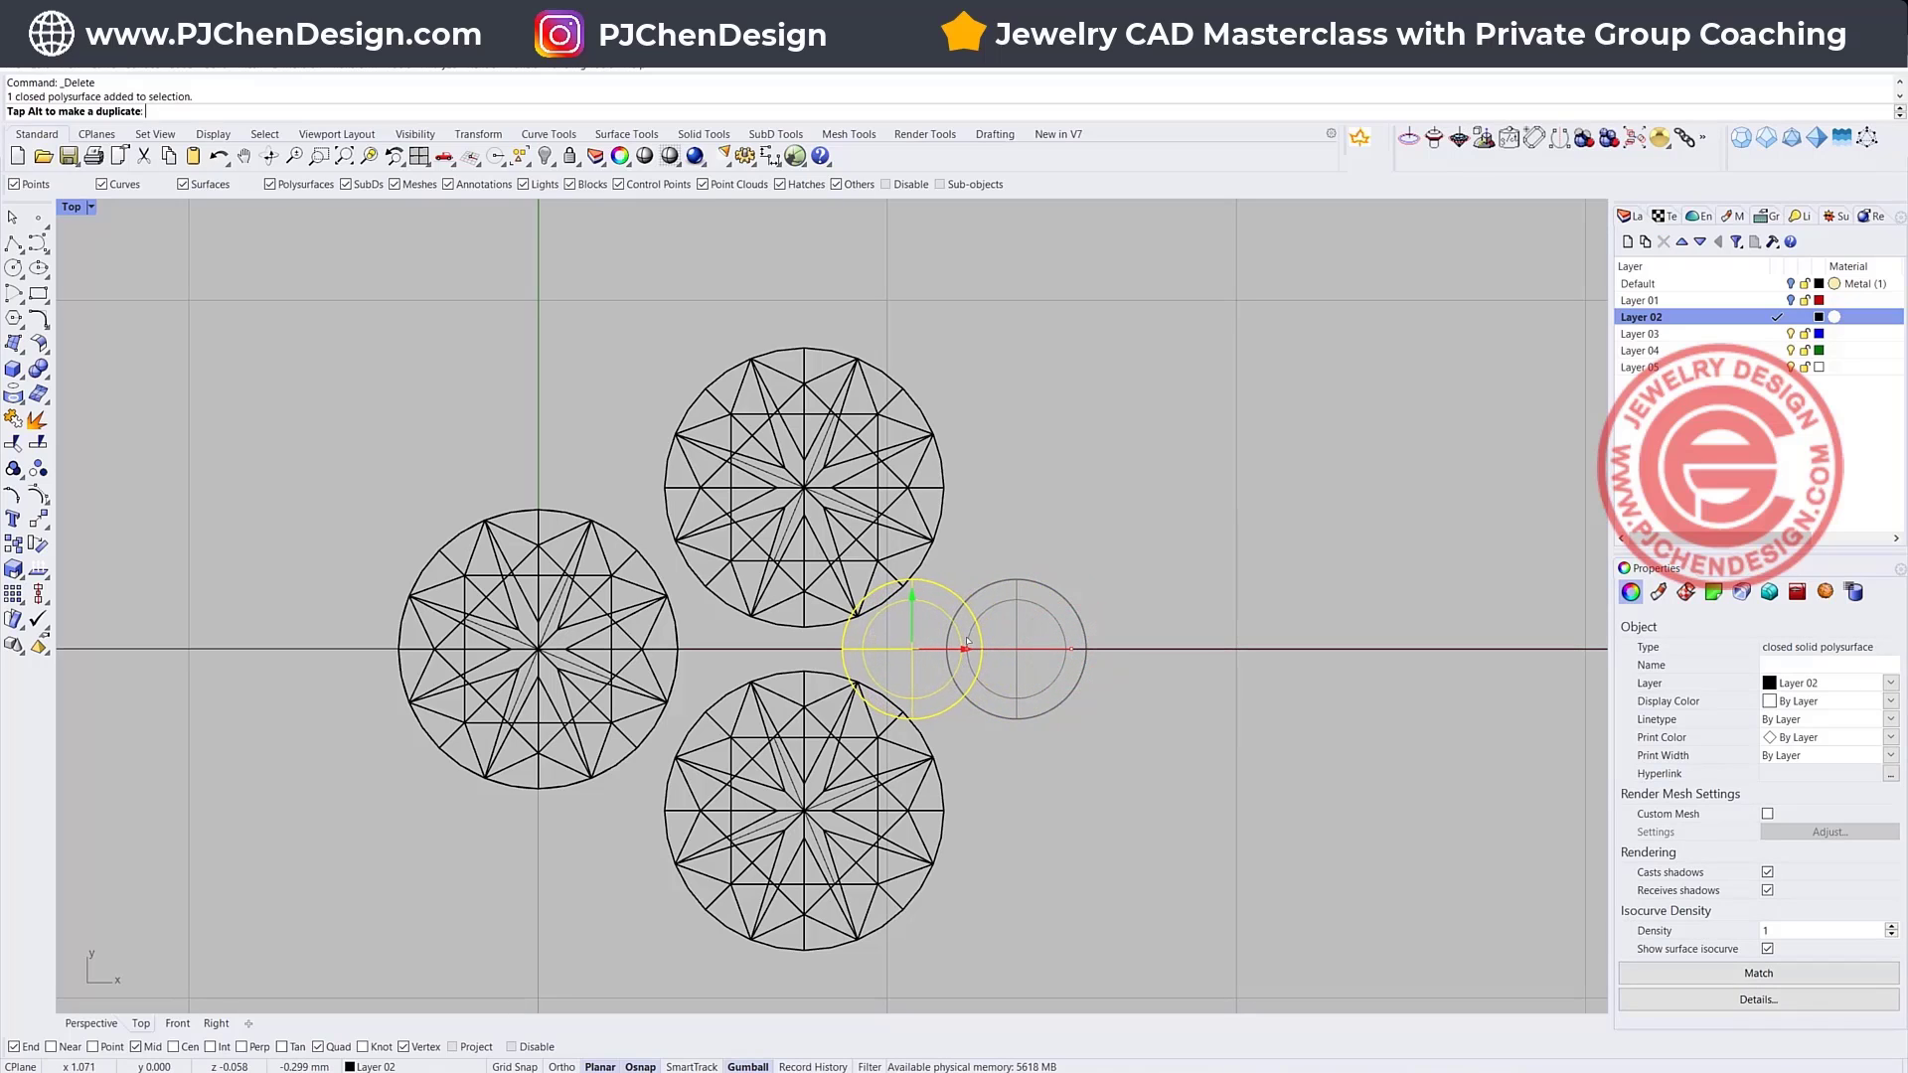
pyautogui.moveTo(968, 646); pyautogui.dragTo(869, 648)
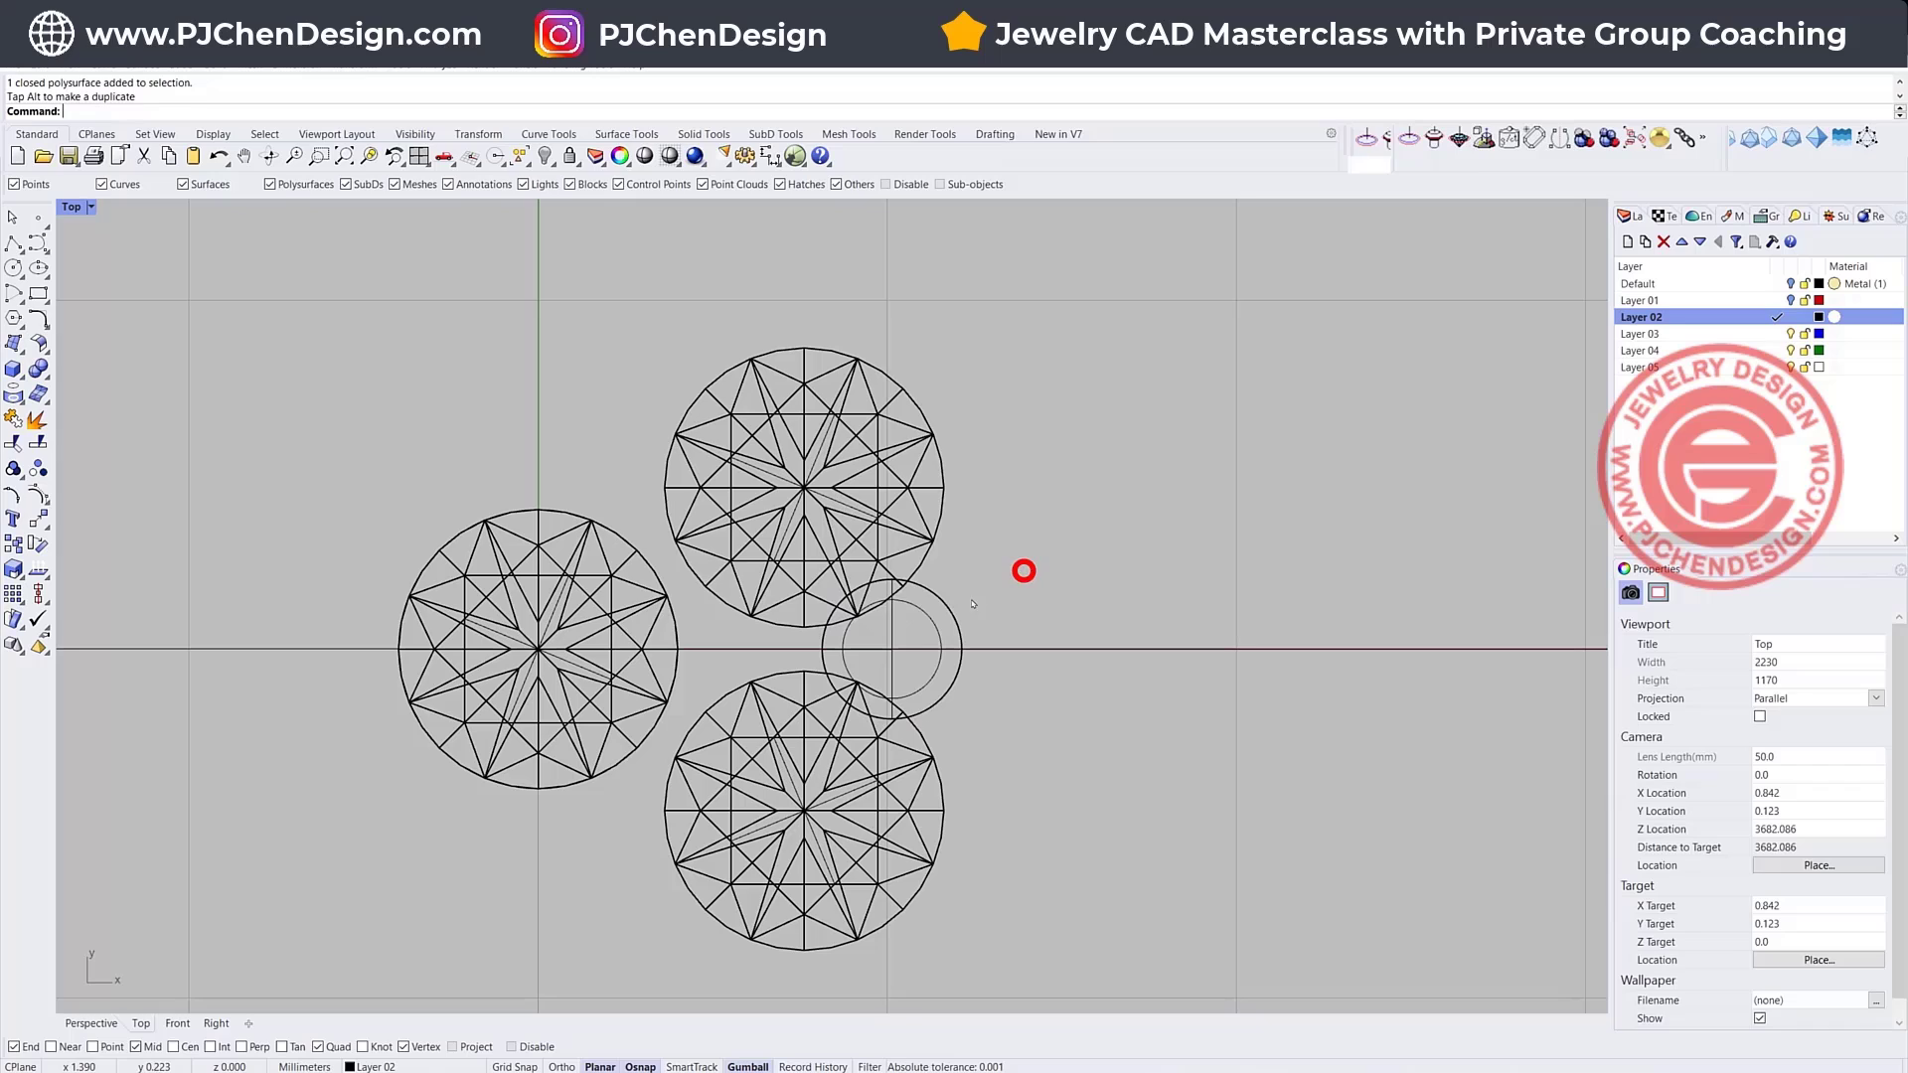
pyautogui.click(533, 658)
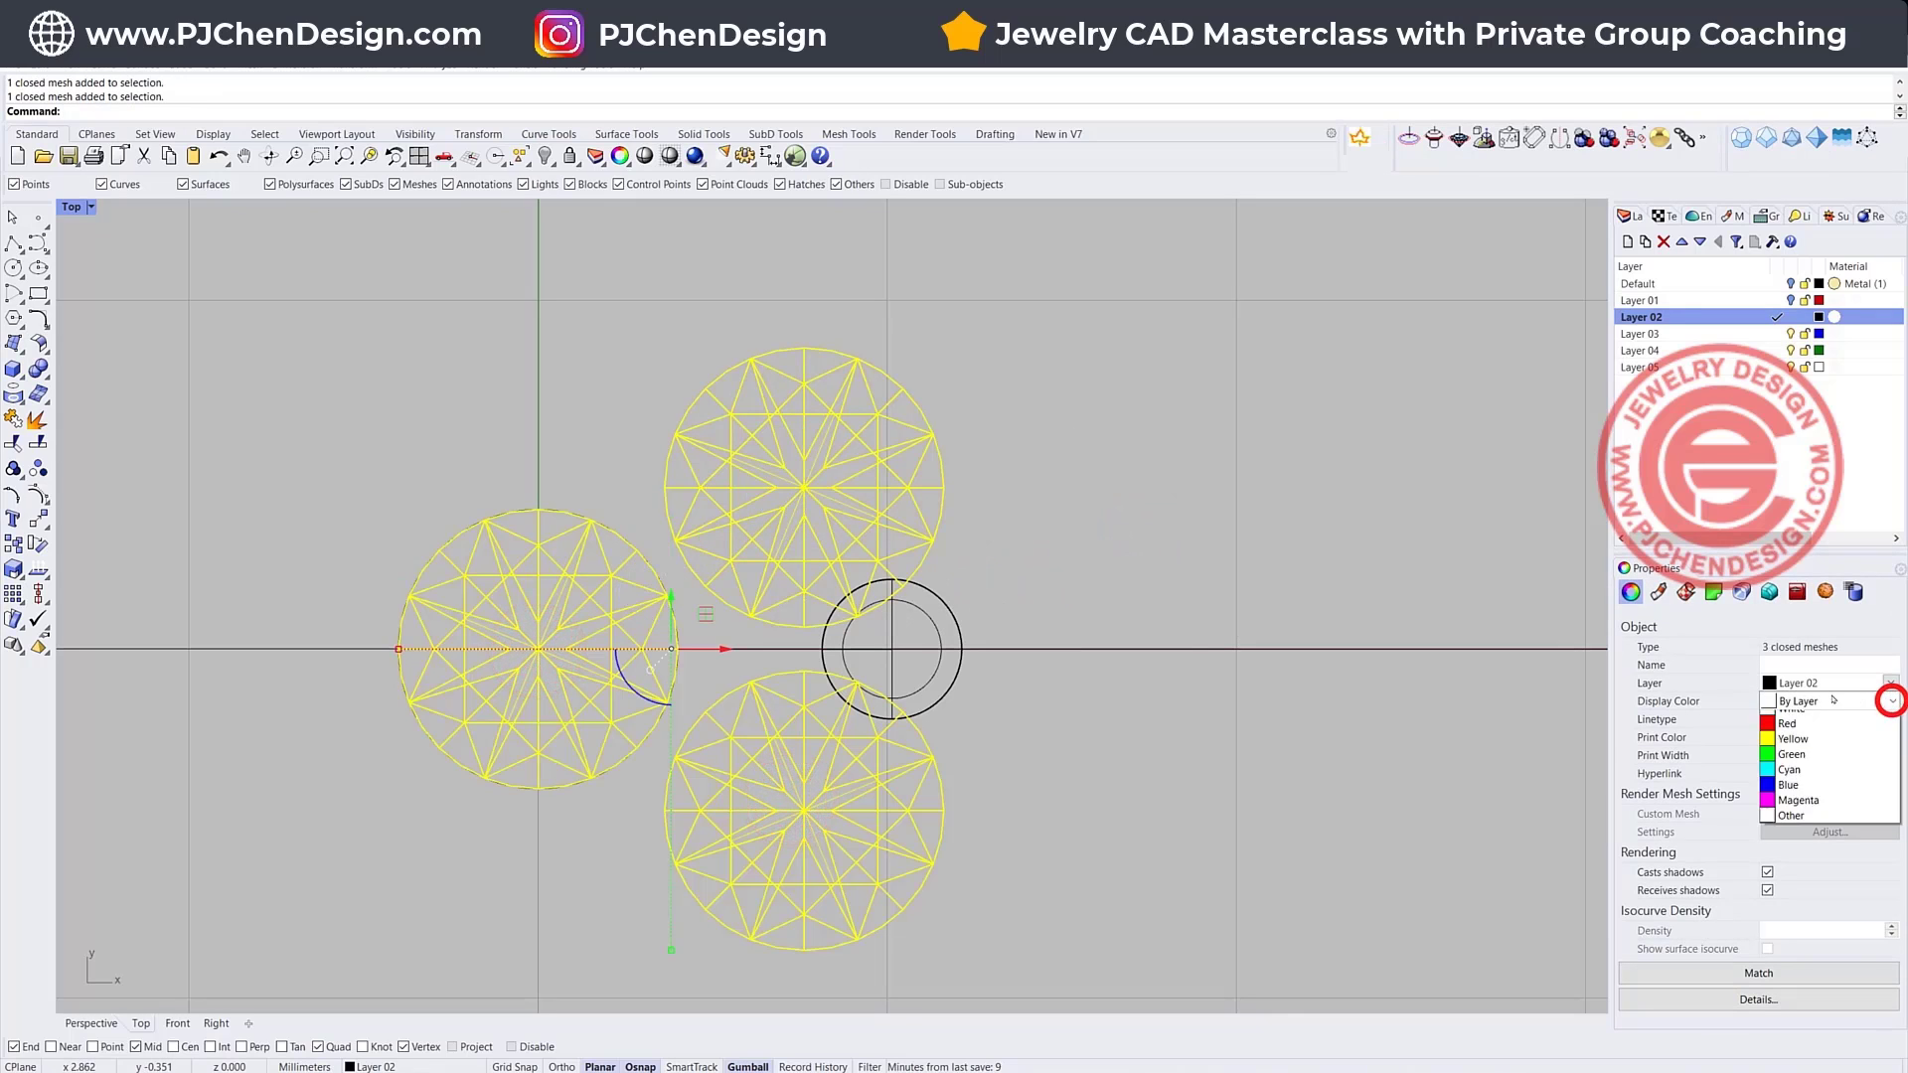
pyautogui.click(1785, 723)
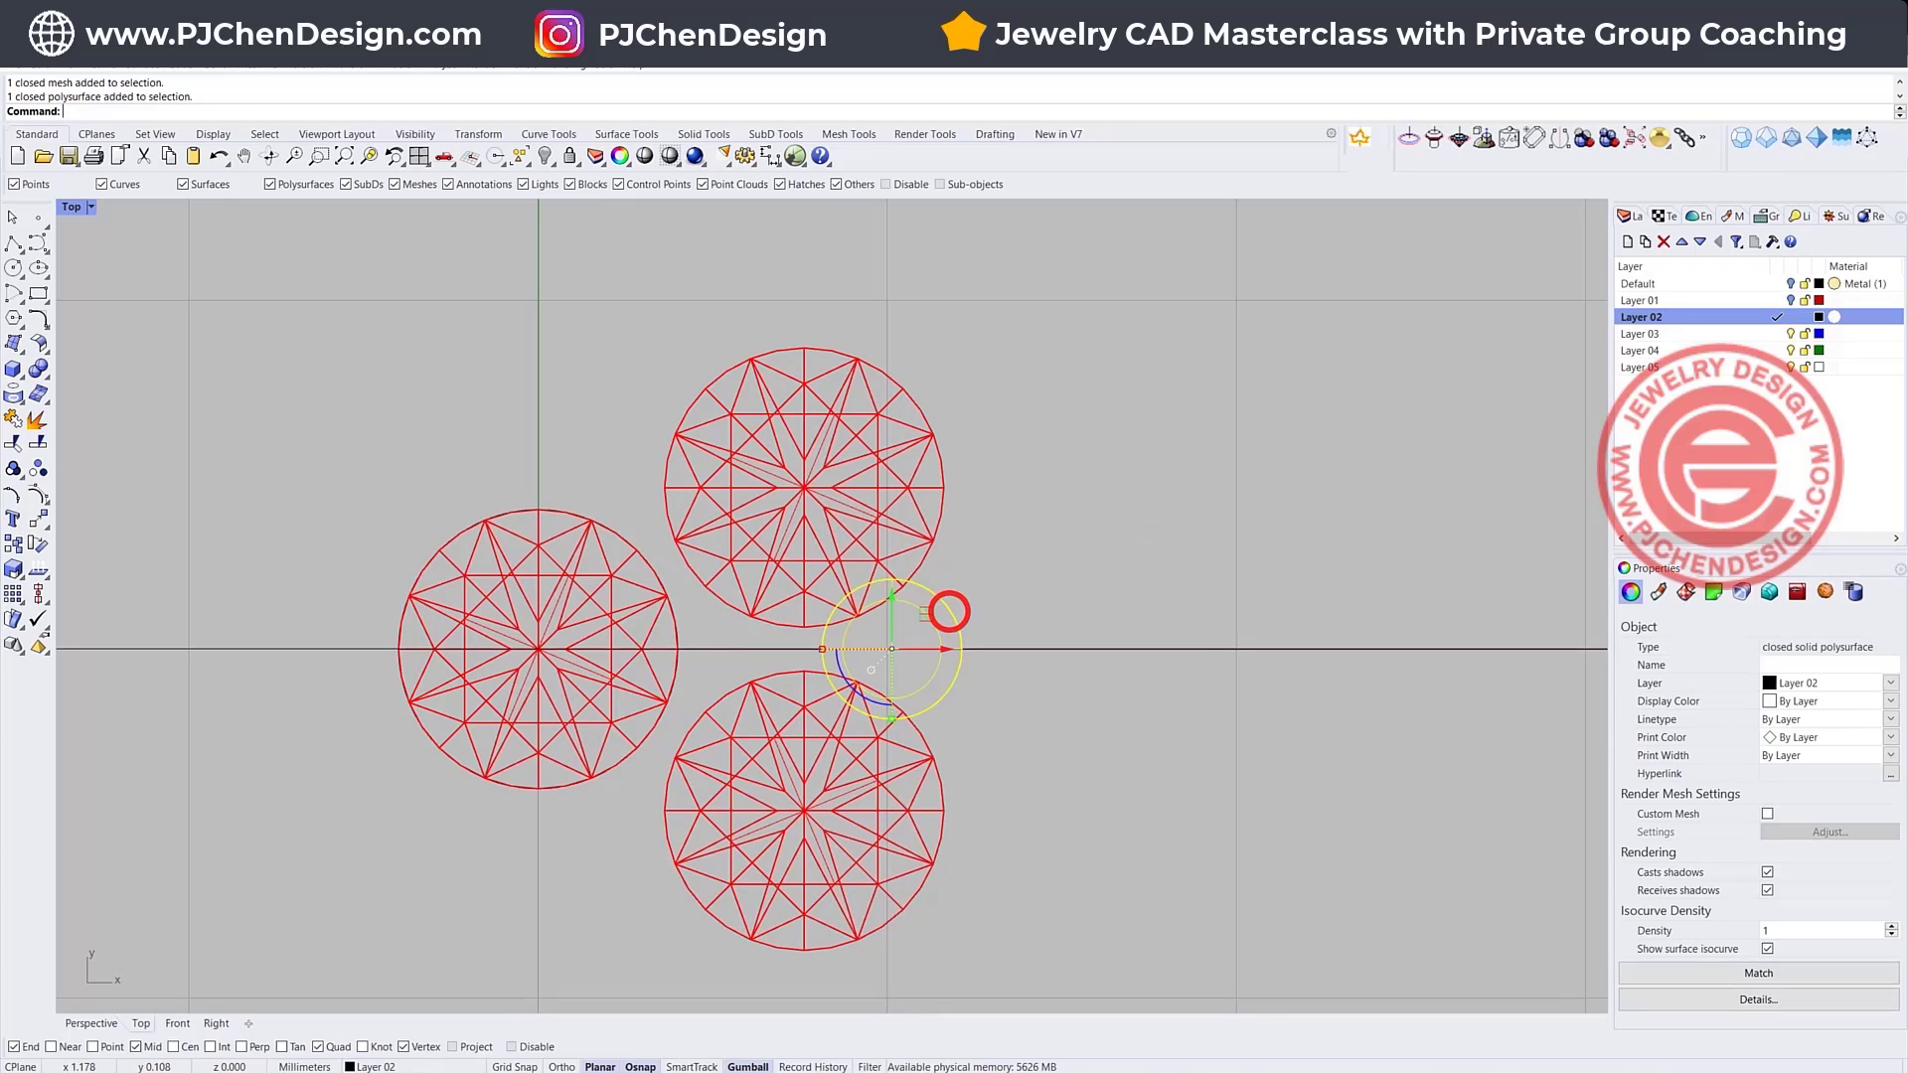
pyautogui.click(14, 238)
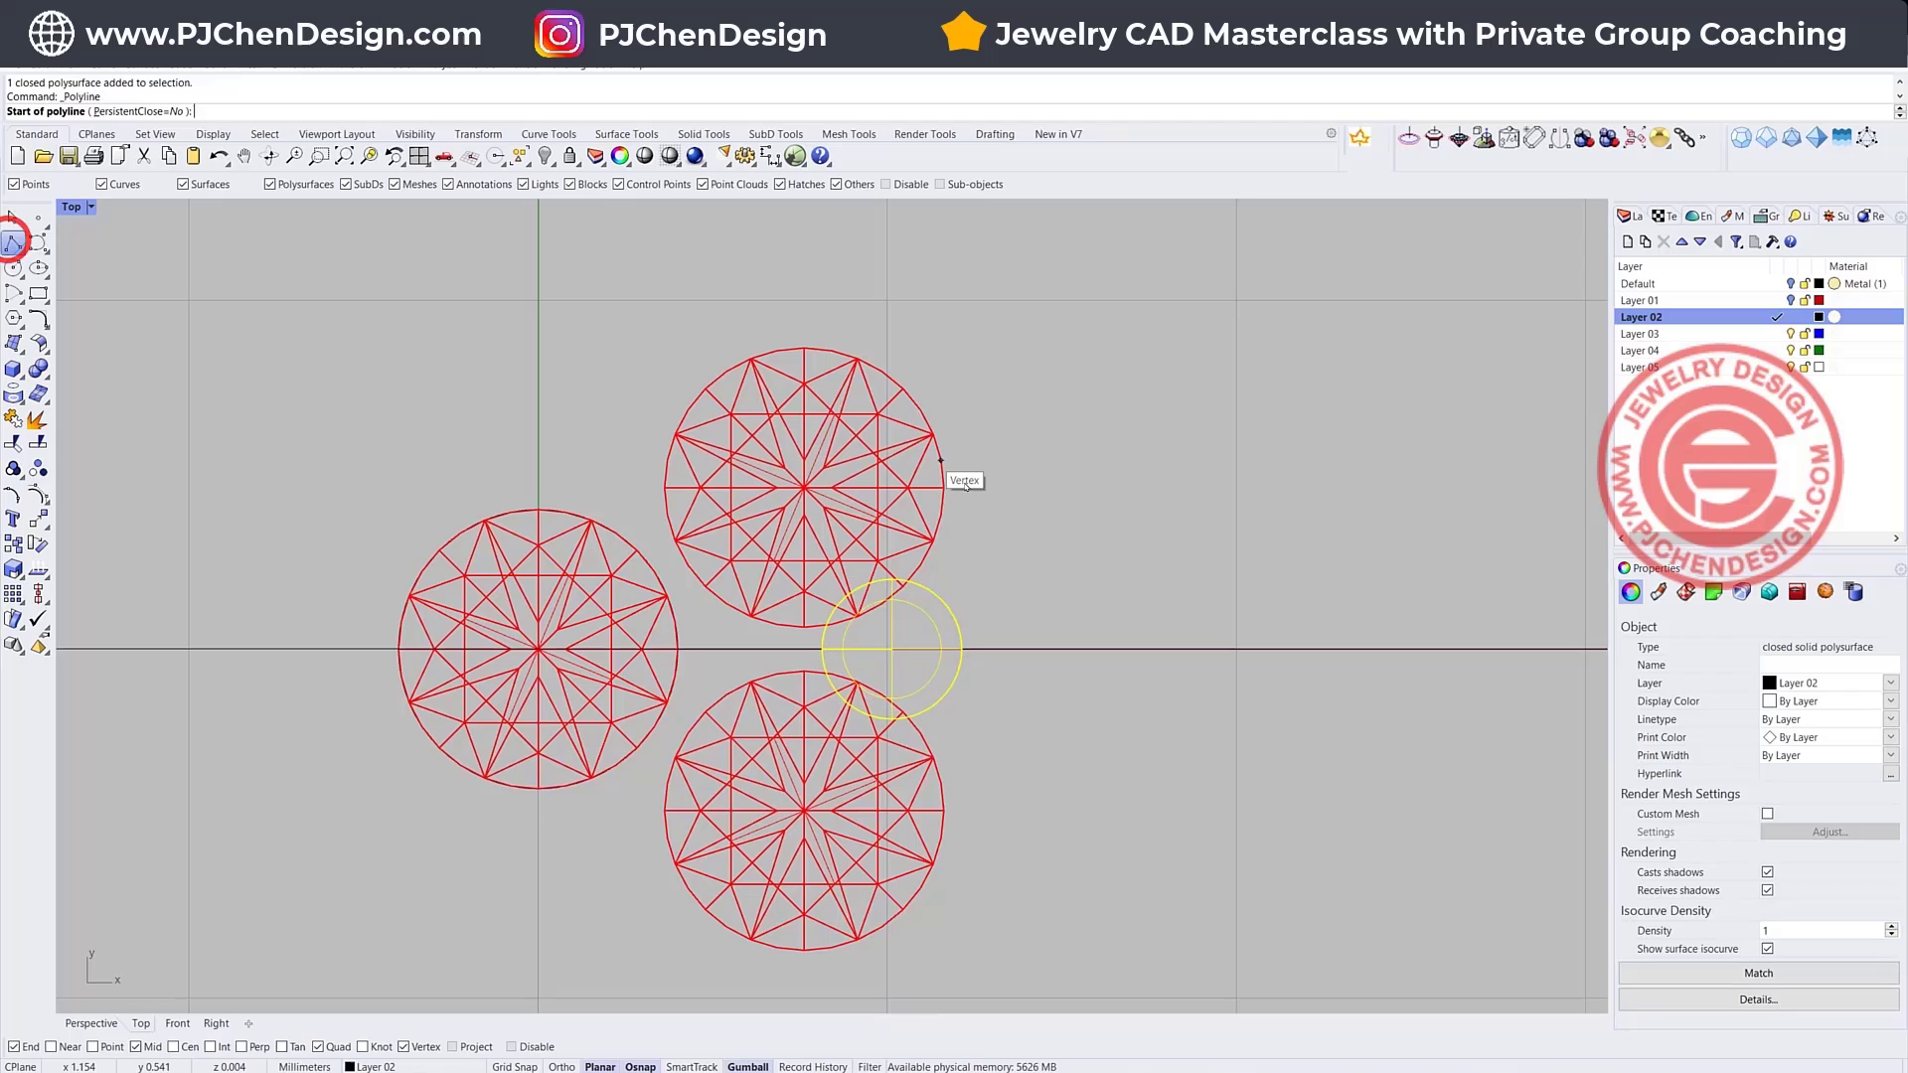
pyautogui.click(942, 803)
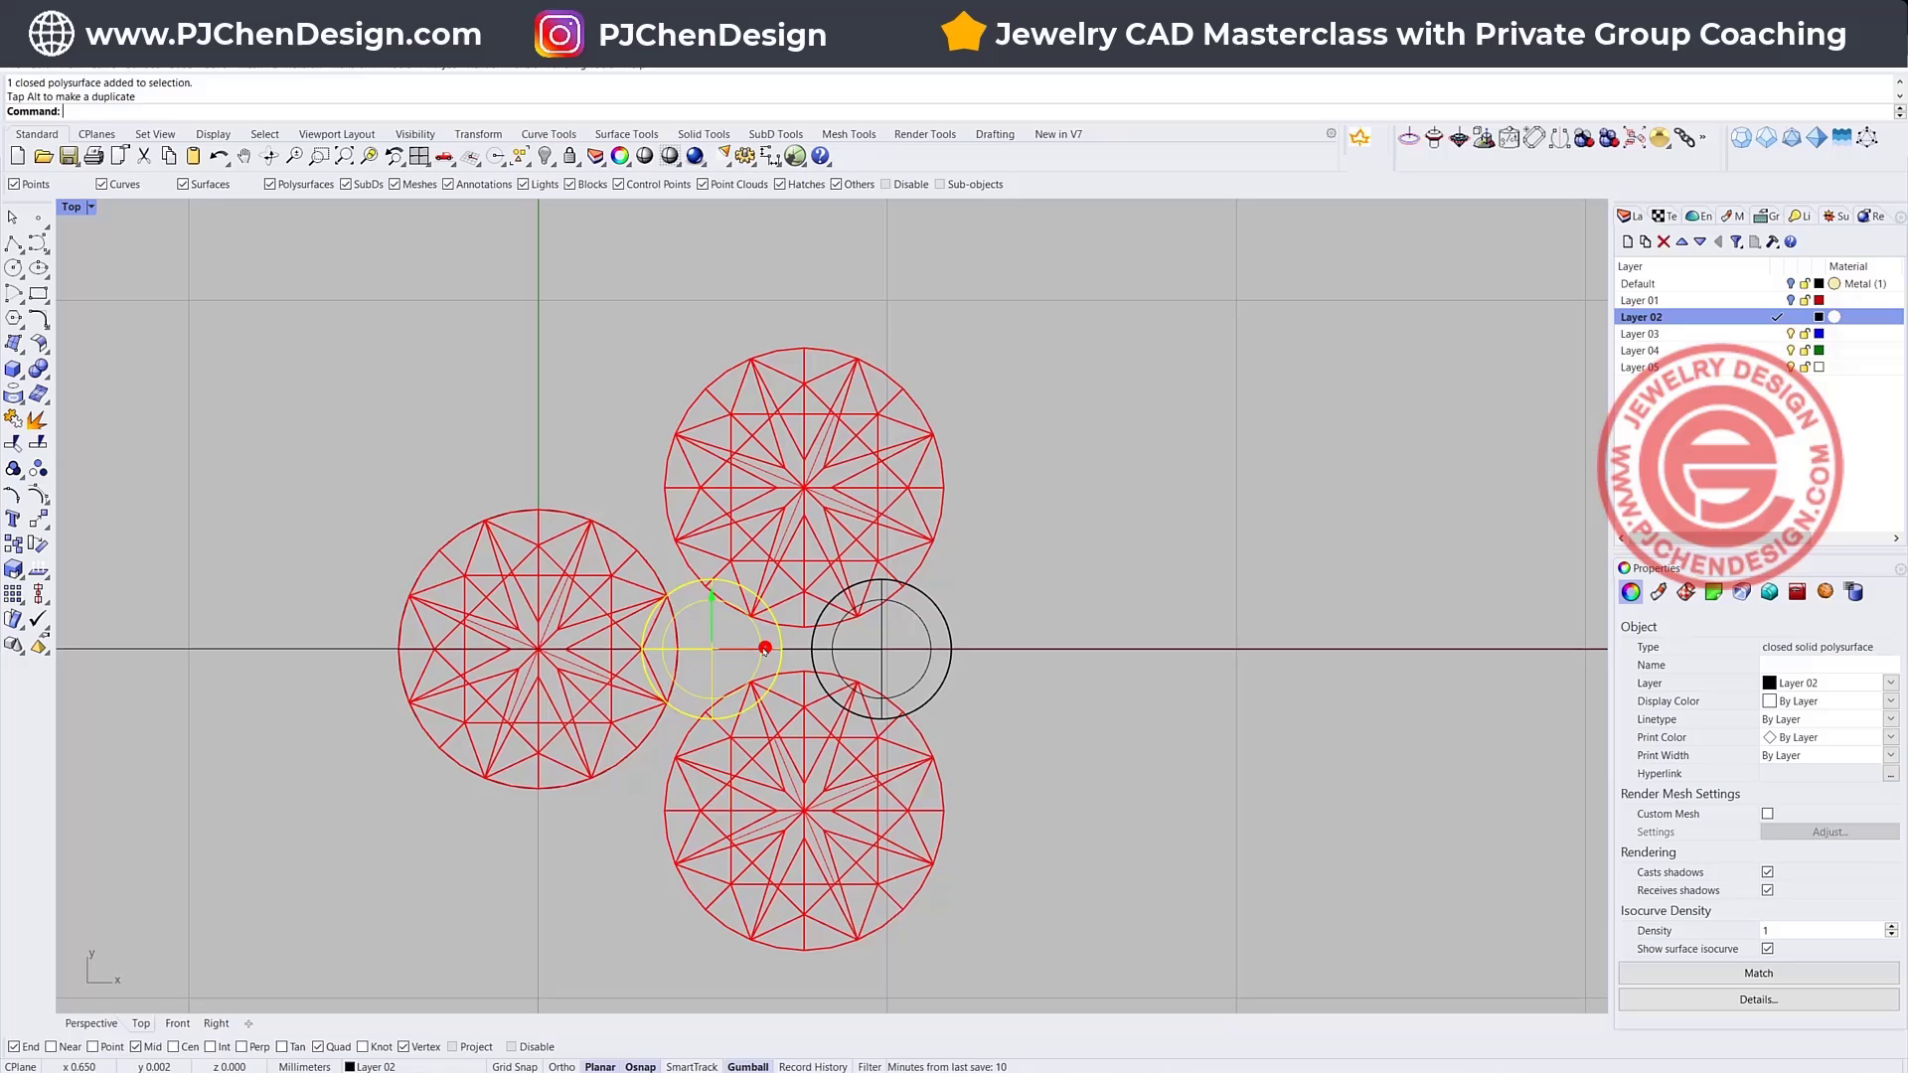
# - Copy the prong into another gap and to the cluster's left edge
pyautogui.moveTo(712, 648); pyautogui.dragTo(360, 641)
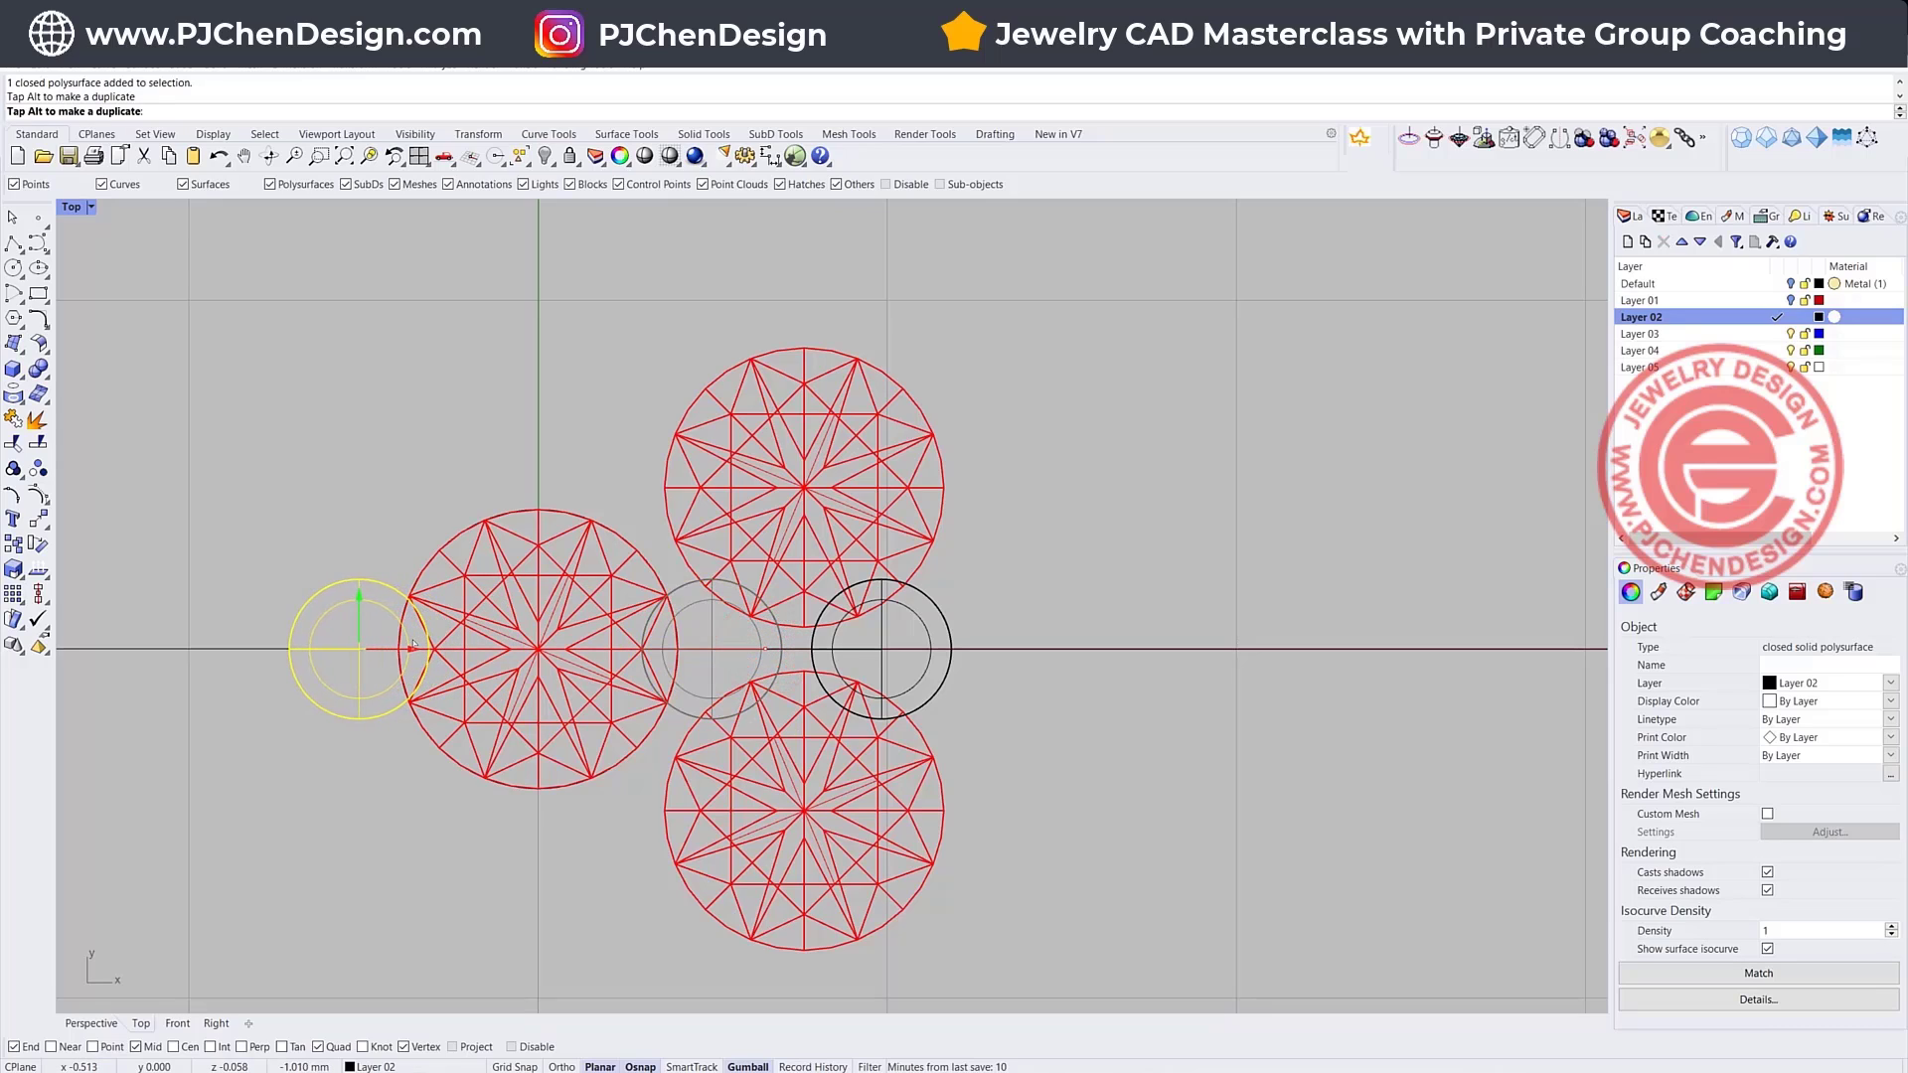
pyautogui.moveTo(356, 648); pyautogui.dragTo(620, 487)
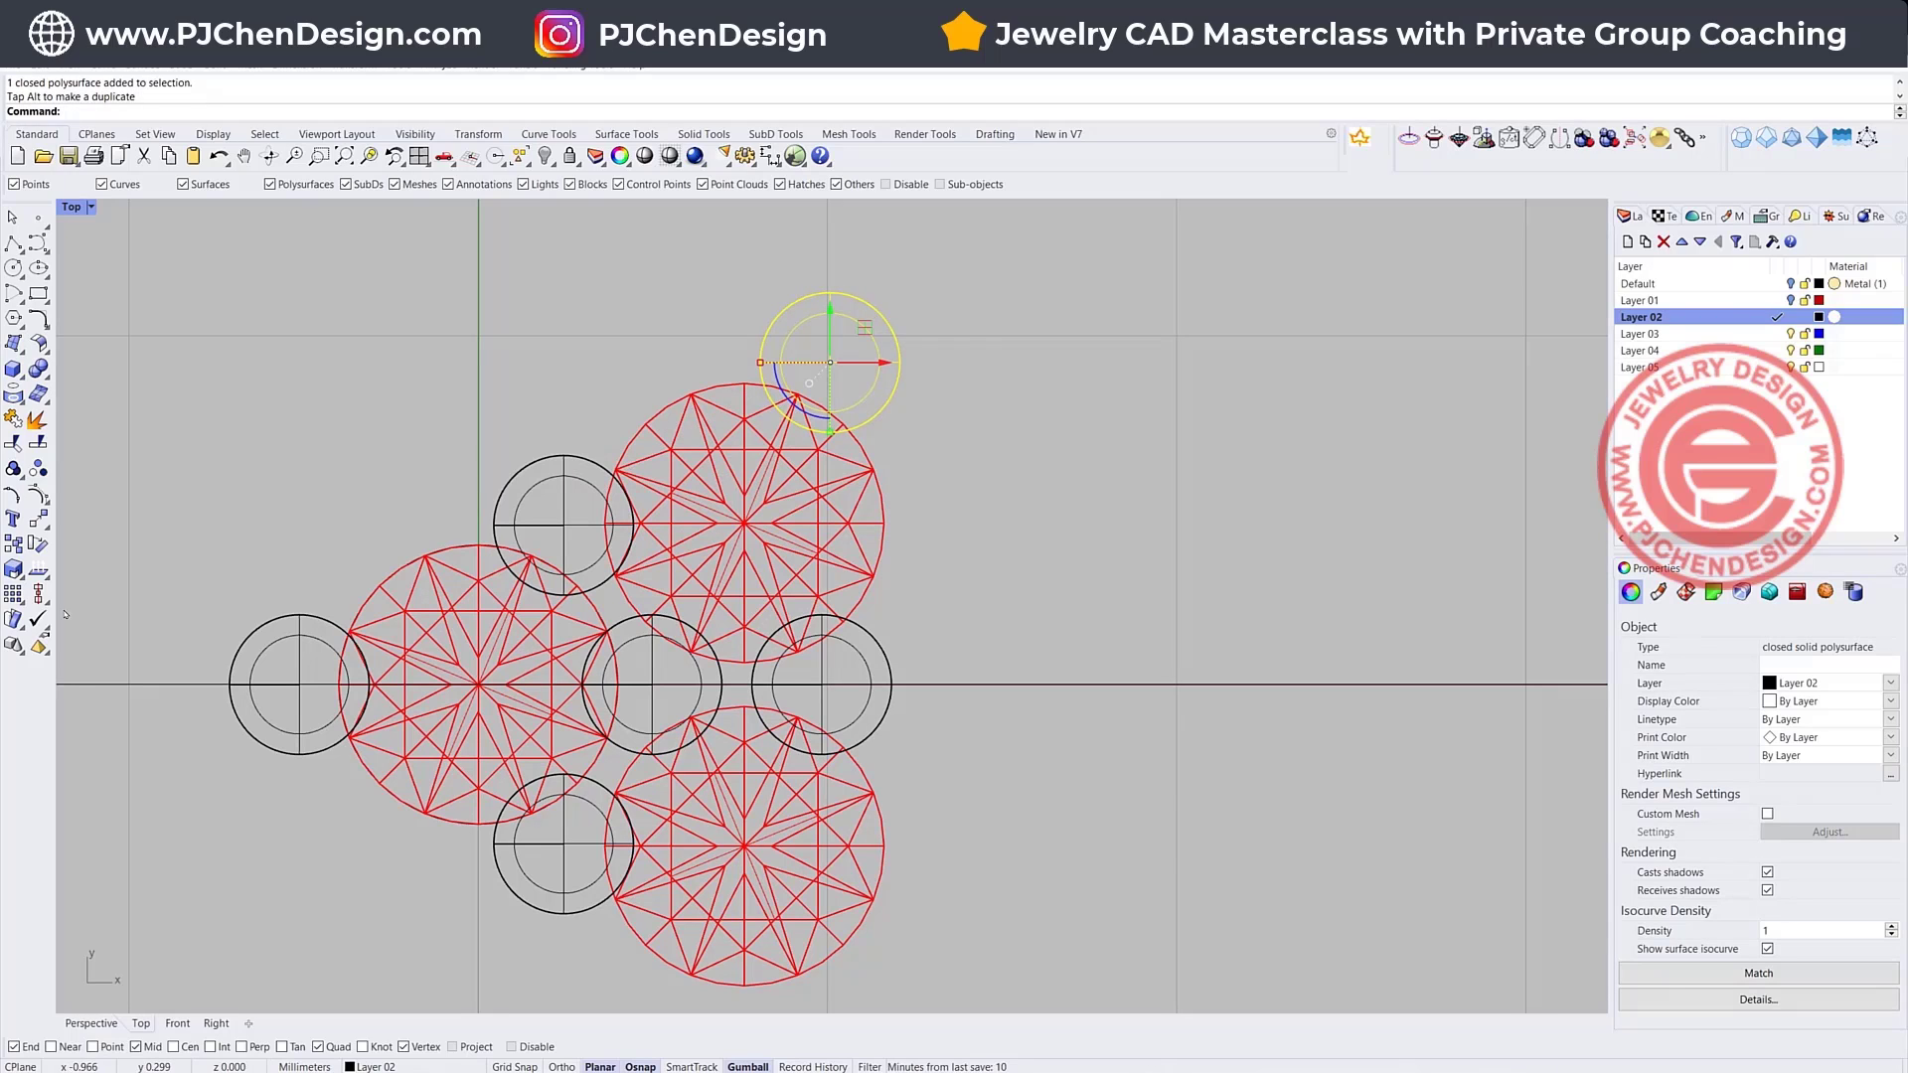
# - Align the top prong with the right-hand prong using Align Right
pyautogui.click(12, 514)
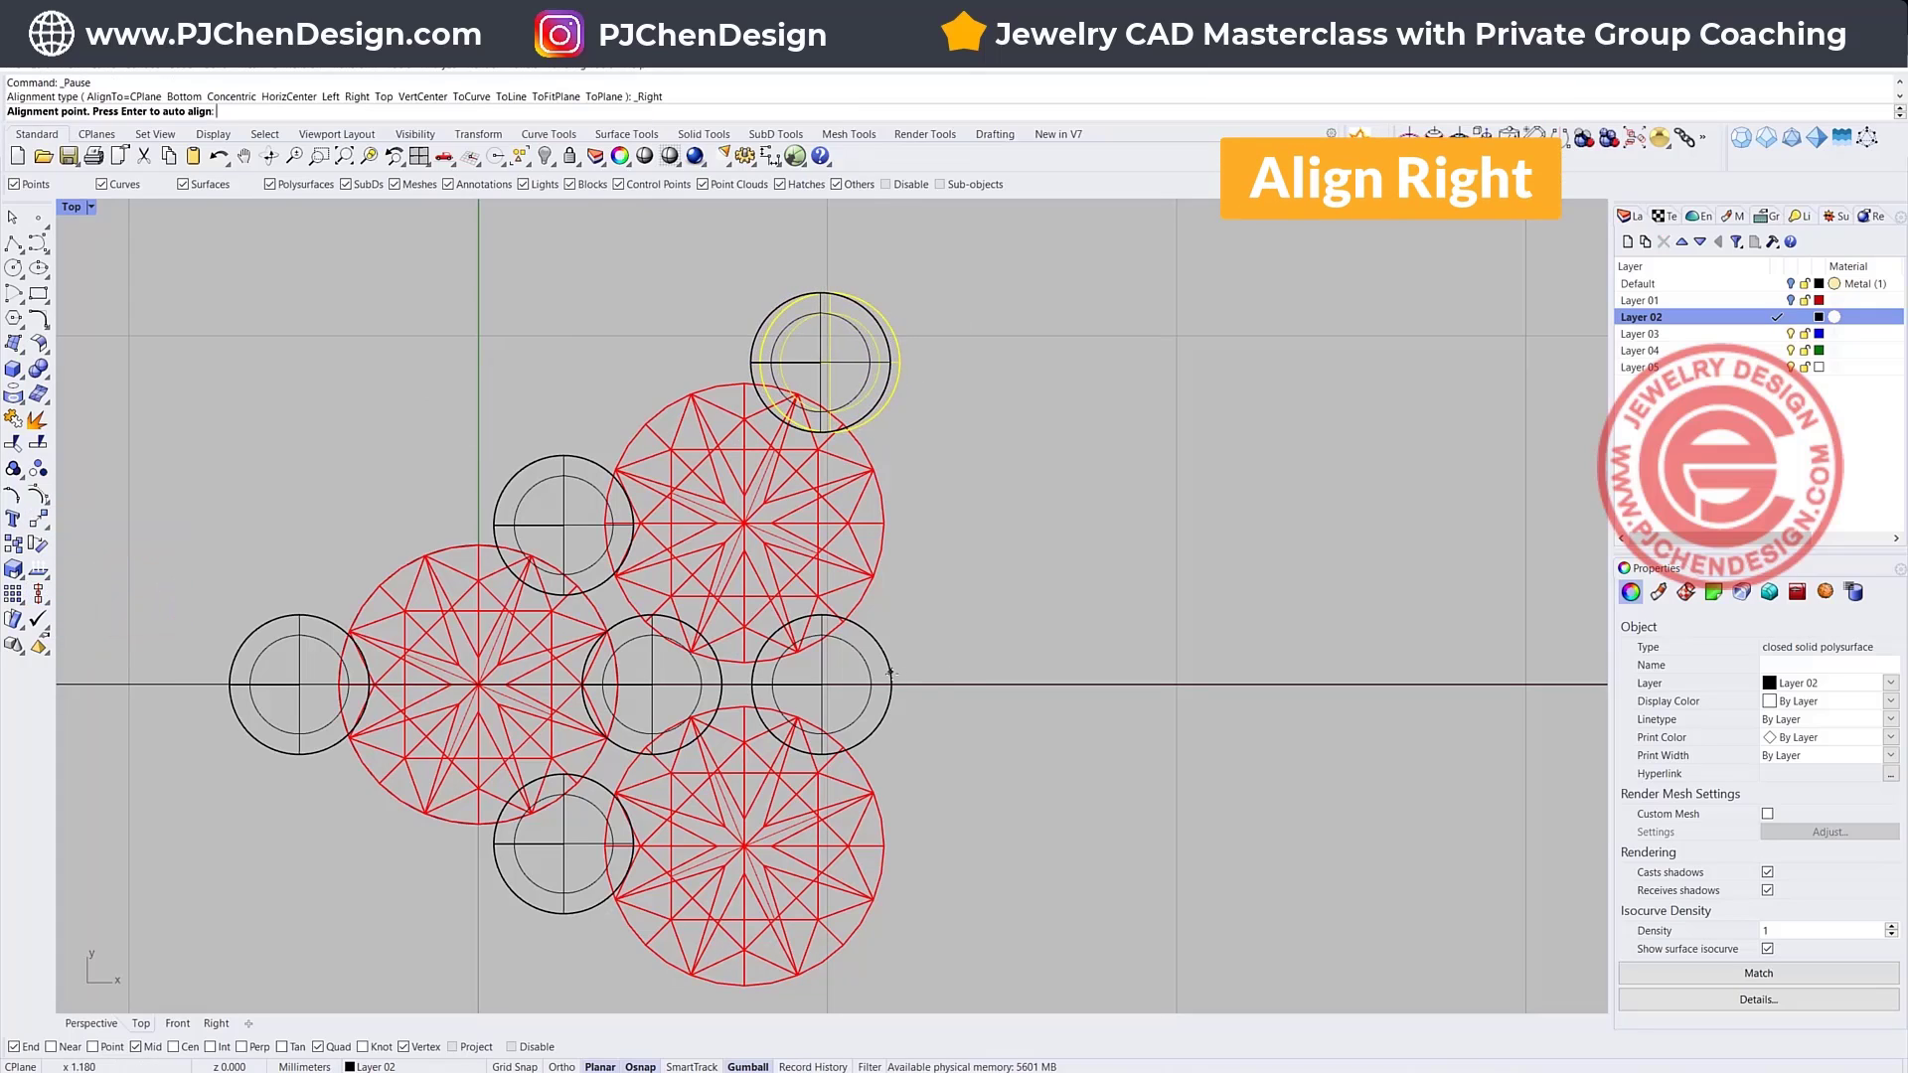
pyautogui.click(890, 685)
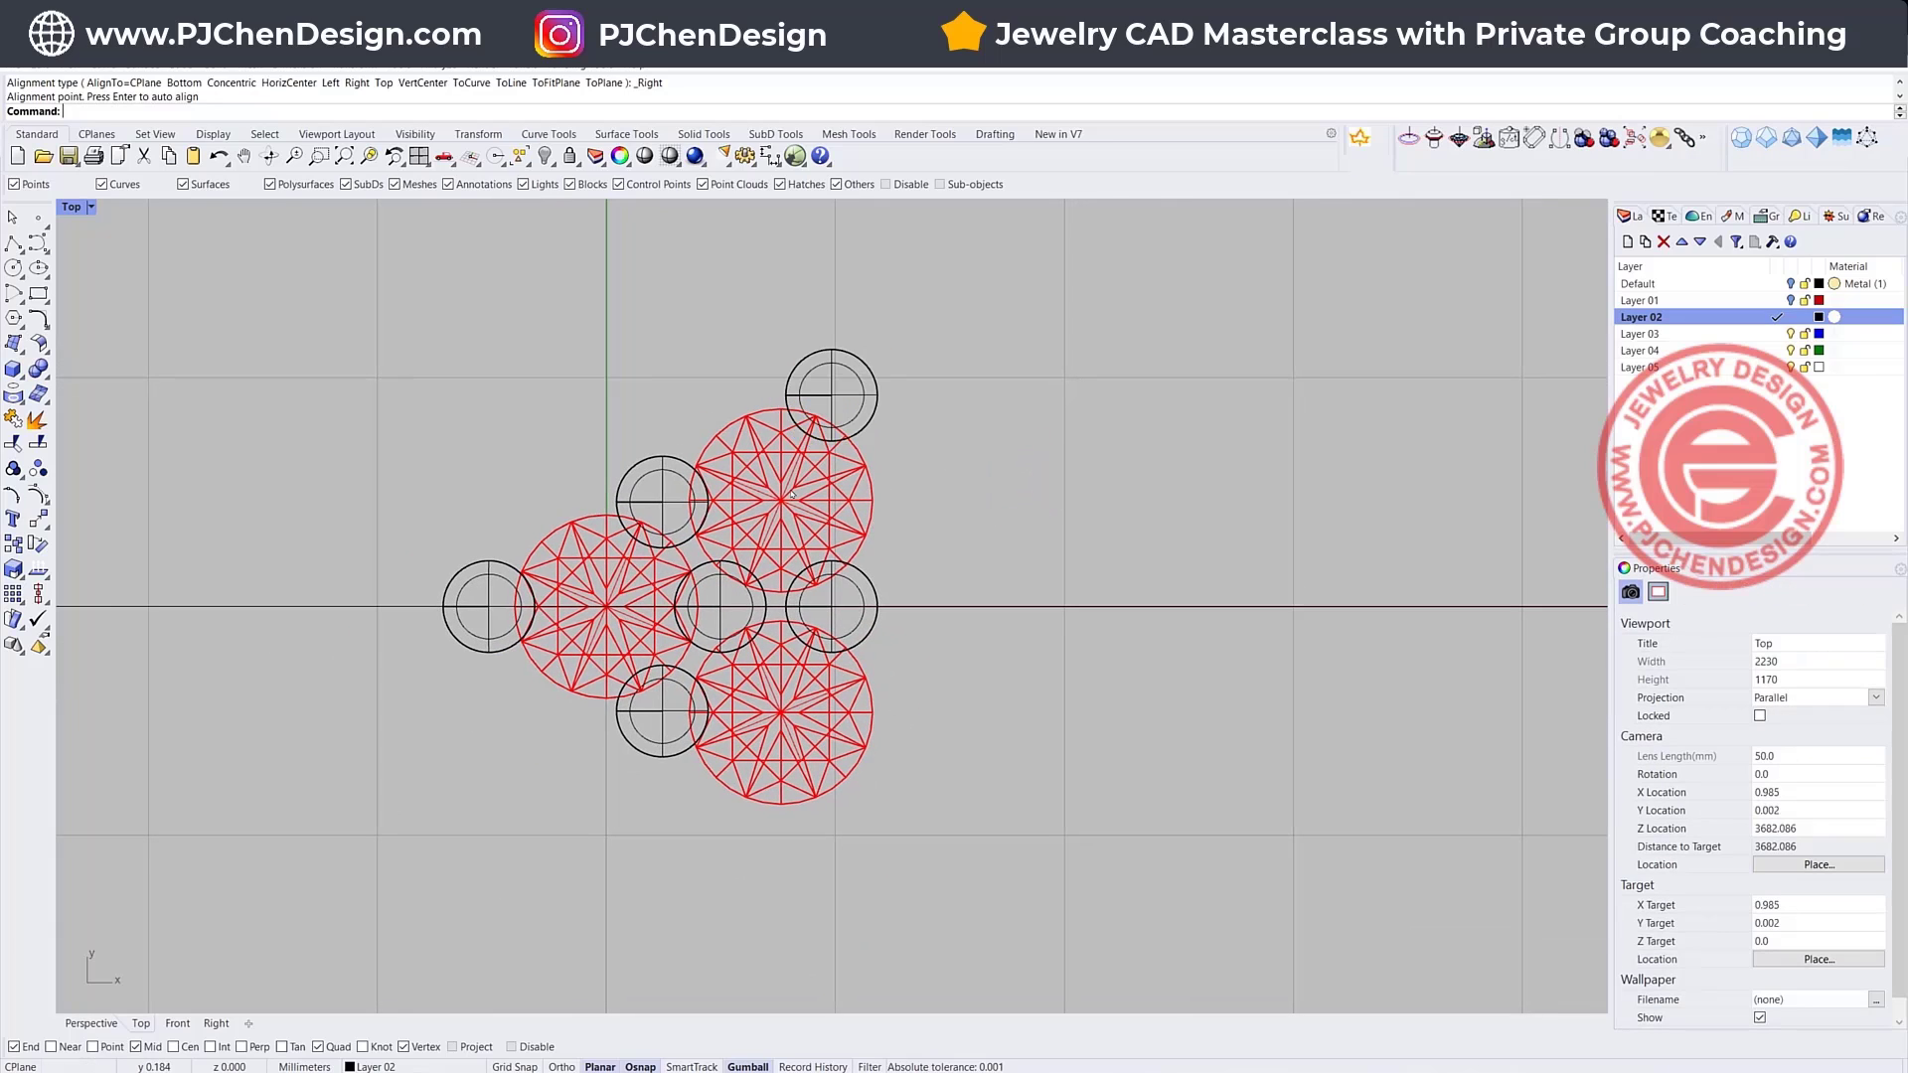
pyautogui.moveTo(13, 445)
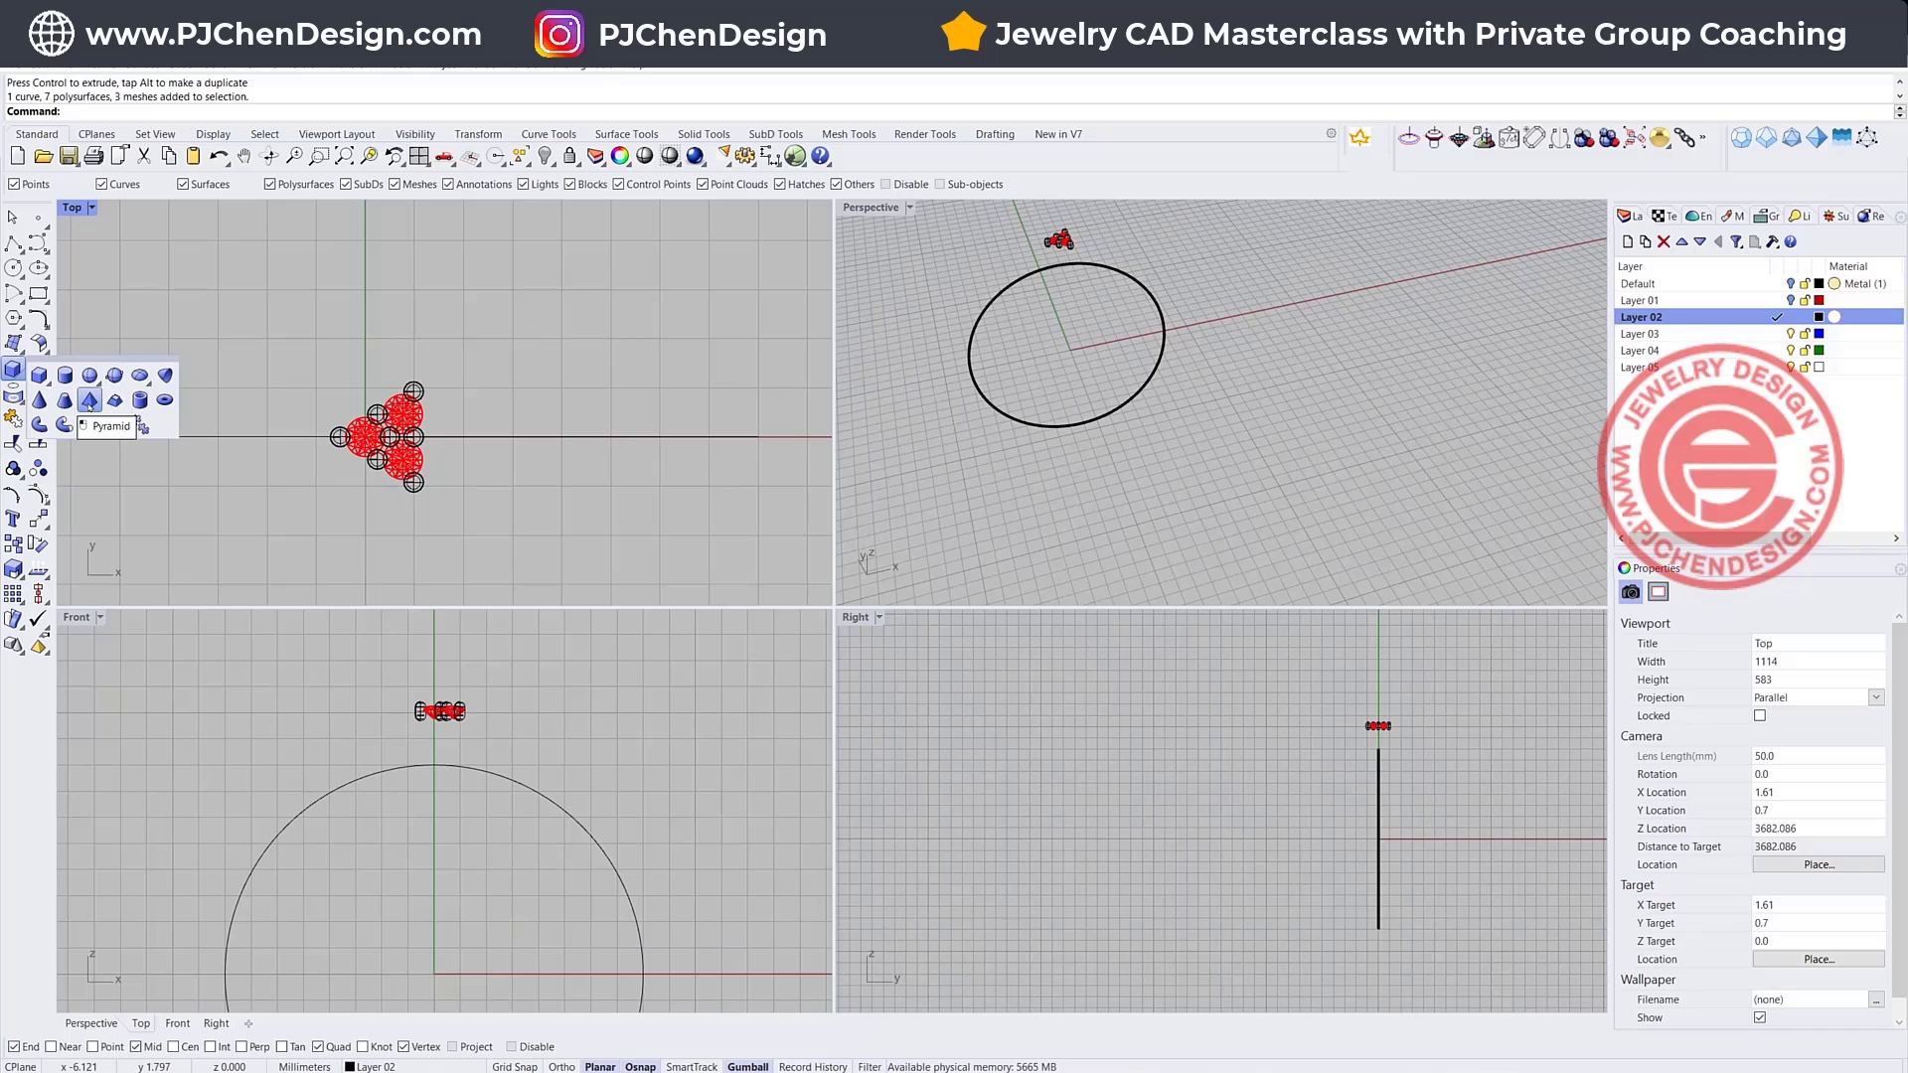
# - Make a 45-degree pyramid setting, extrude its base into a box, and select it with the stones and prongs
pyautogui.click(89, 398)
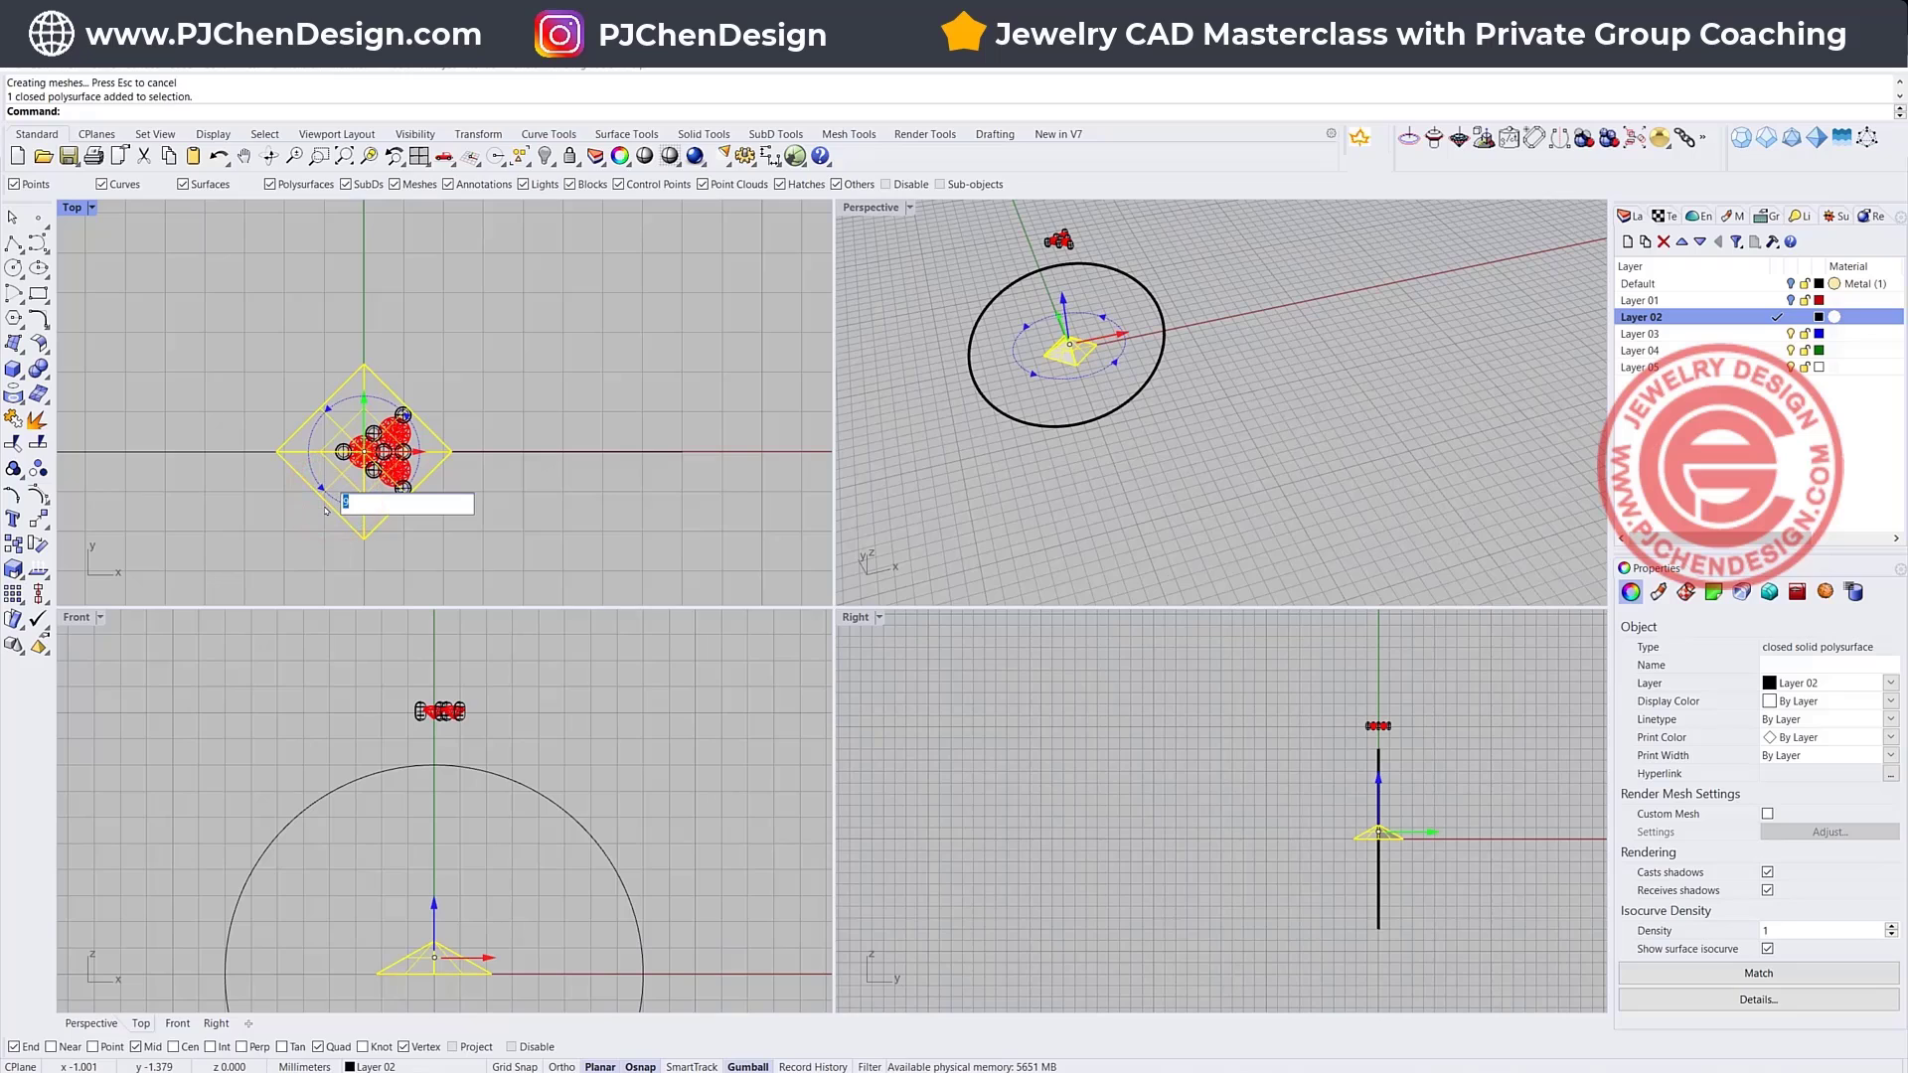
pyautogui.write('45')
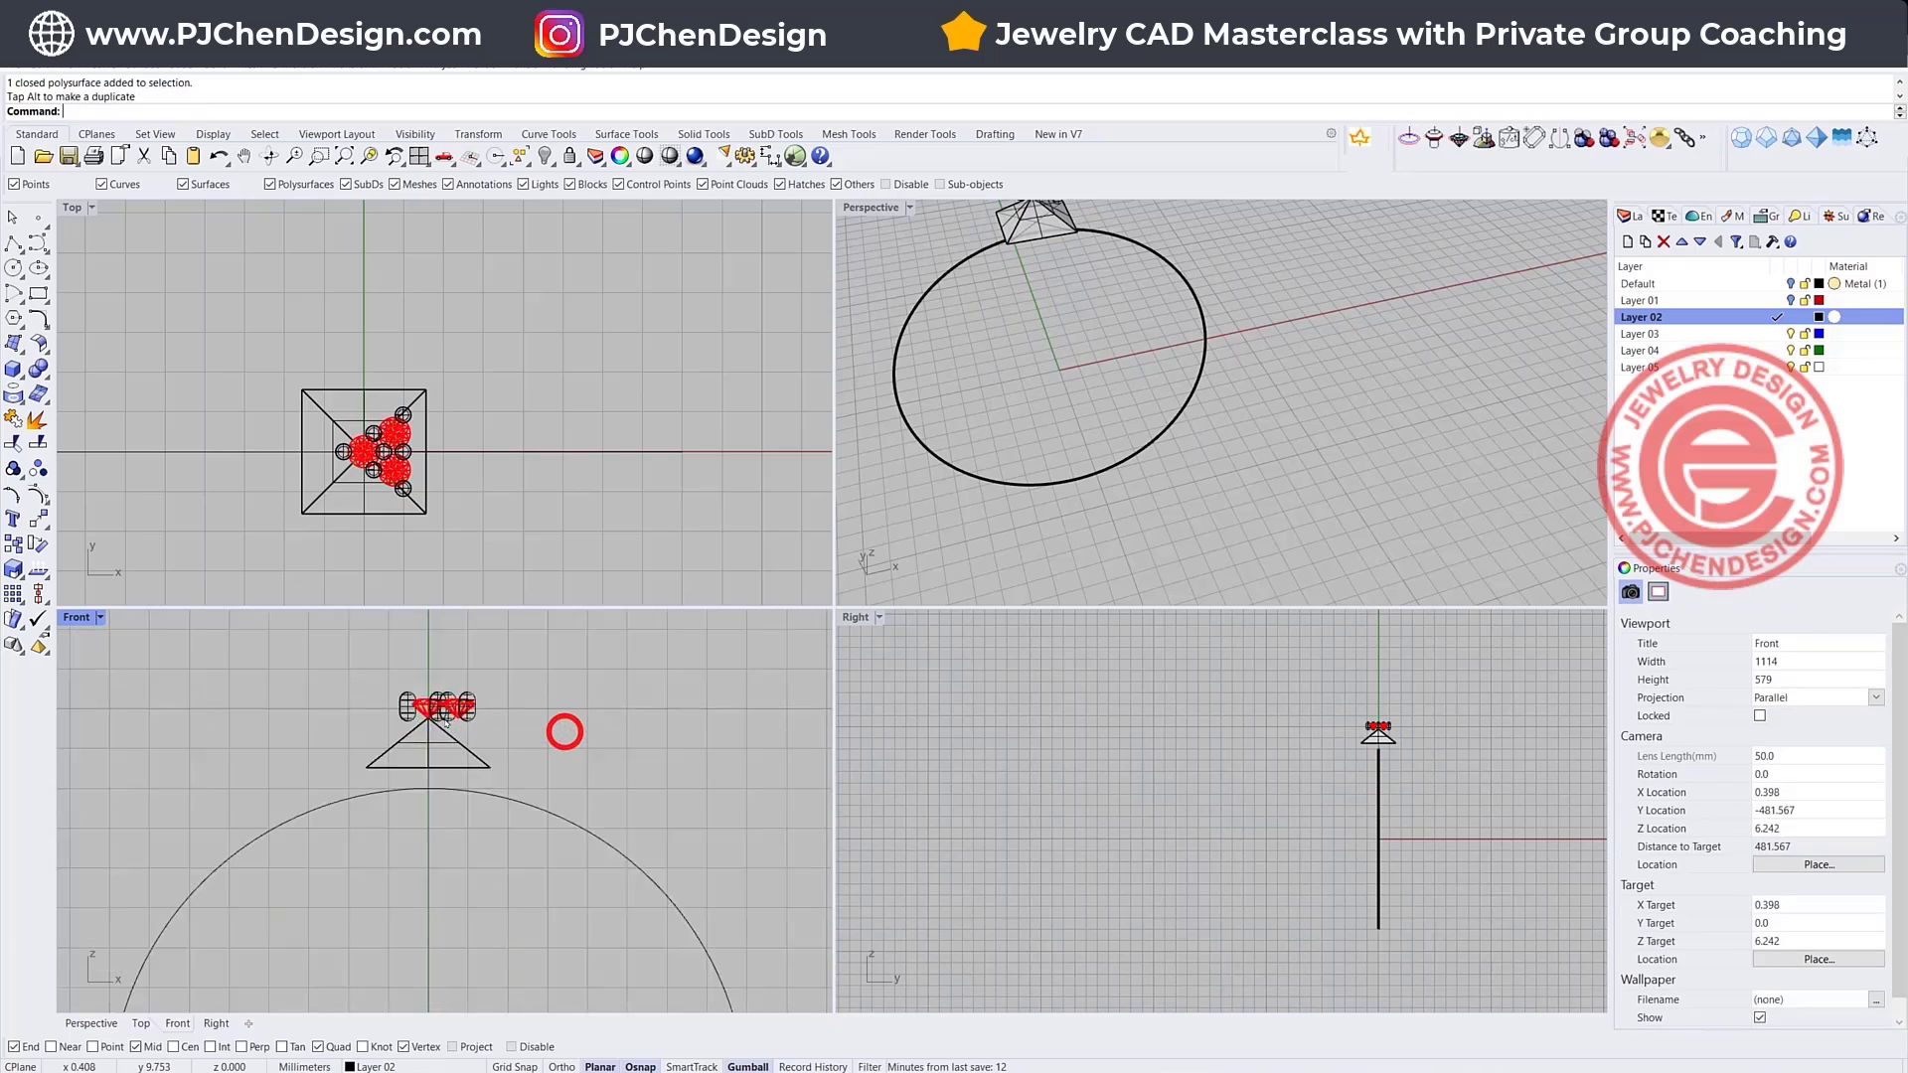
pyautogui.click(430, 707)
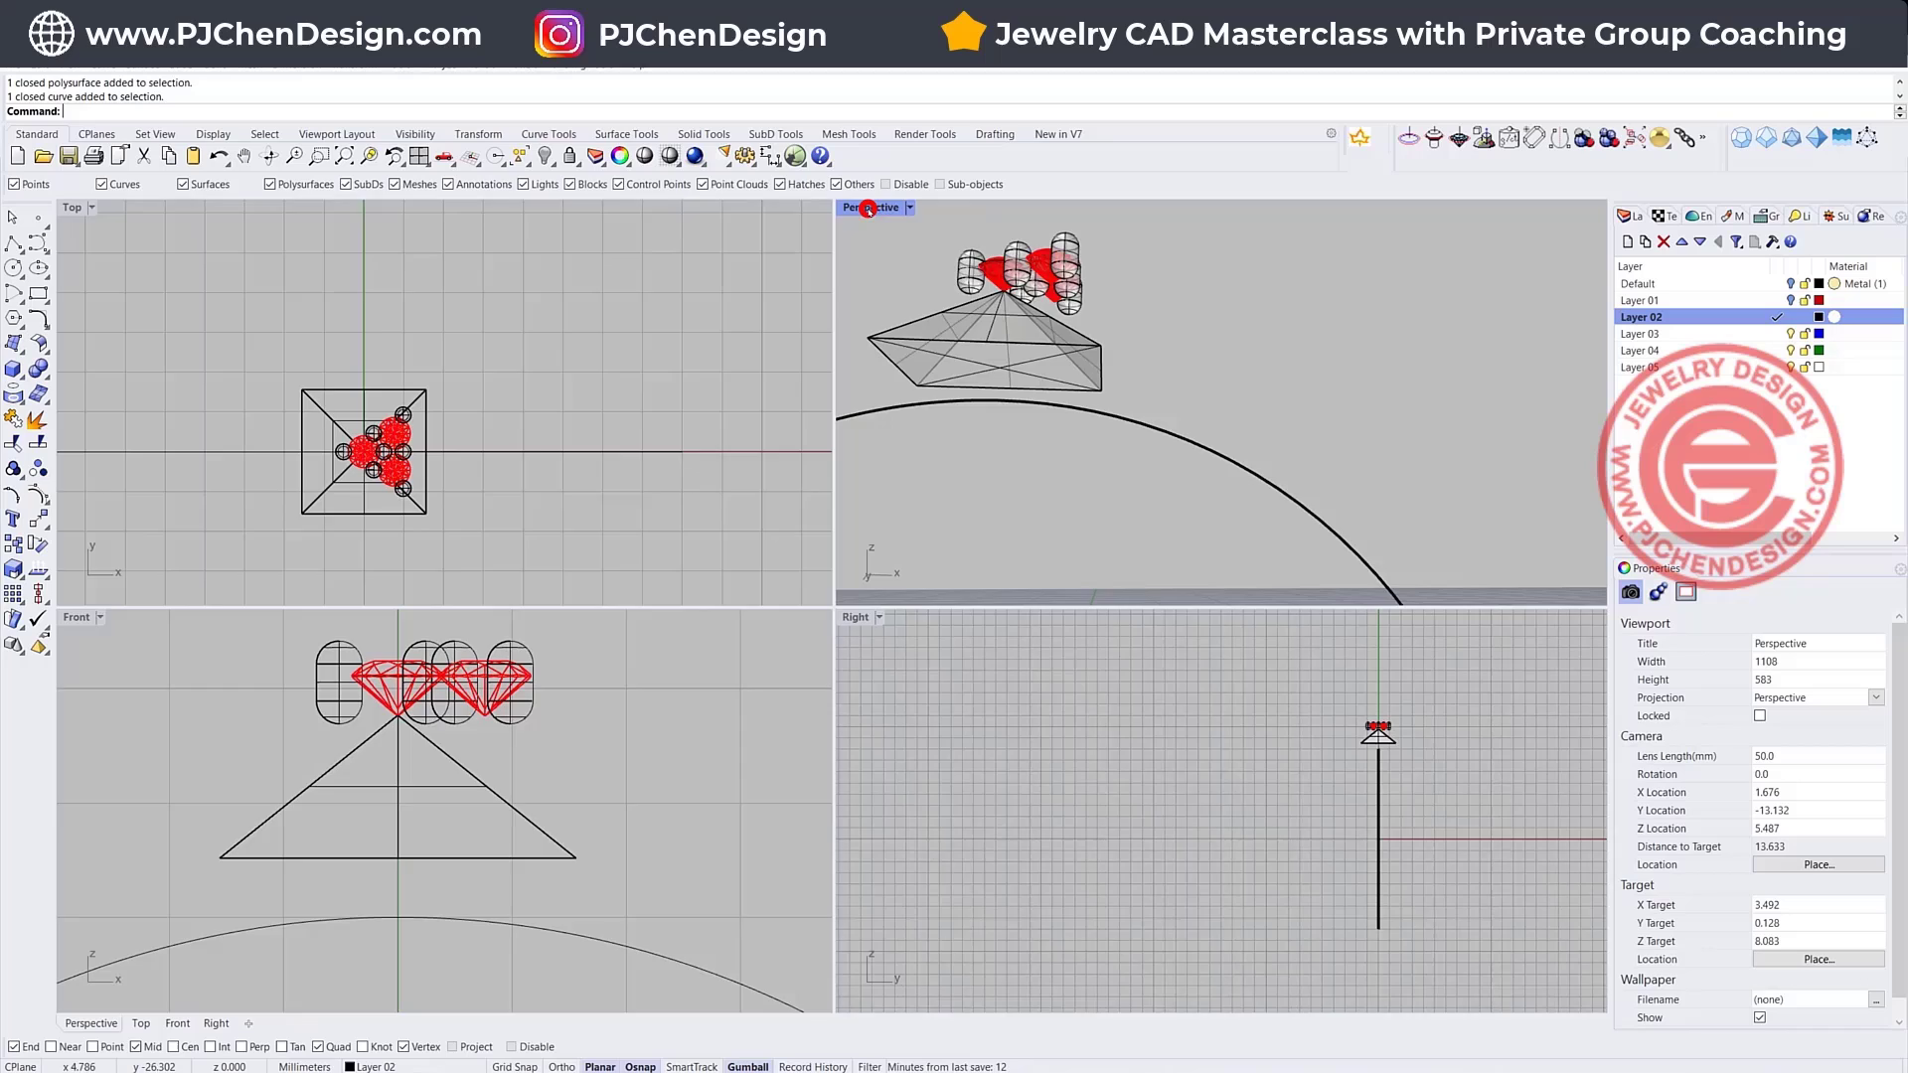
pyautogui.doubleClick(869, 209)
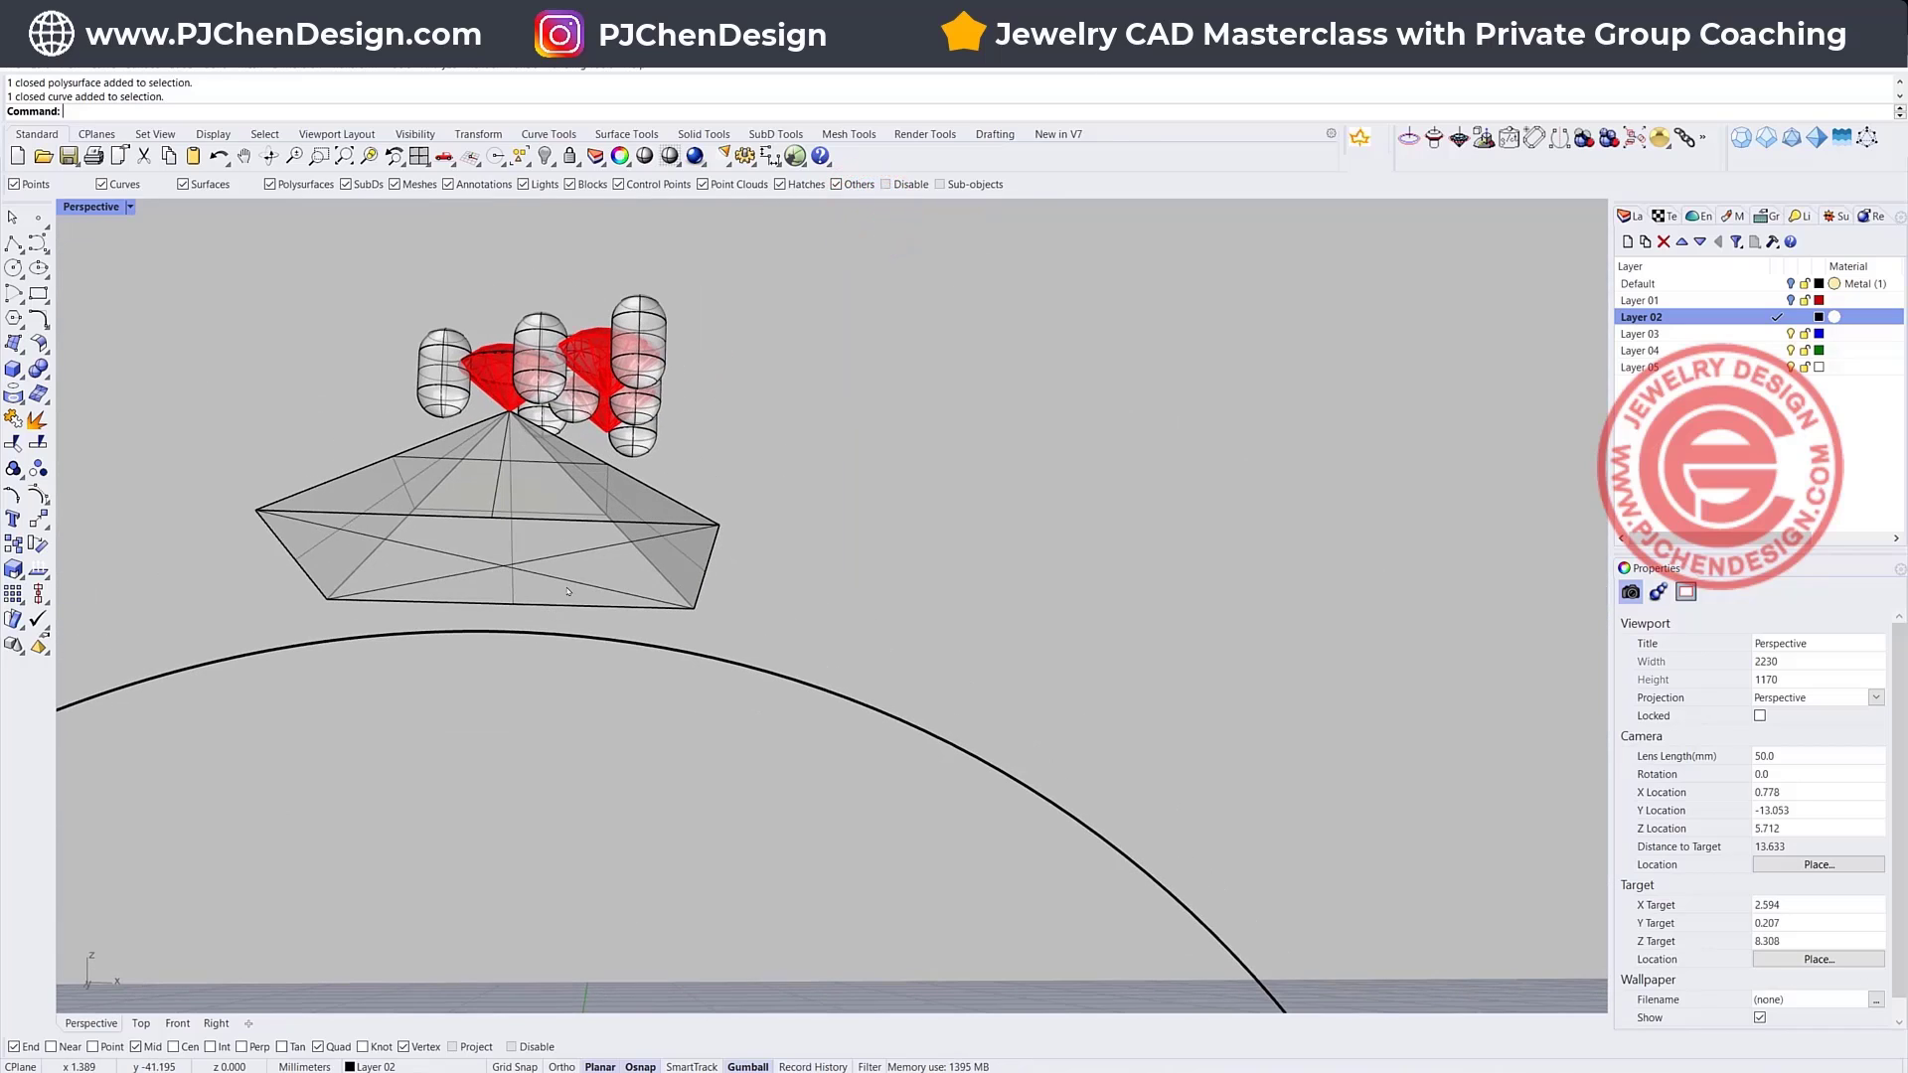
pyautogui.moveTo(568, 584)
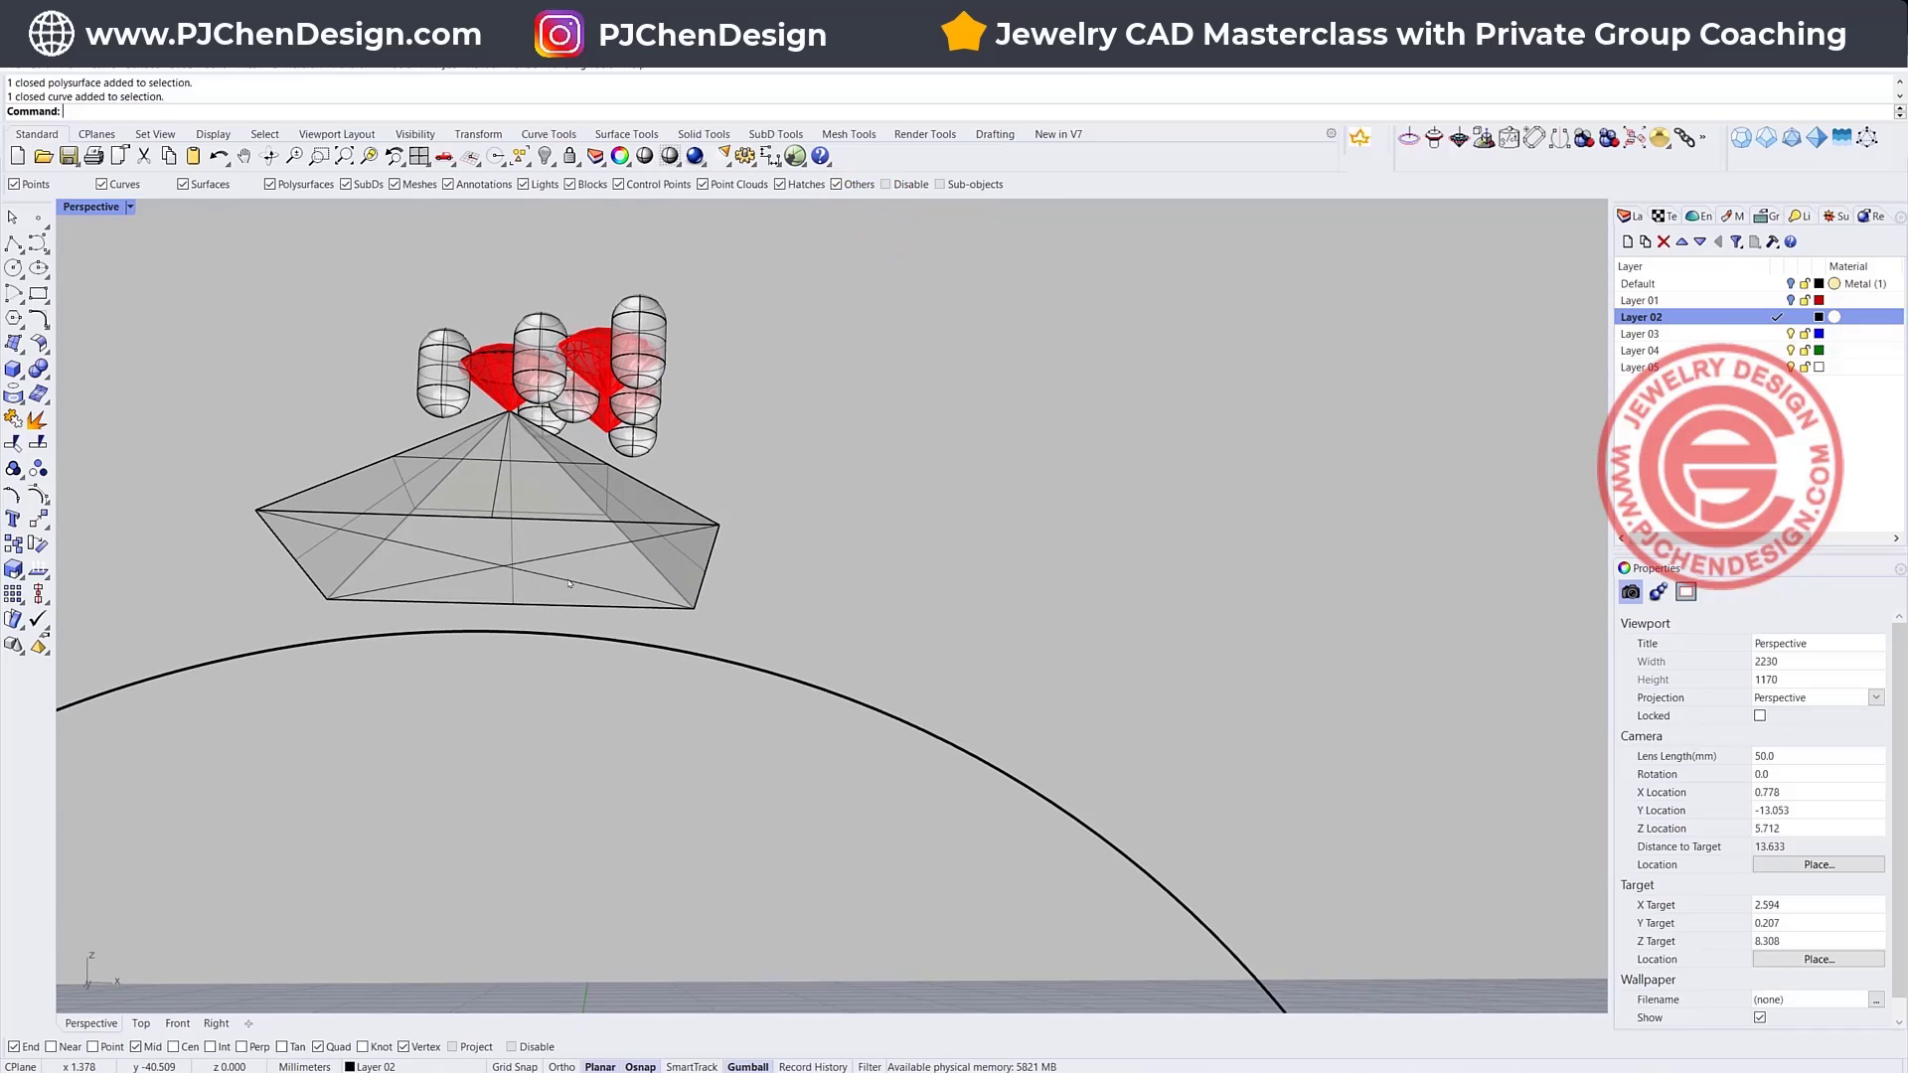
pyautogui.click(568, 580)
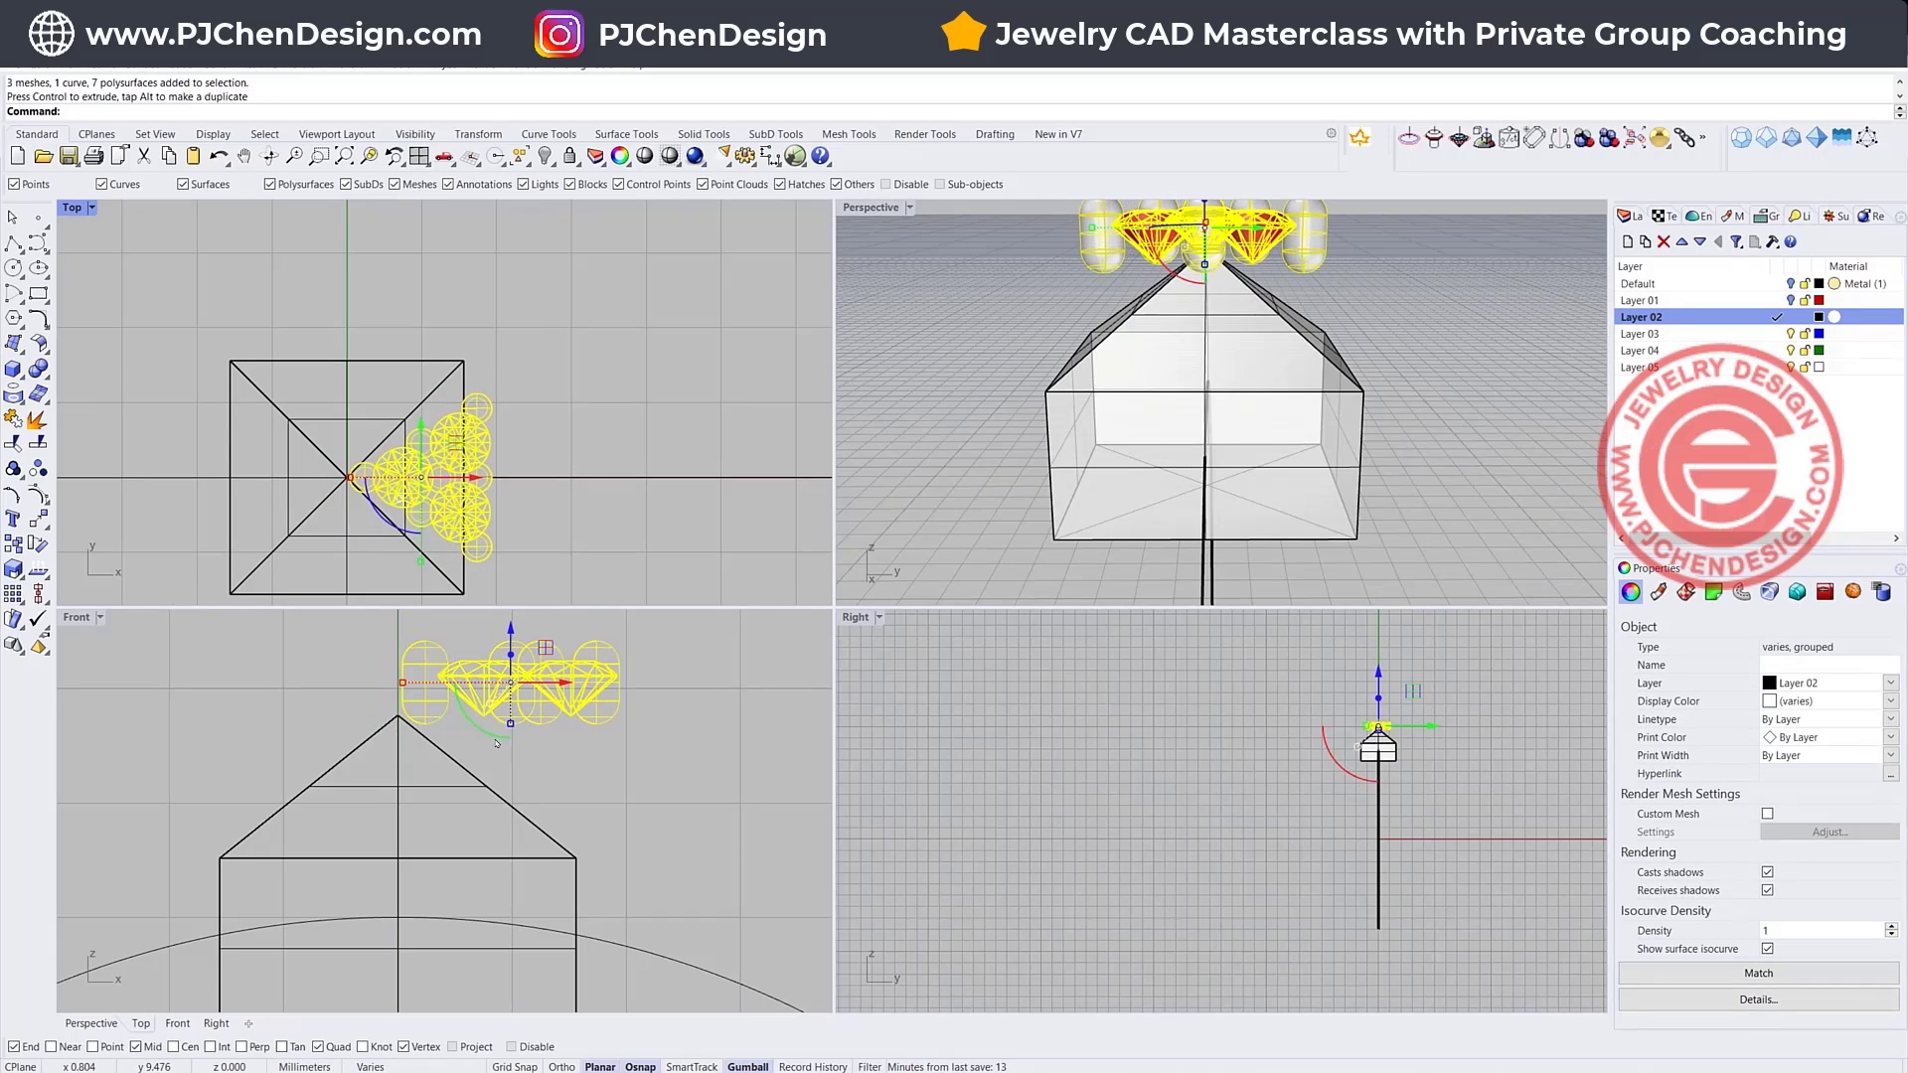
# - Rotate the stones and prongs without copying so they lie on one sloping pyramid face
pyautogui.click(12, 540)
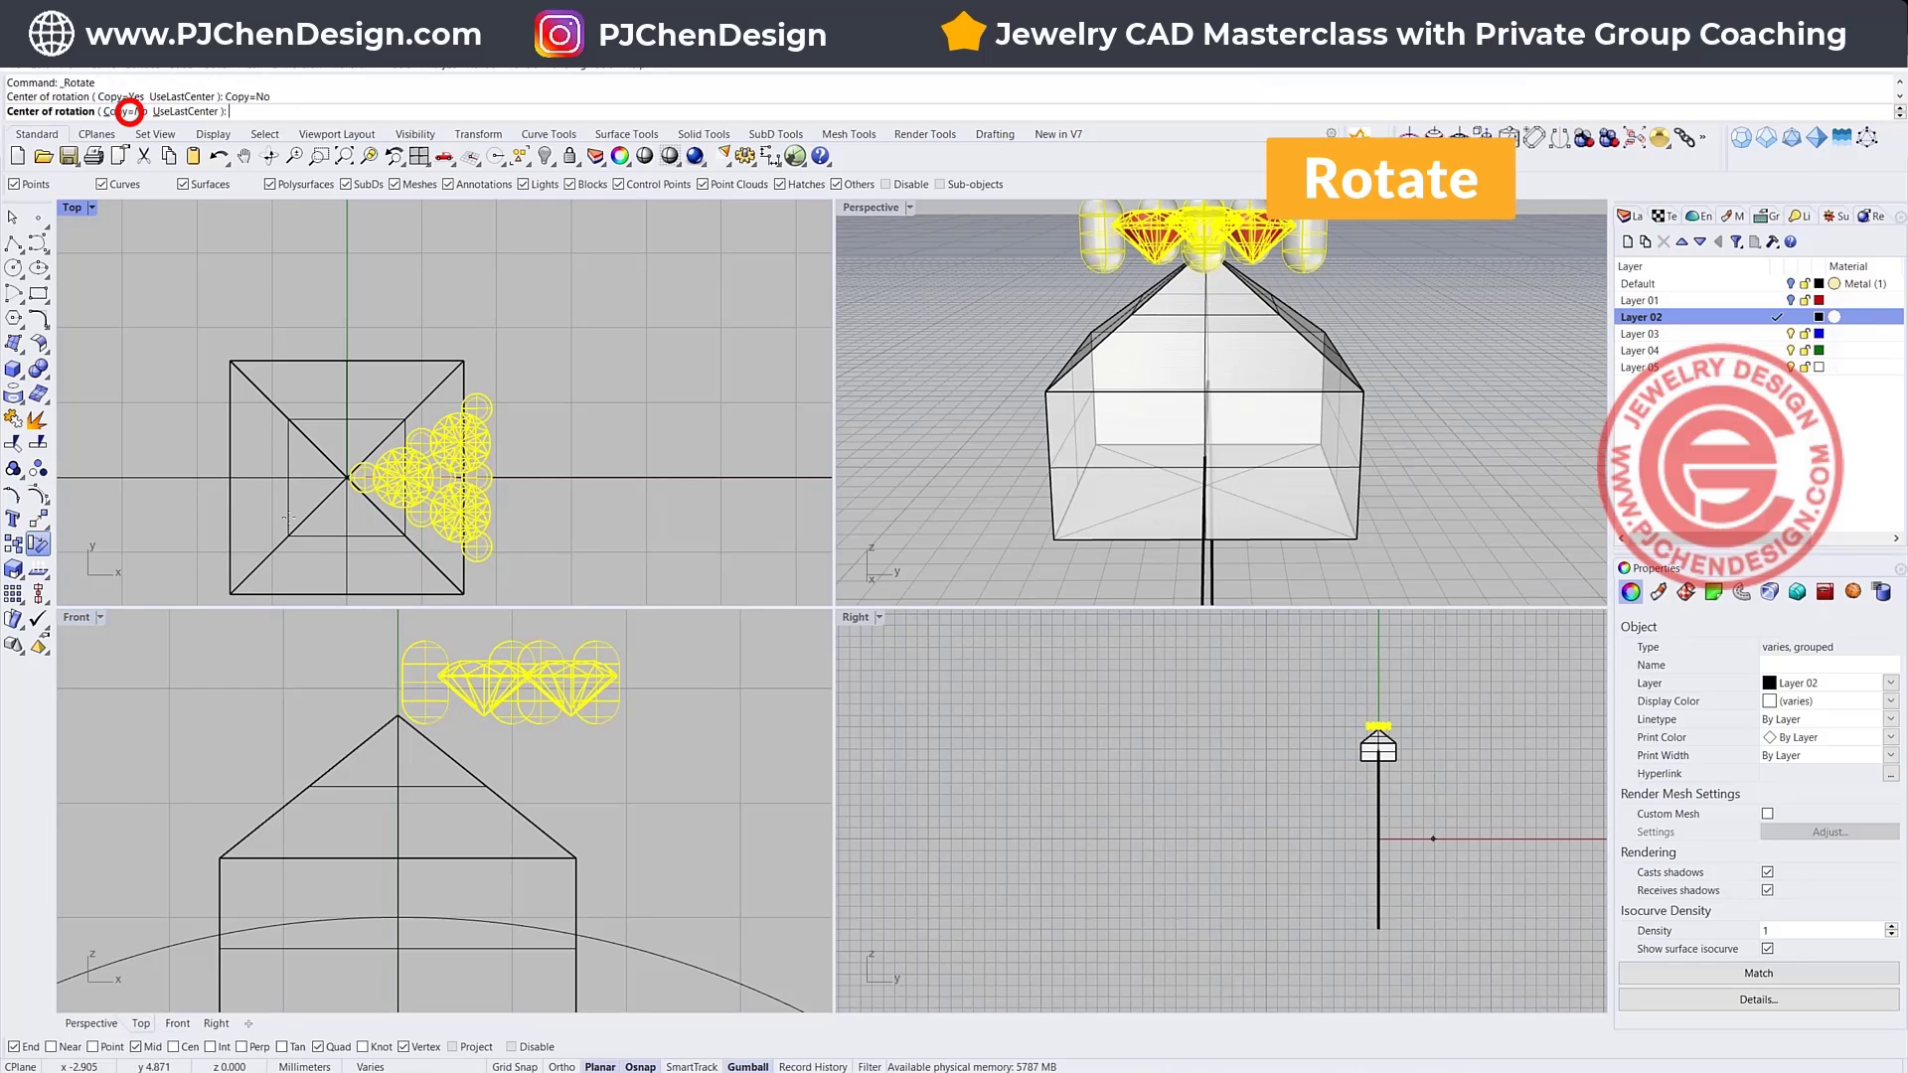
pyautogui.click(401, 683)
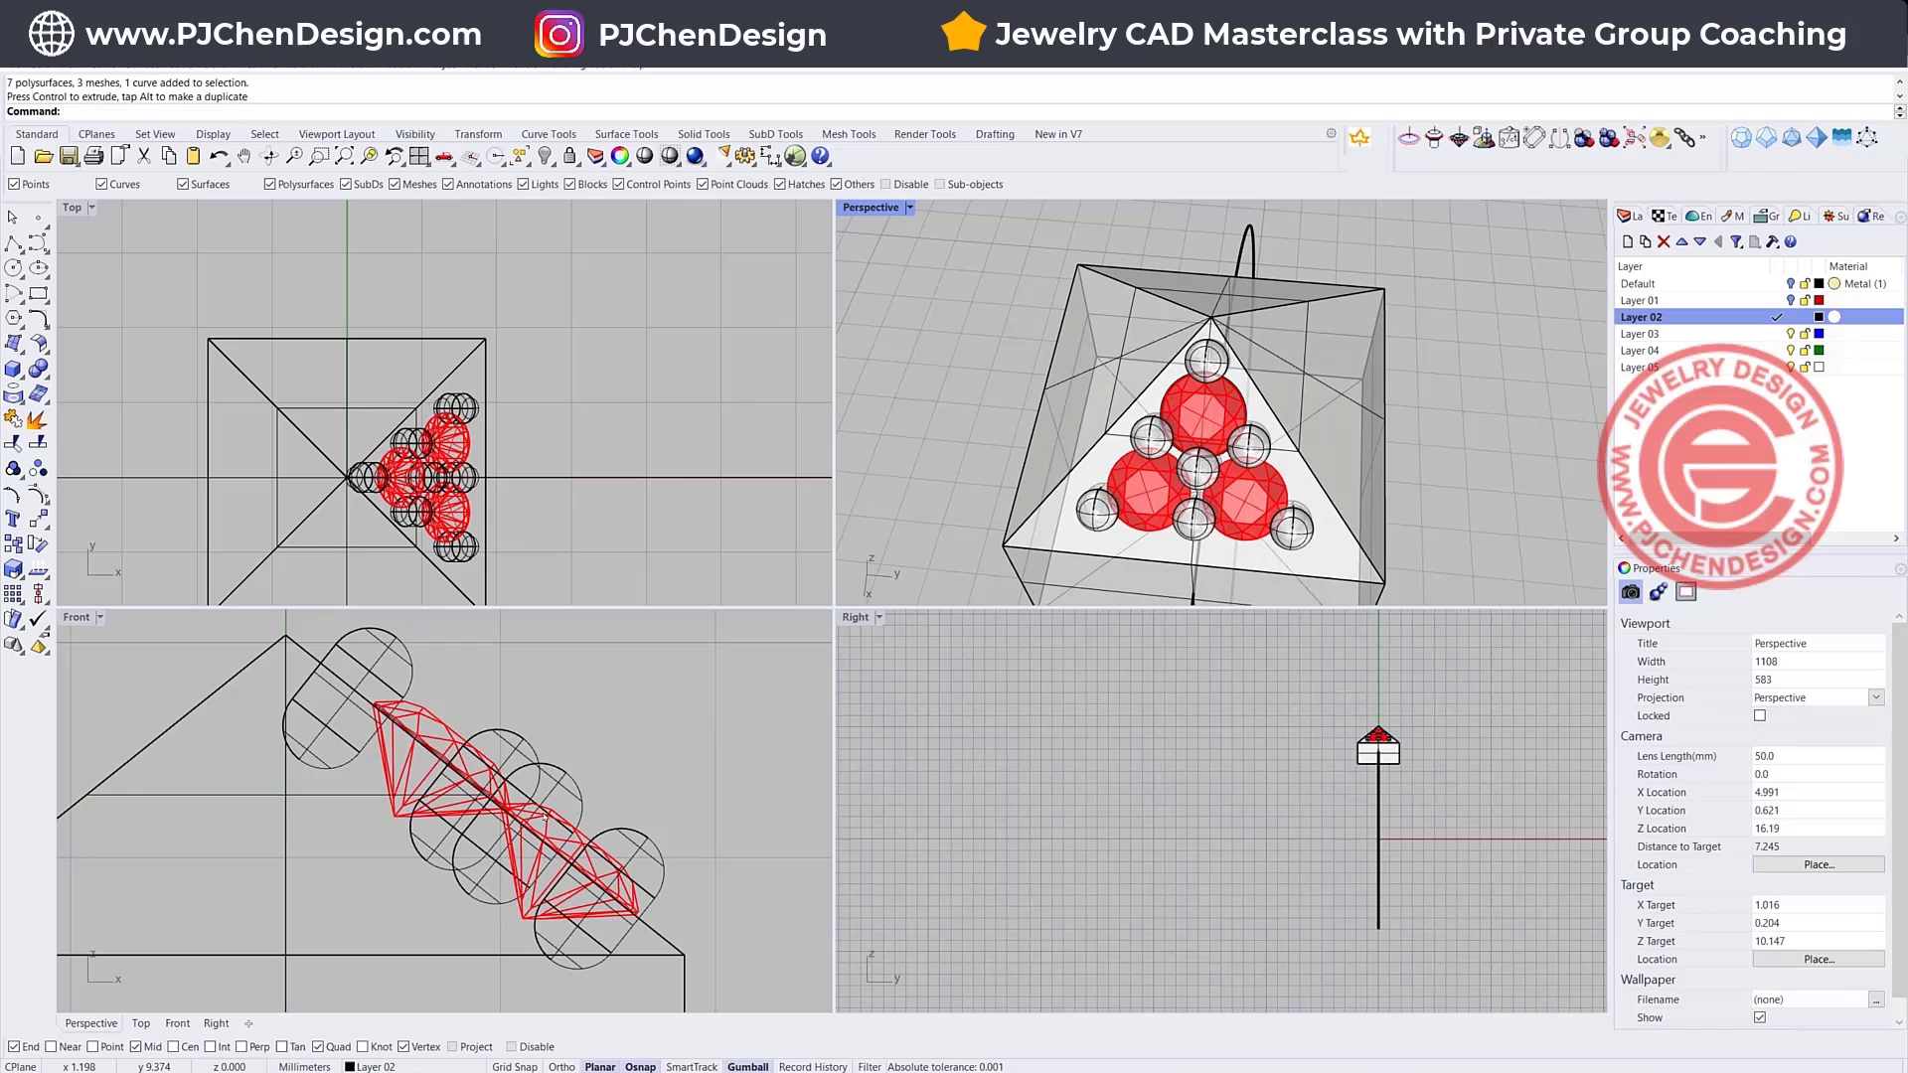
pyautogui.click(507, 768)
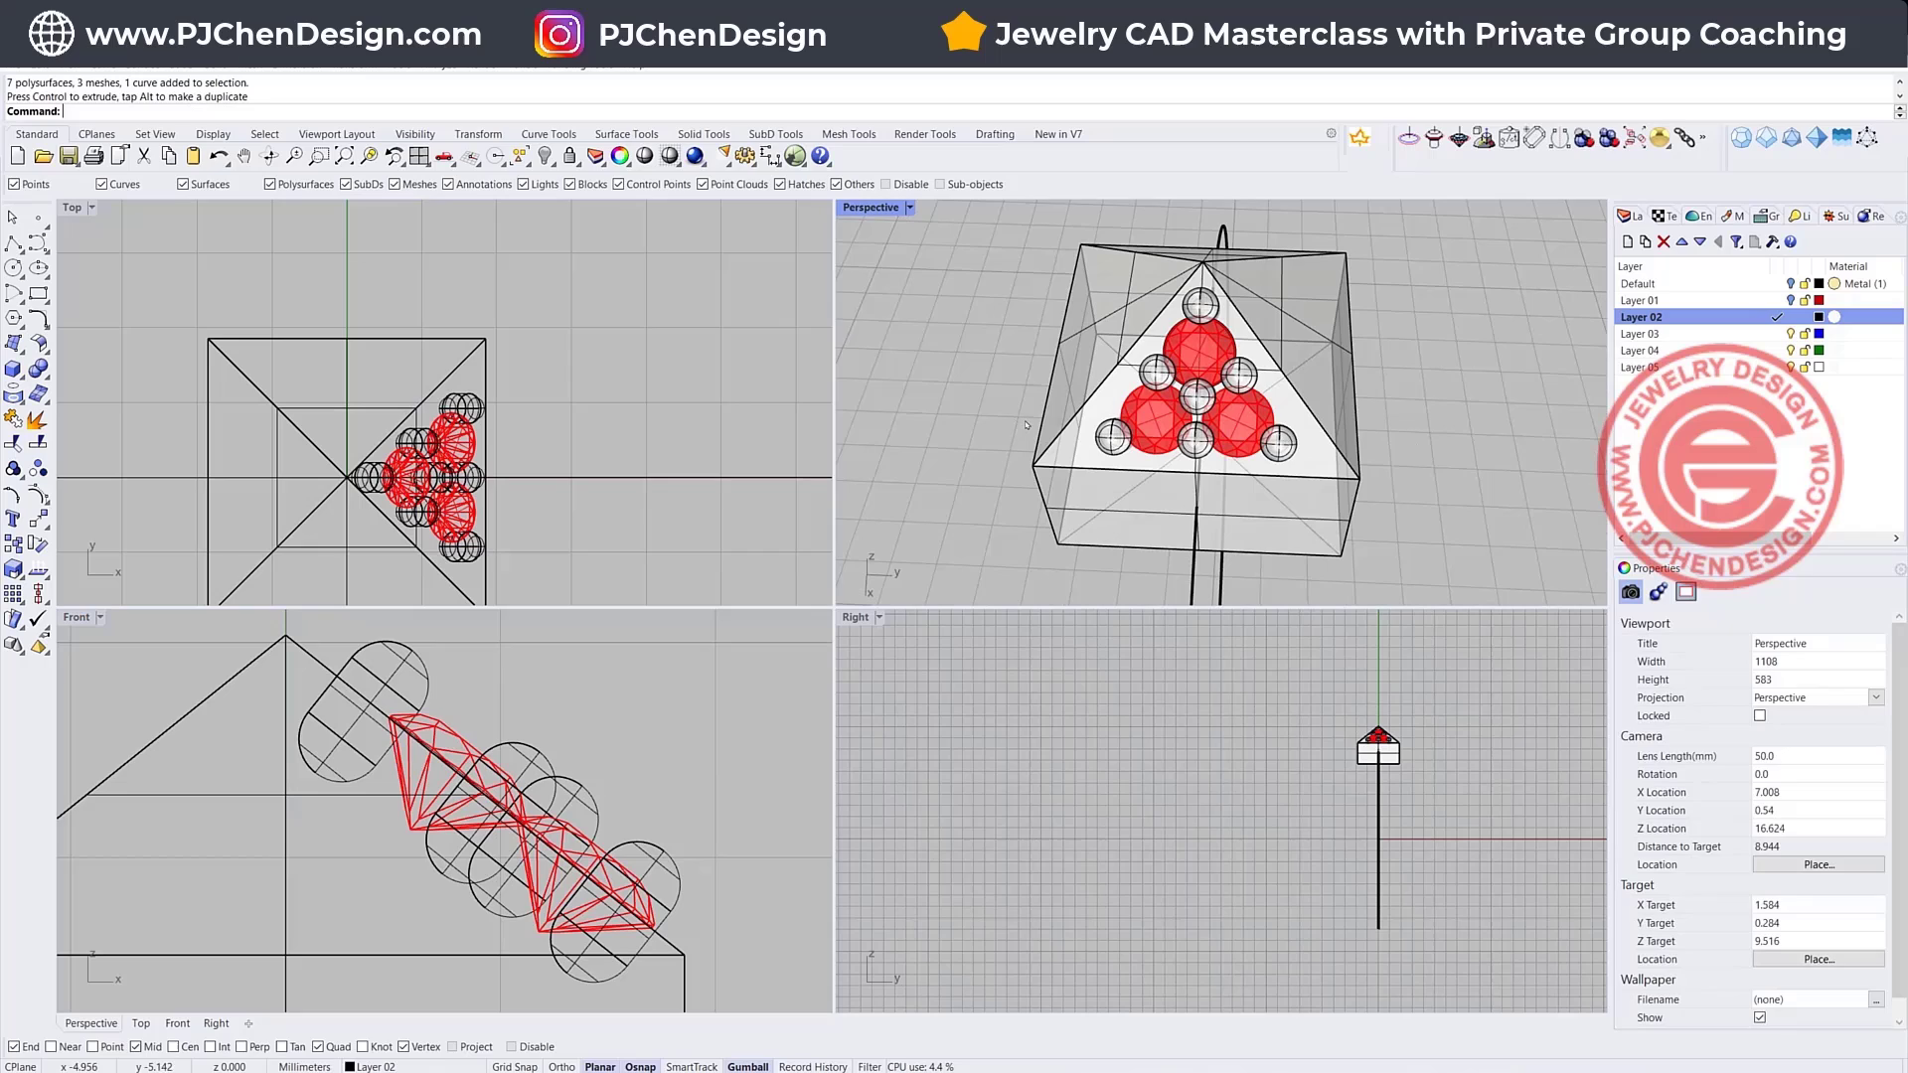
pyautogui.moveTo(447, 330)
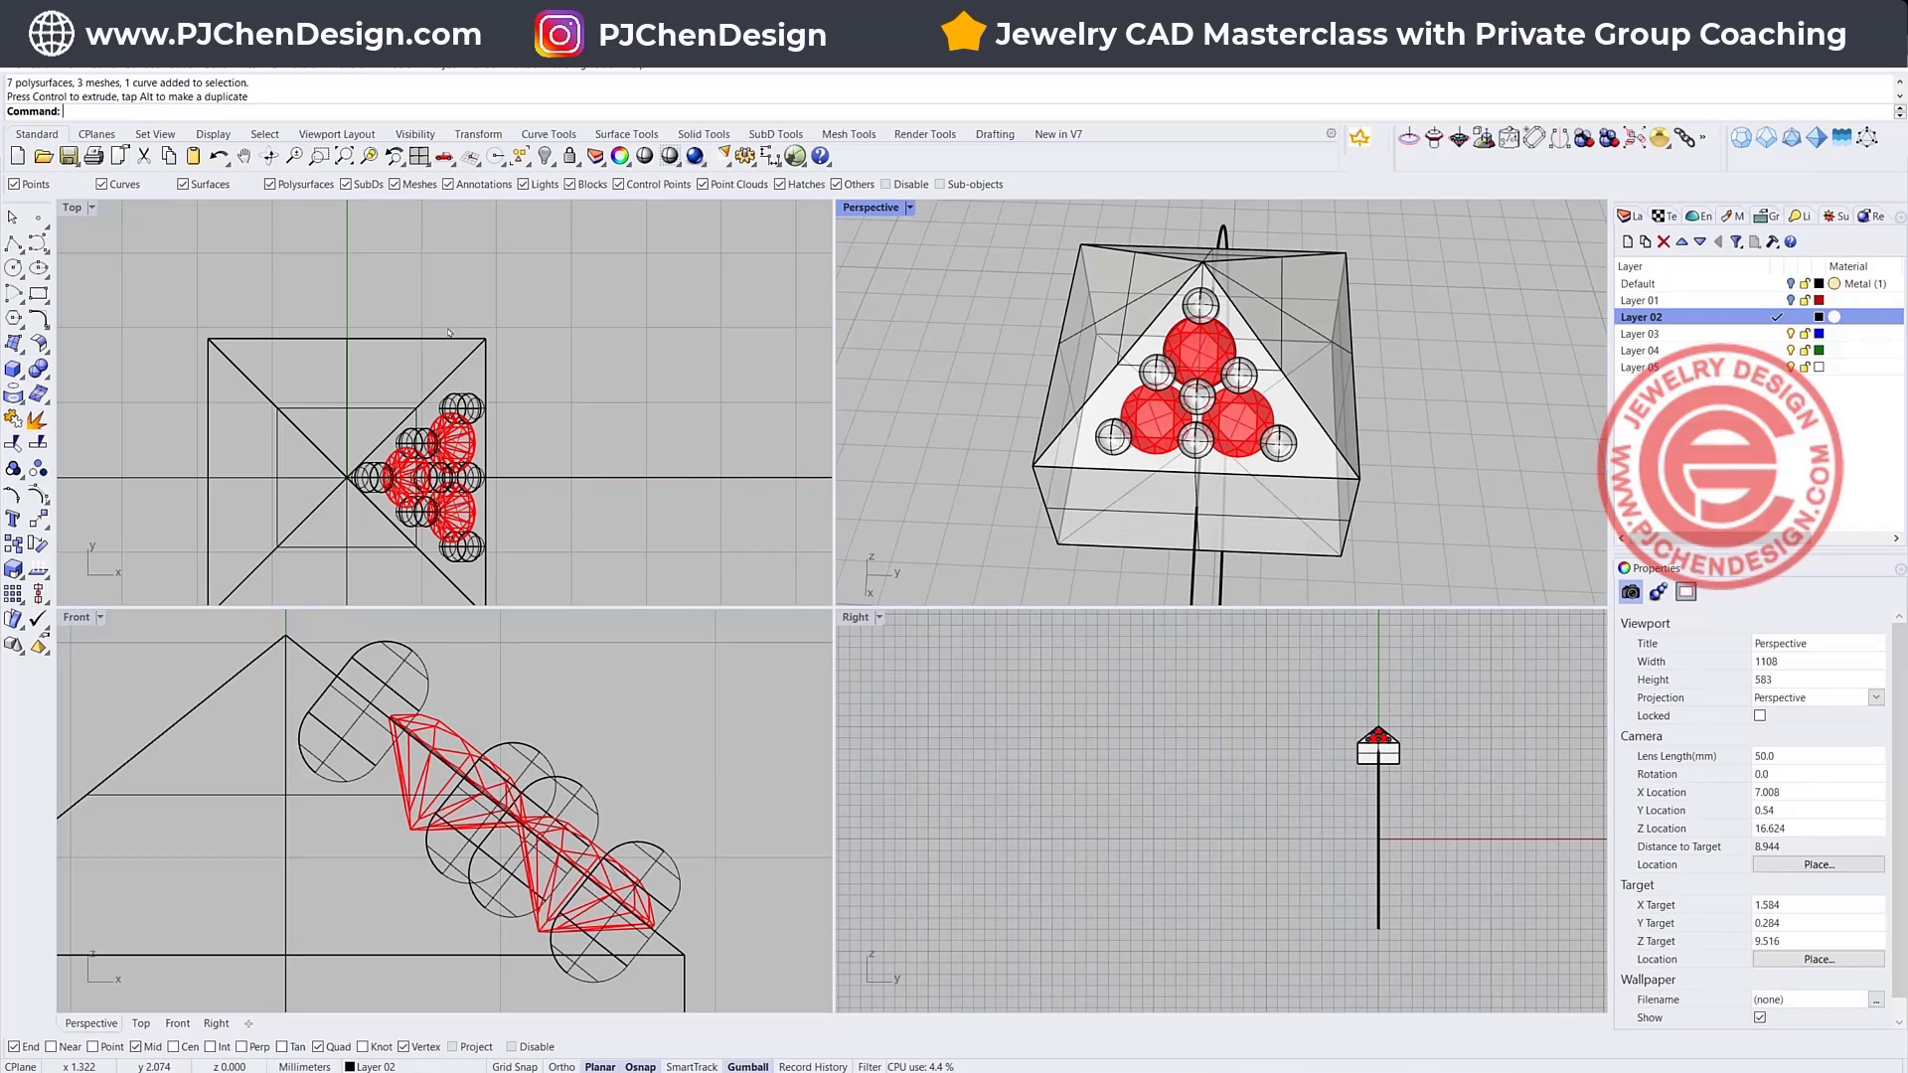
pyautogui.moveTo(133, 390)
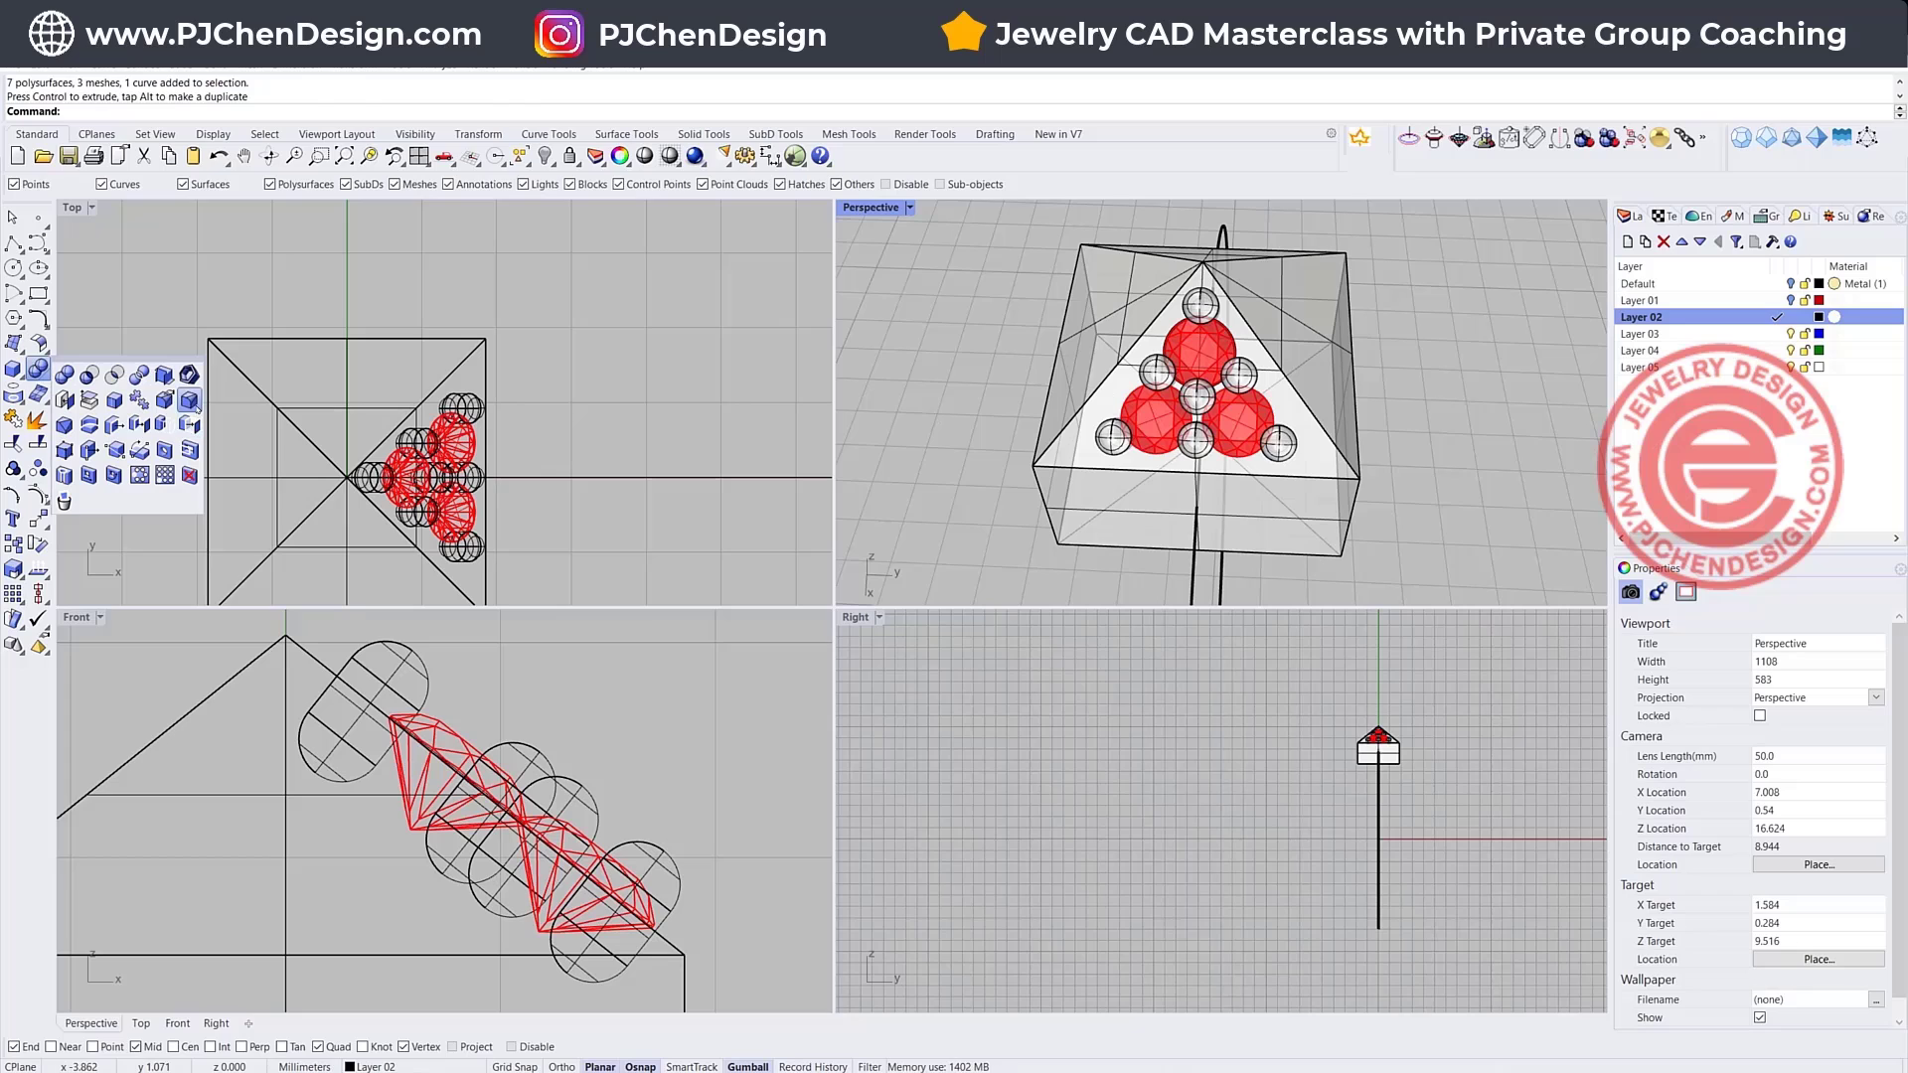
pyautogui.click(36, 427)
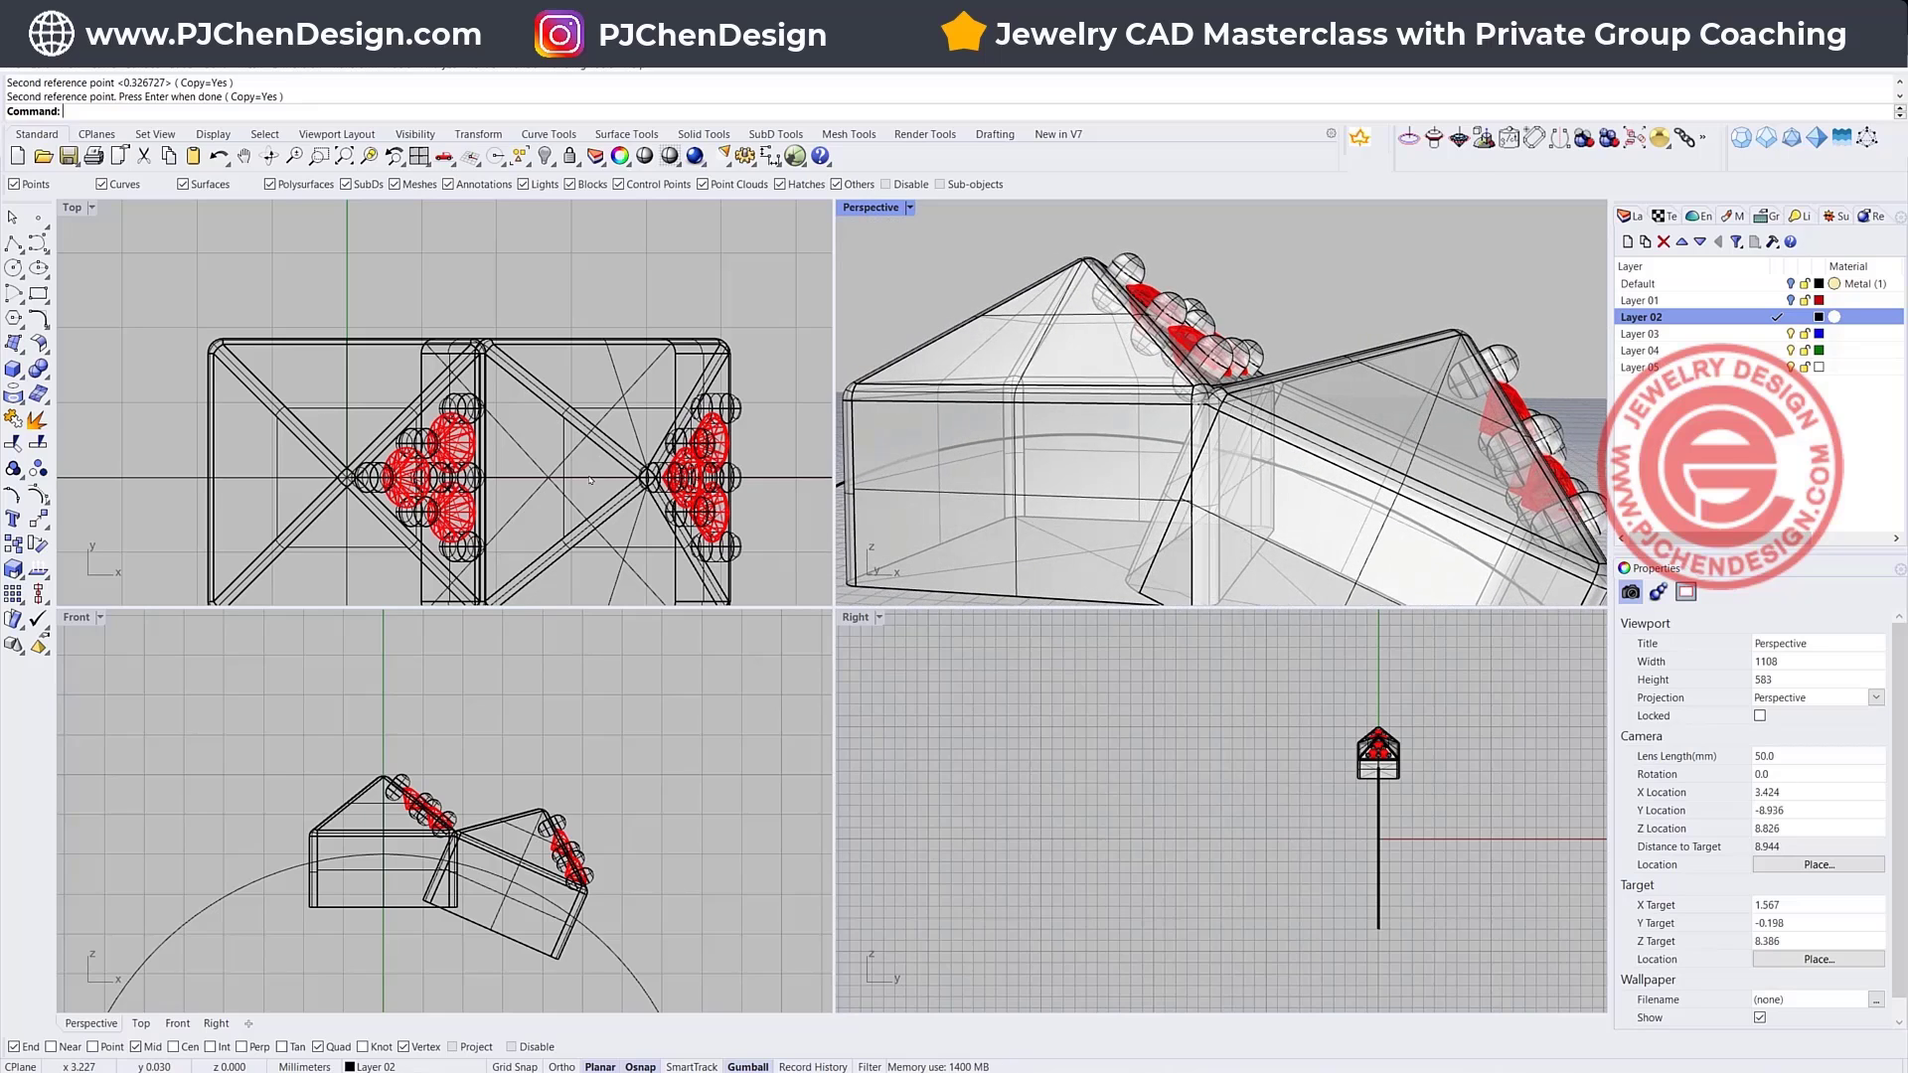
# - Mirror the stones and prongs to the opposite face and delete the extra tilted copy
pyautogui.press('Ctrl+z')
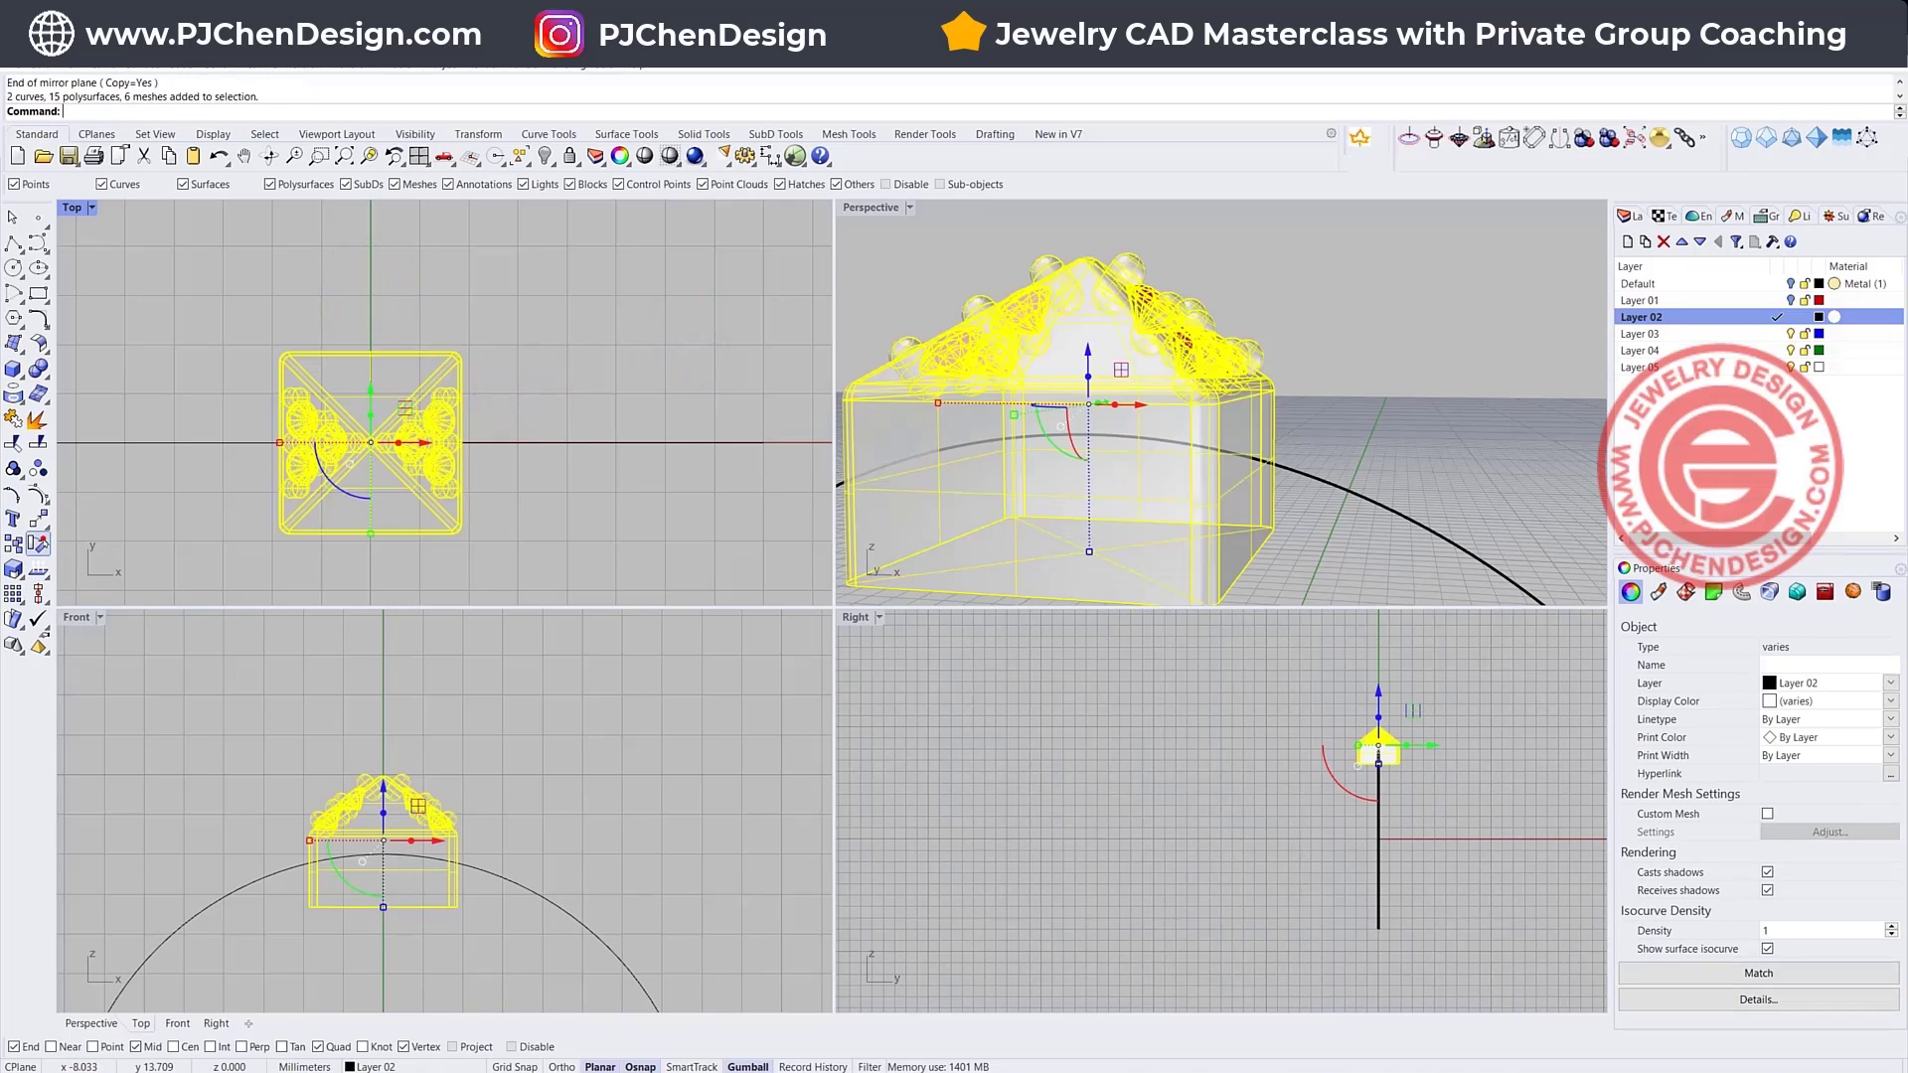
pyautogui.click(38, 547)
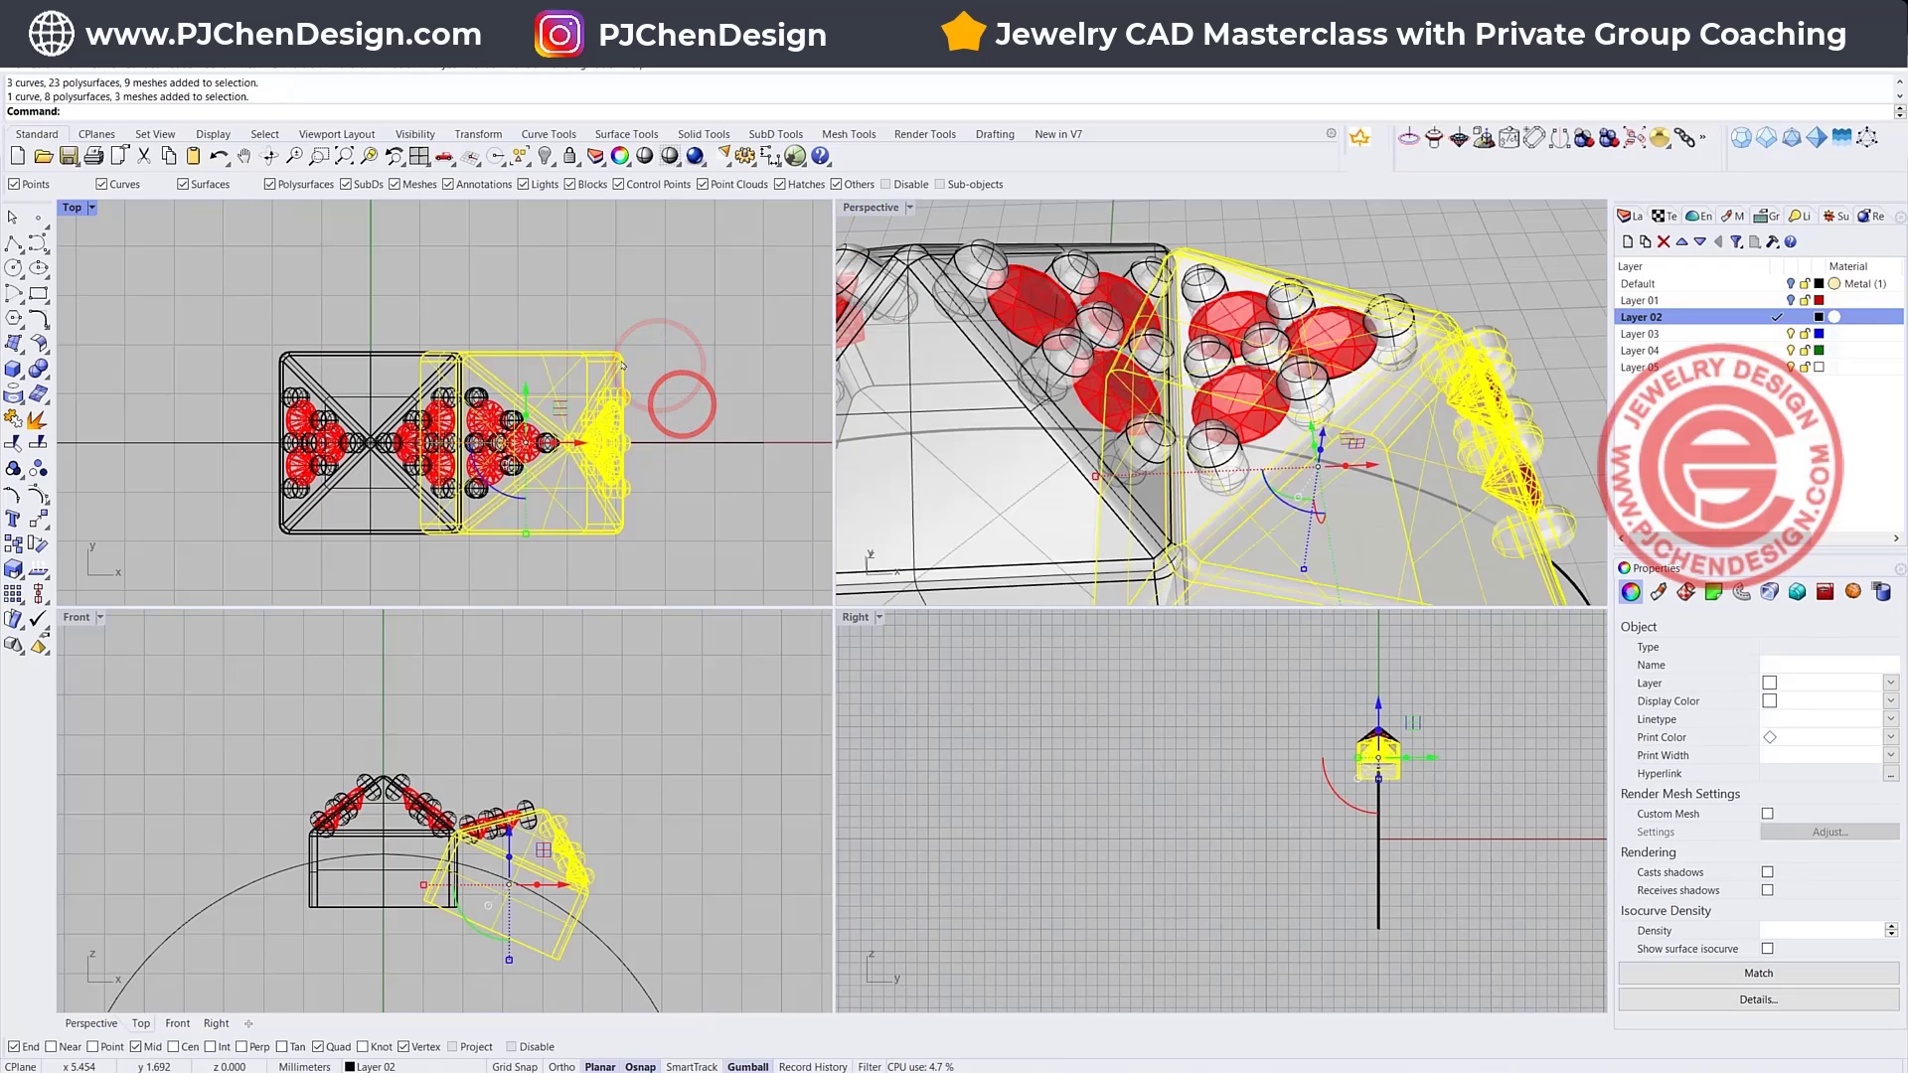
pyautogui.press('Delete')
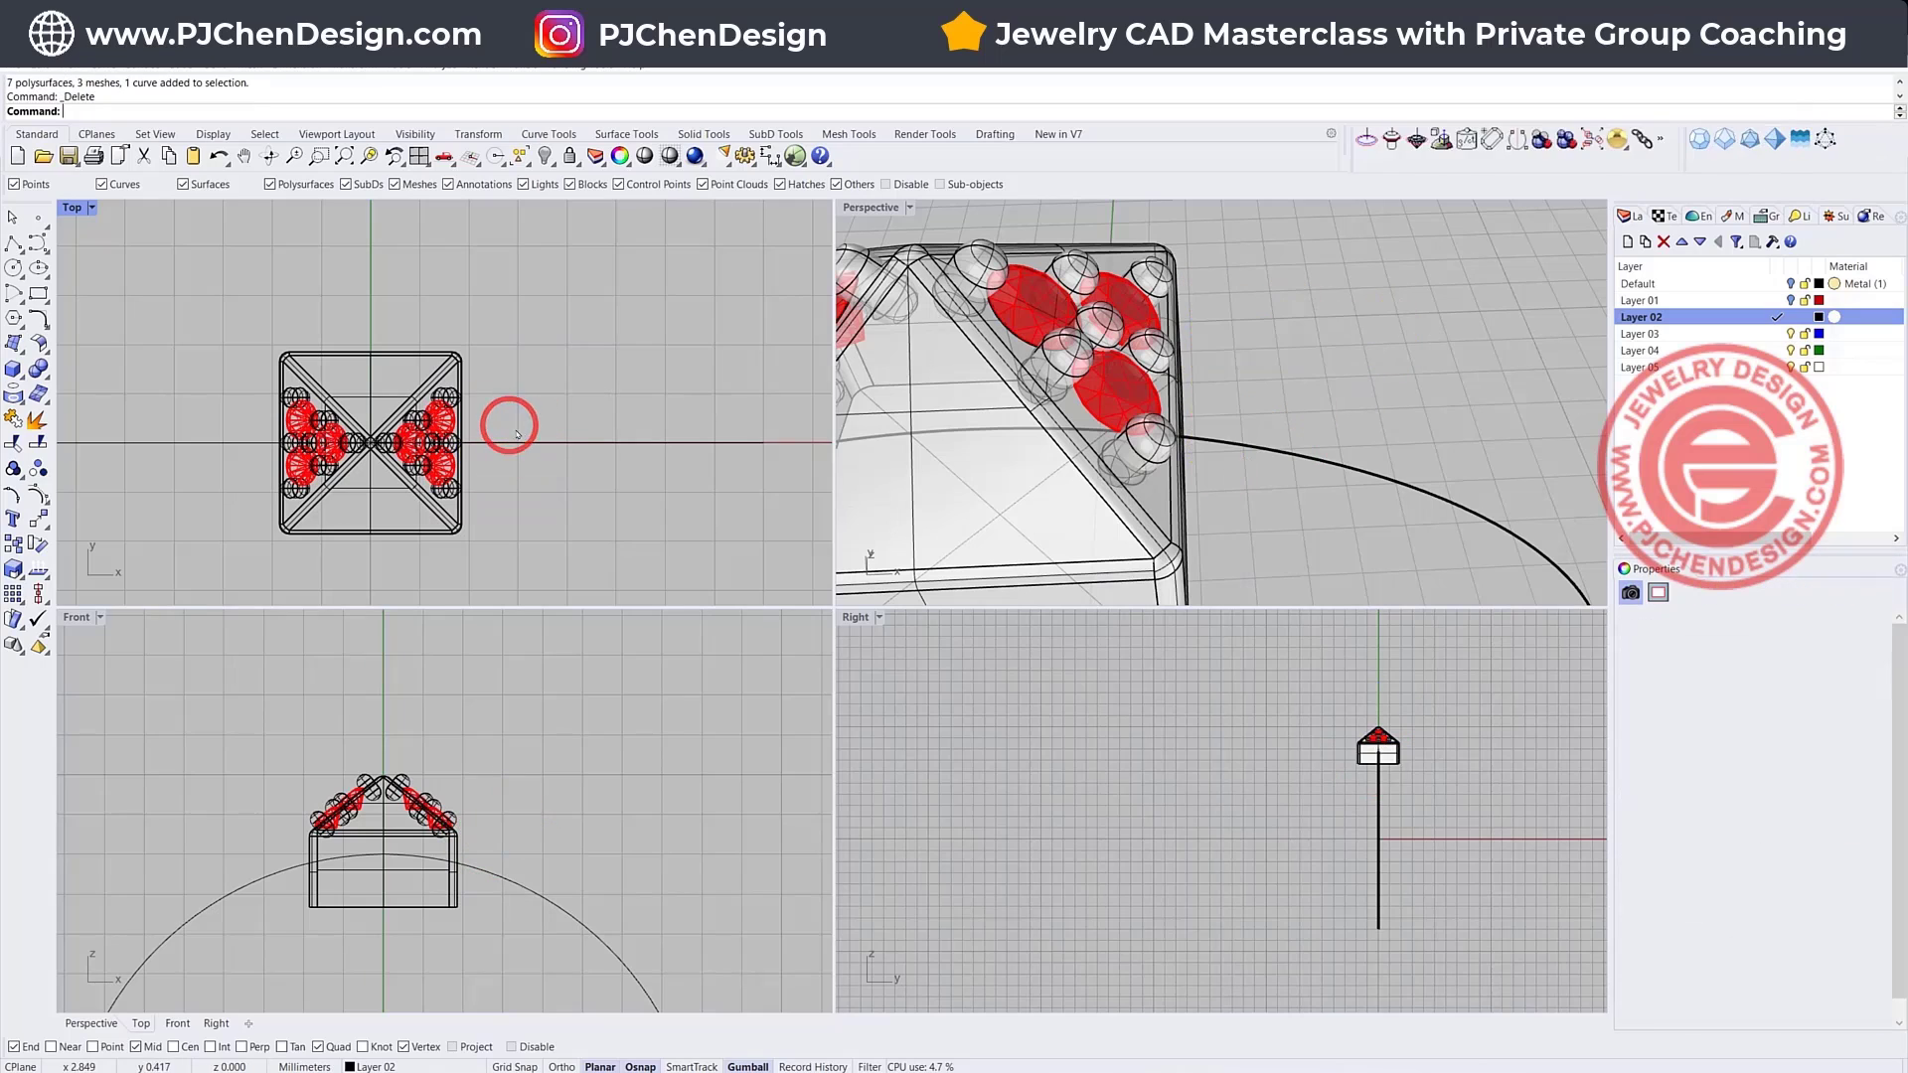
# - Select the whole setting with its stones and prongs for grouping
pyautogui.click(11, 467)
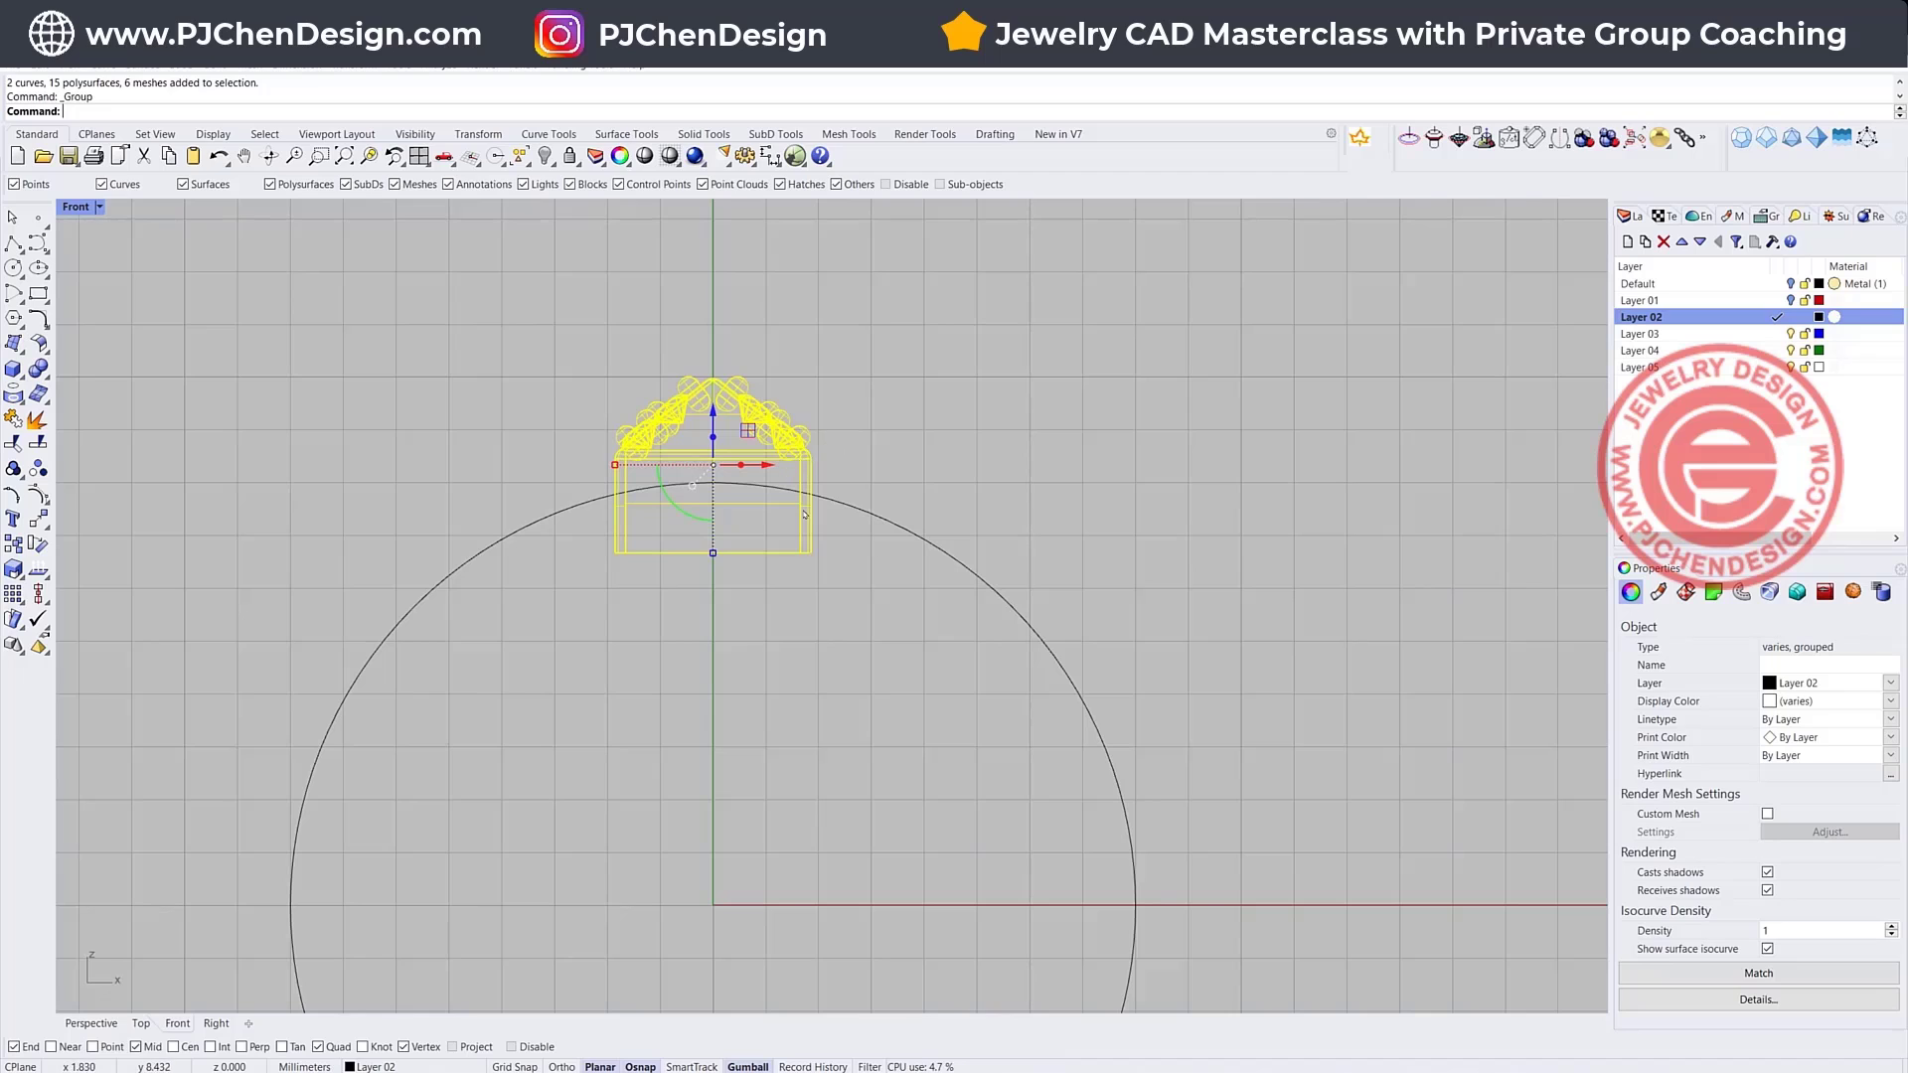
pyautogui.moveTo(703, 365)
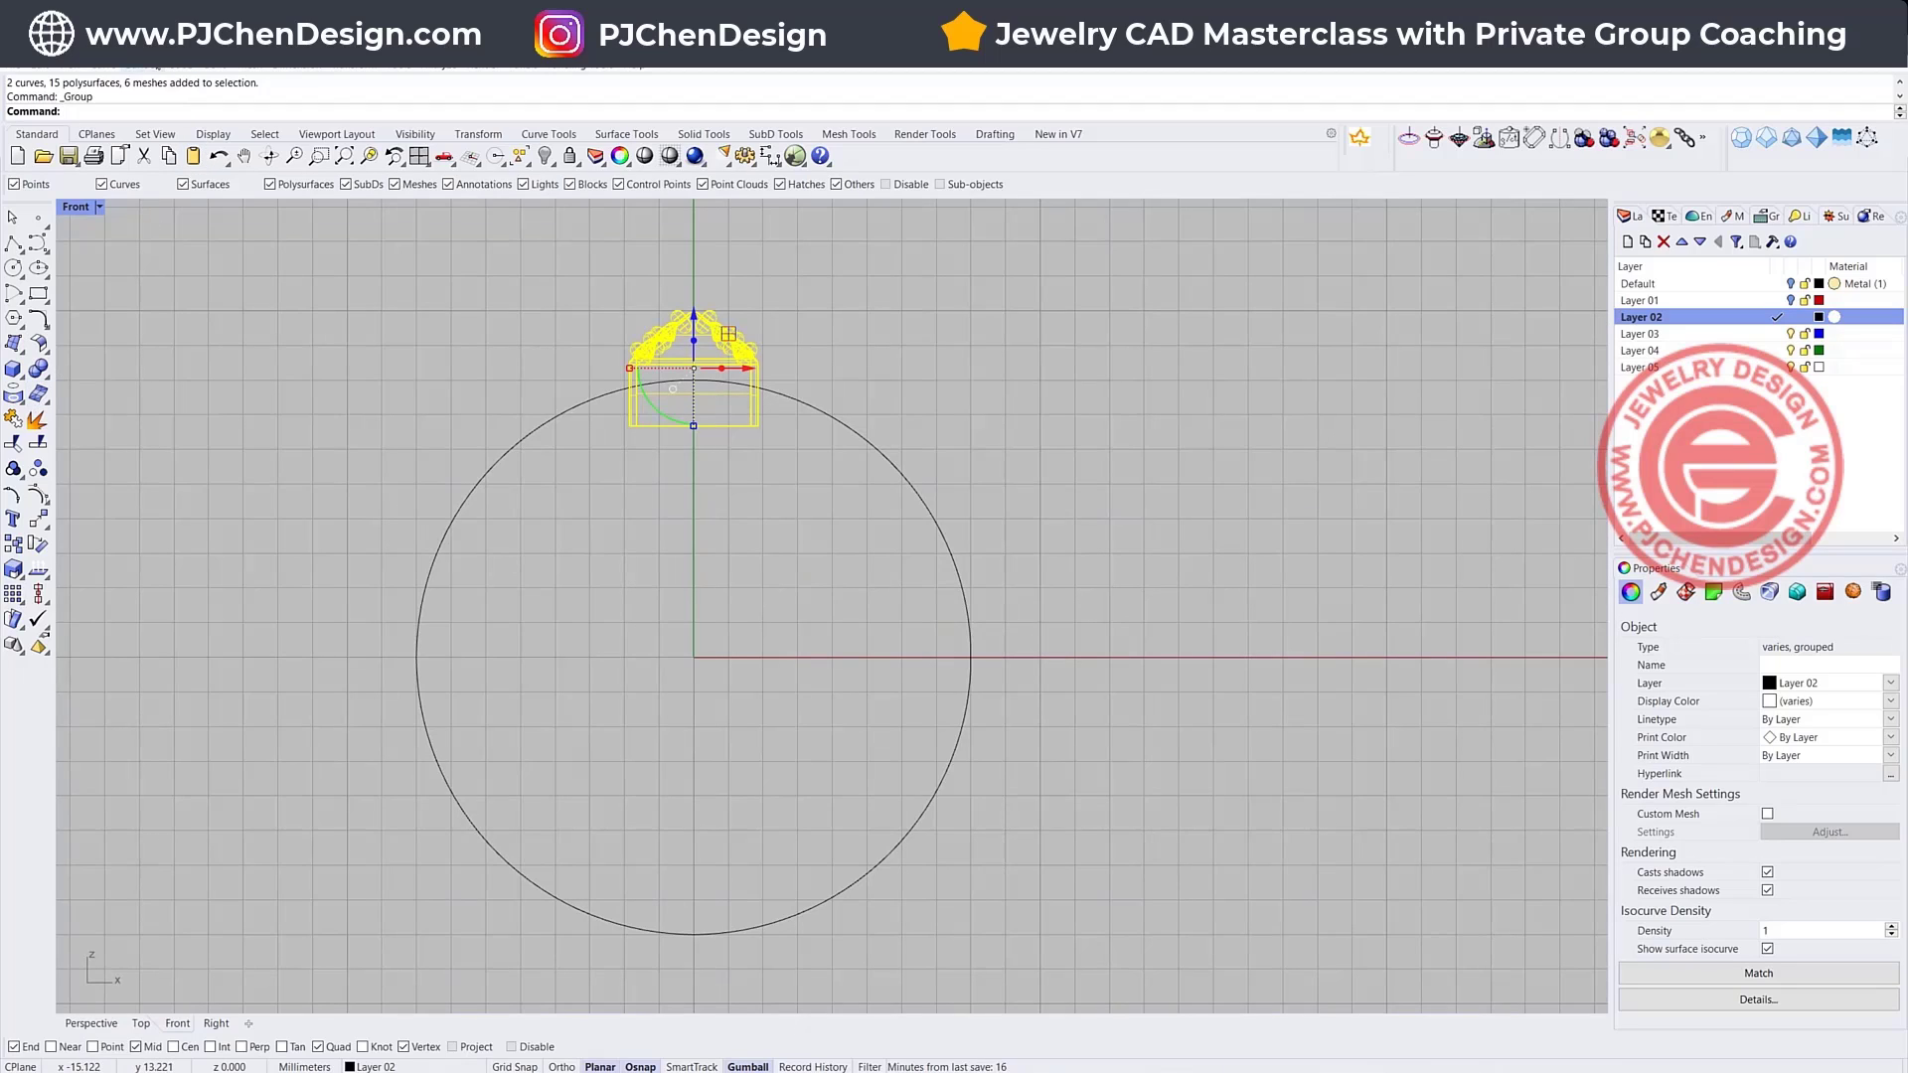
# - Polar-array the grouped setting around the origin into 15 items over a full 360° circle
pyautogui.click(626, 133)
pyautogui.write('0')
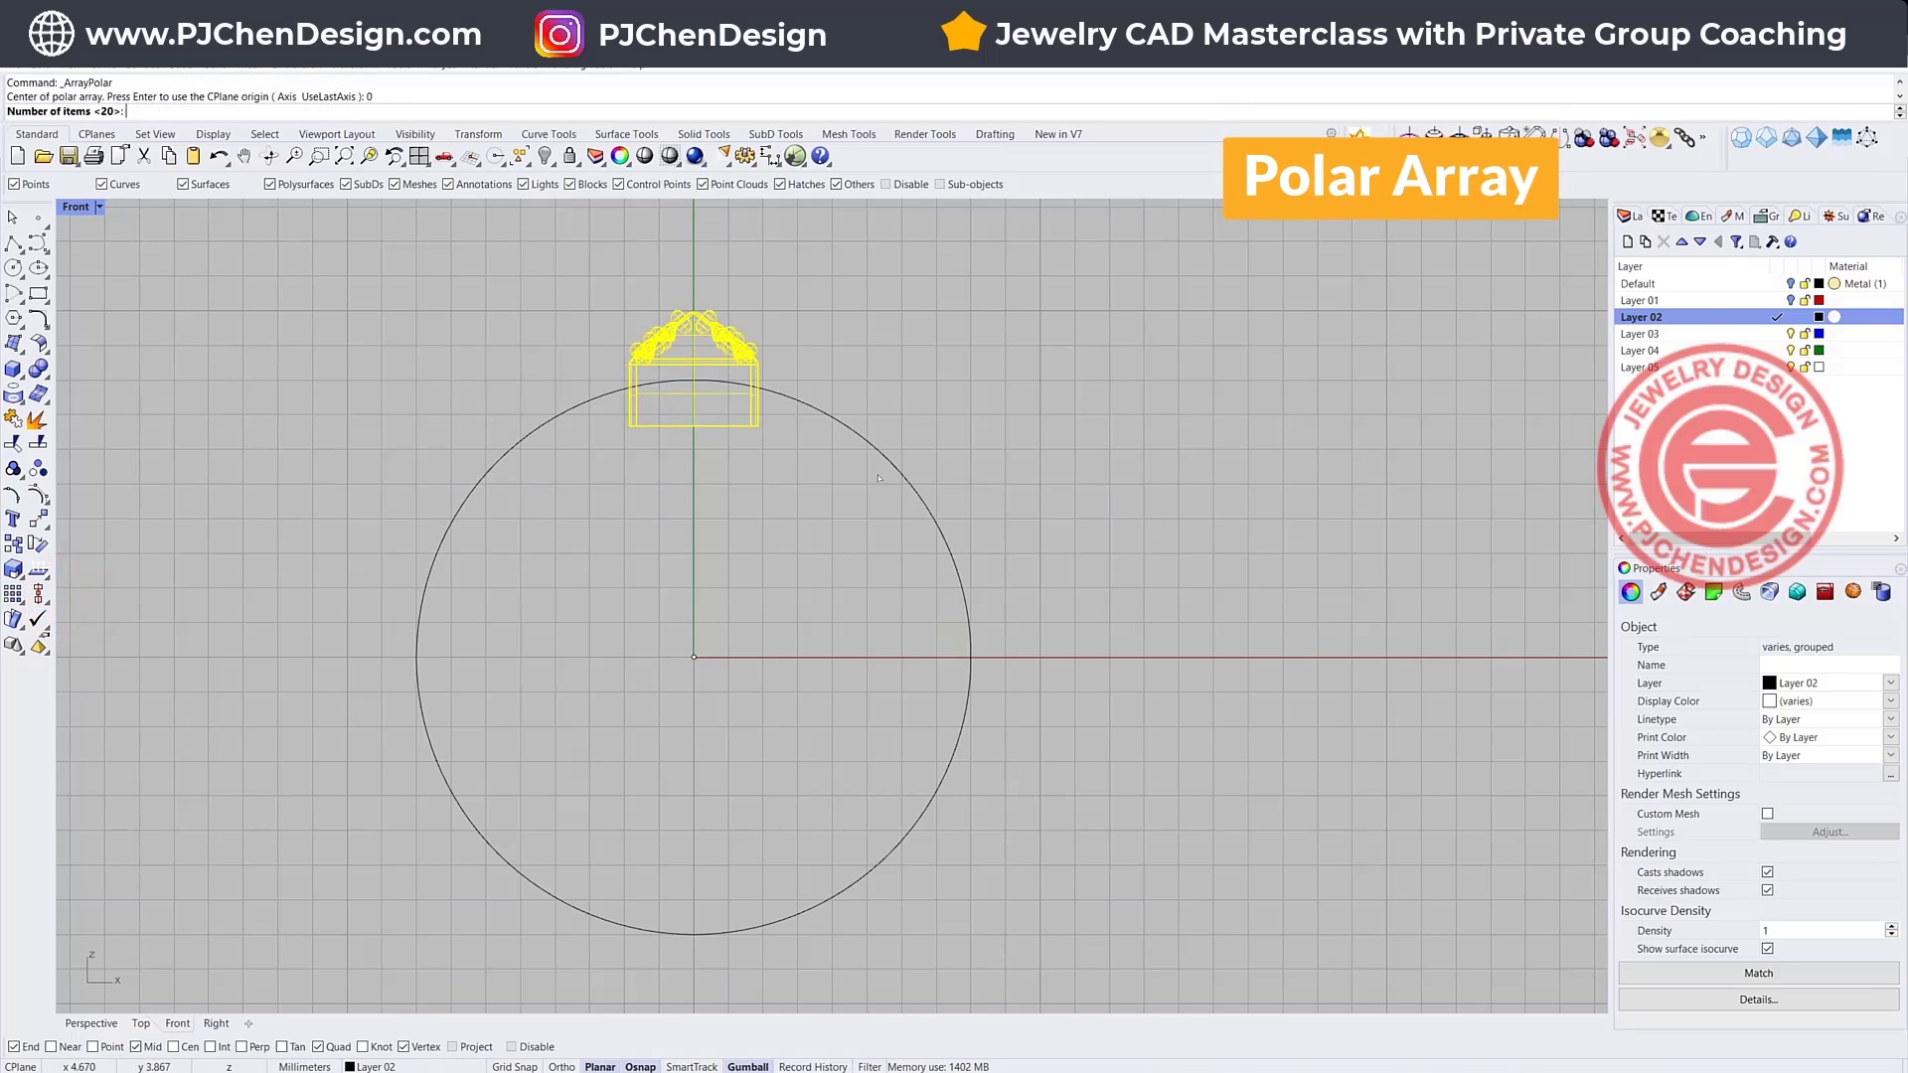
pyautogui.moveTo(899, 418)
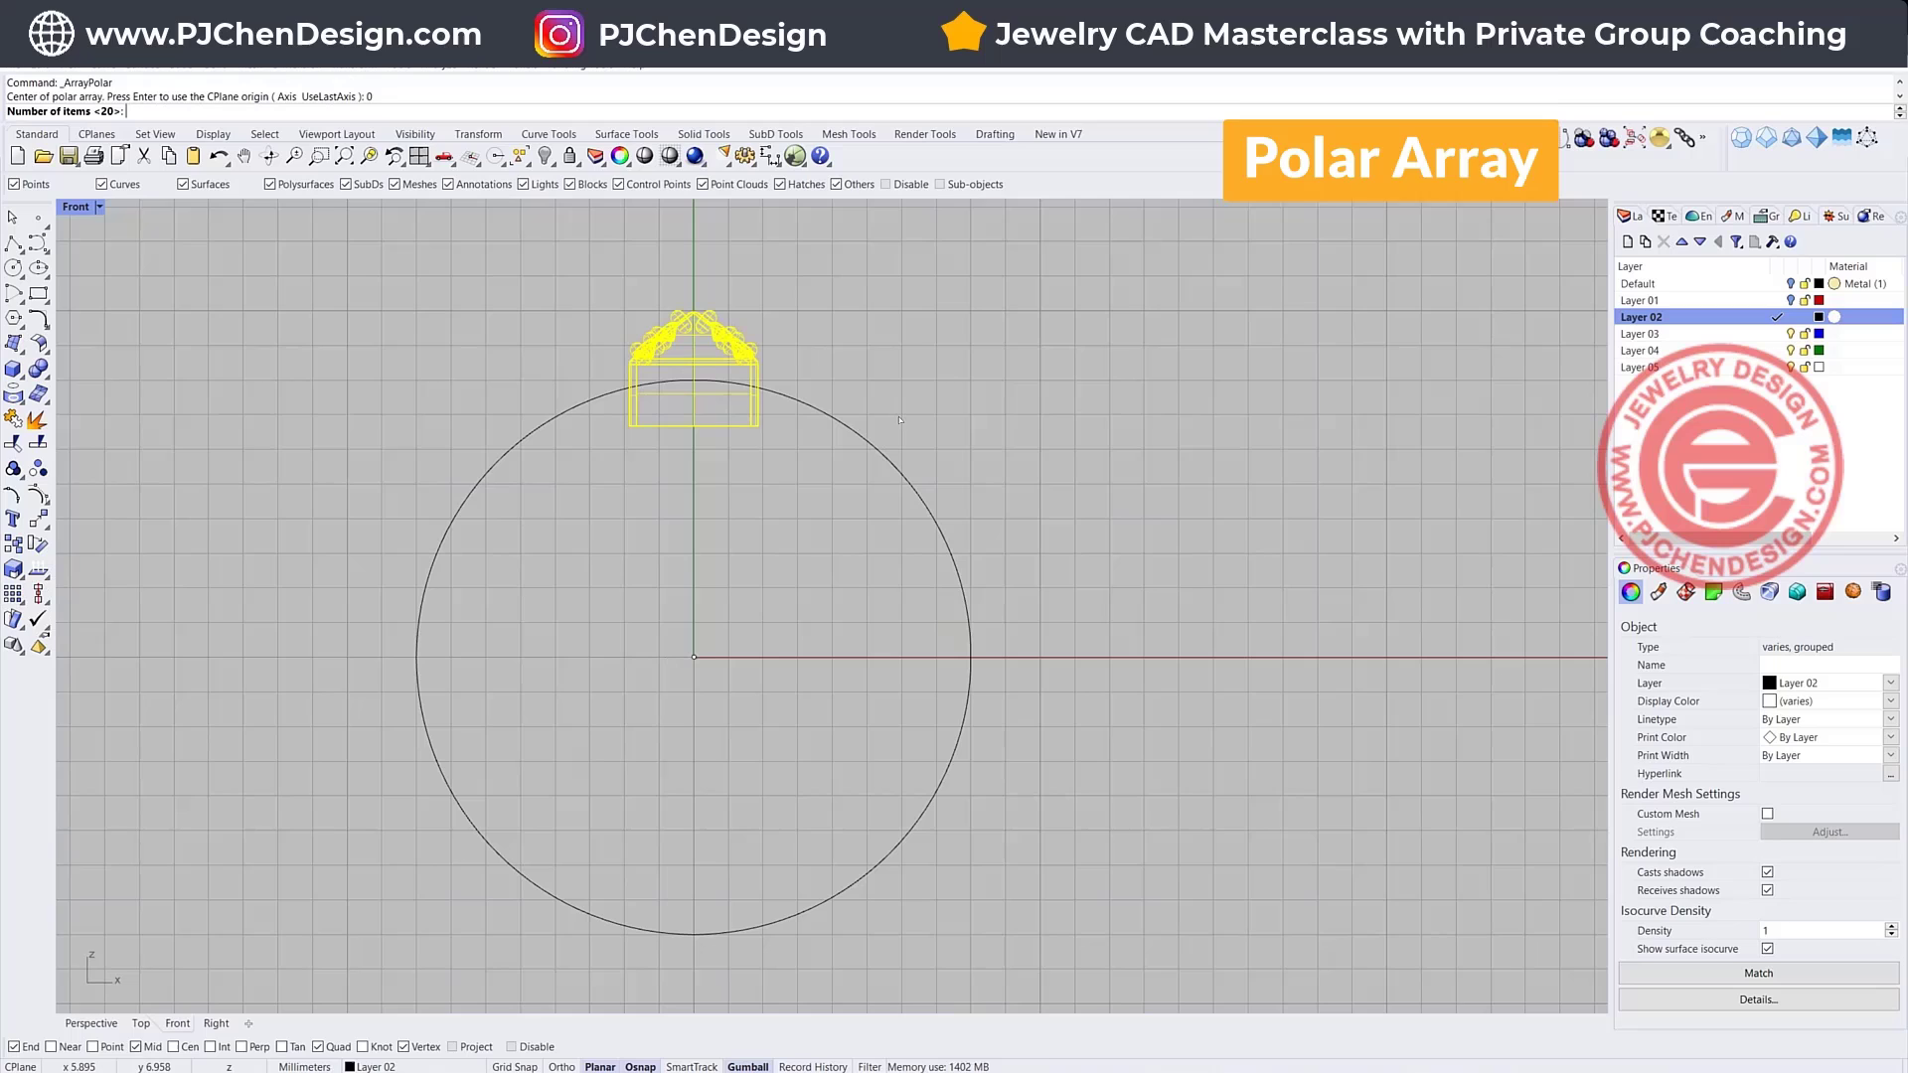
pyautogui.write('14')
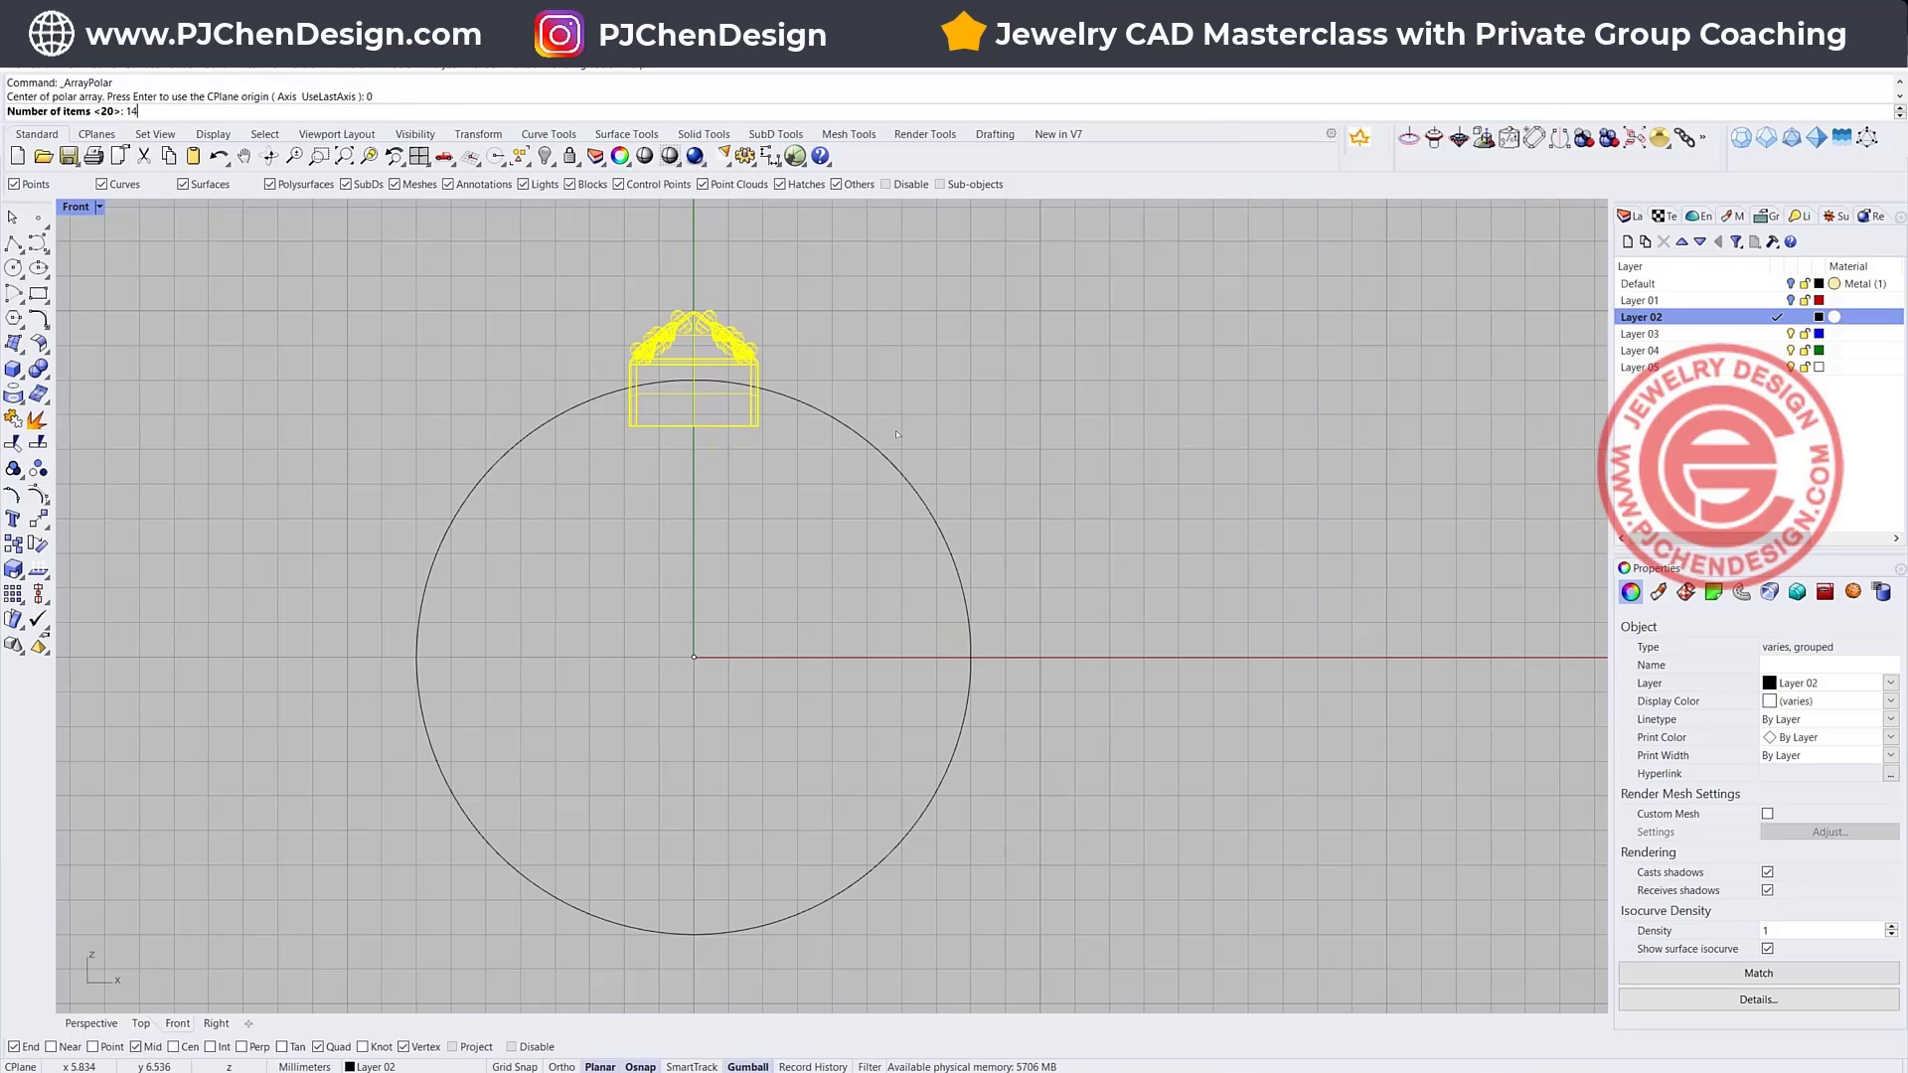
pyautogui.press('Enter')
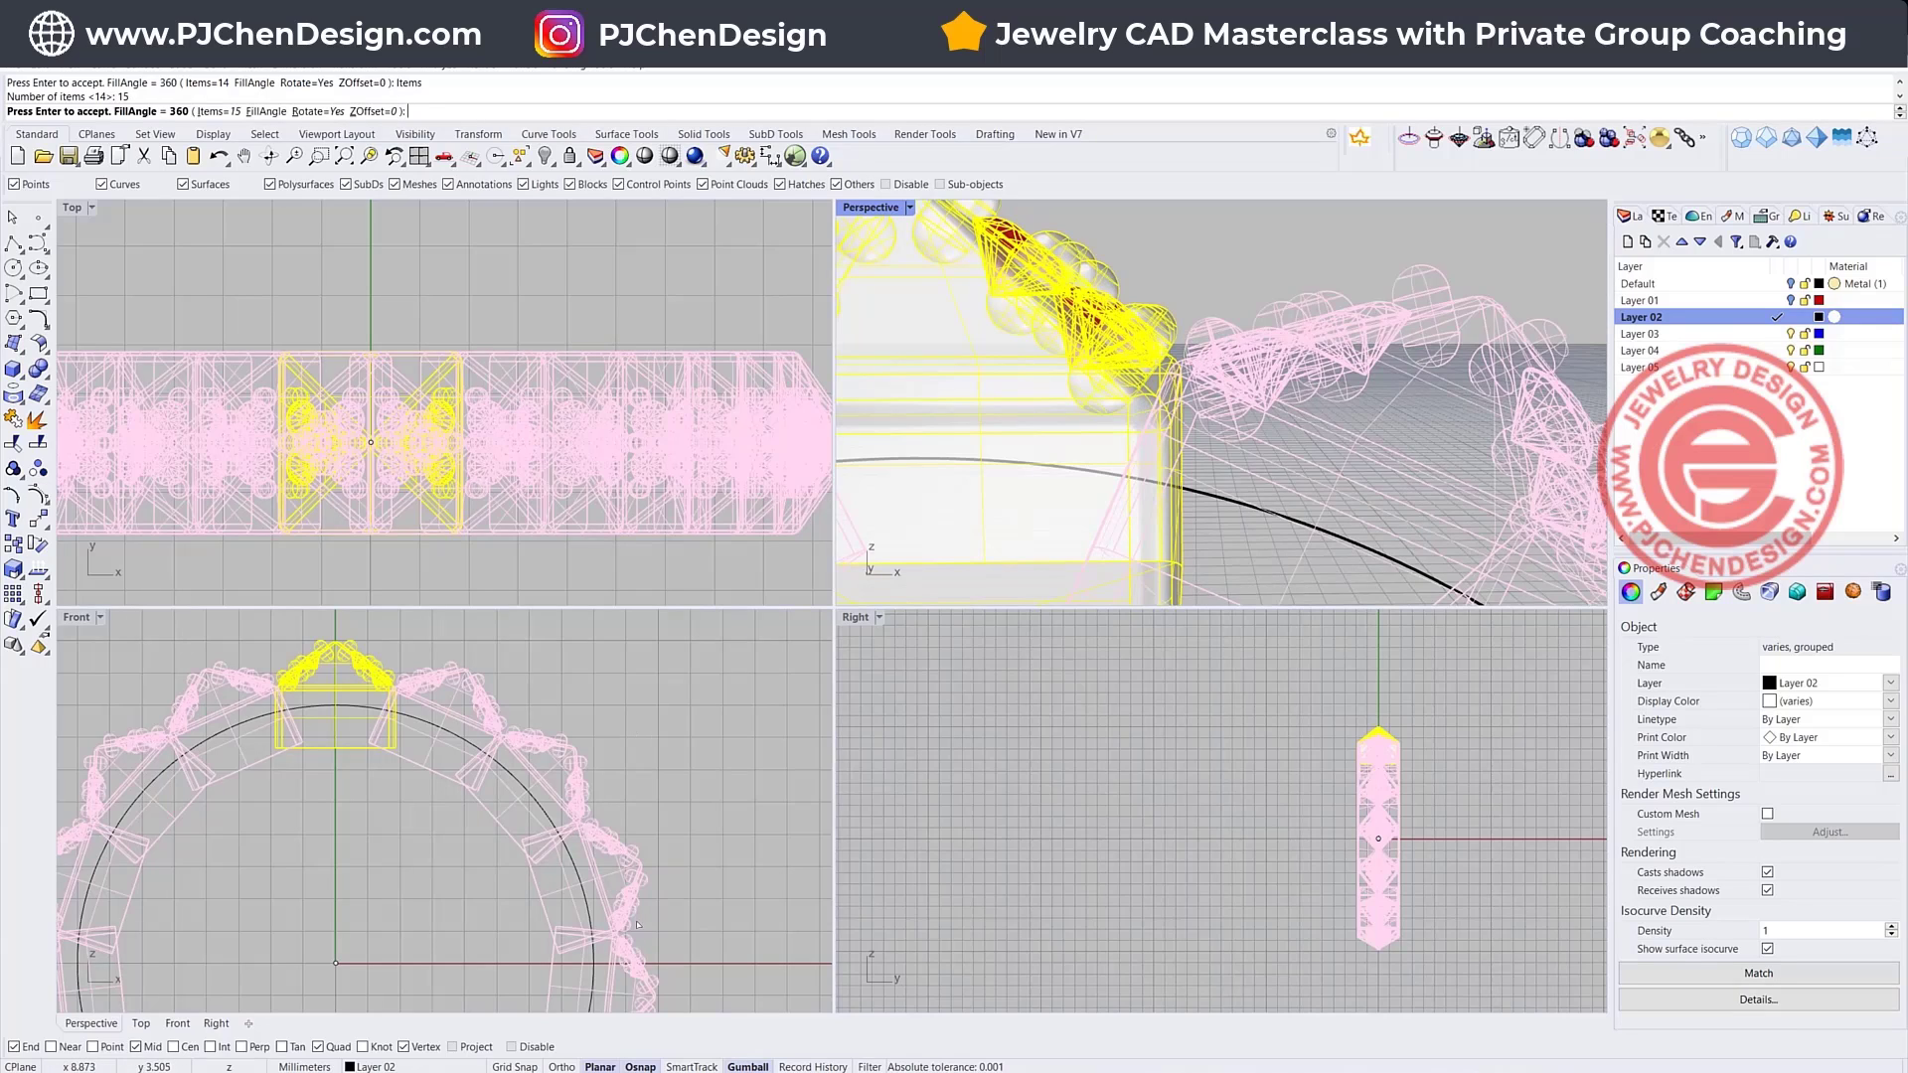
pyautogui.press('Enter')
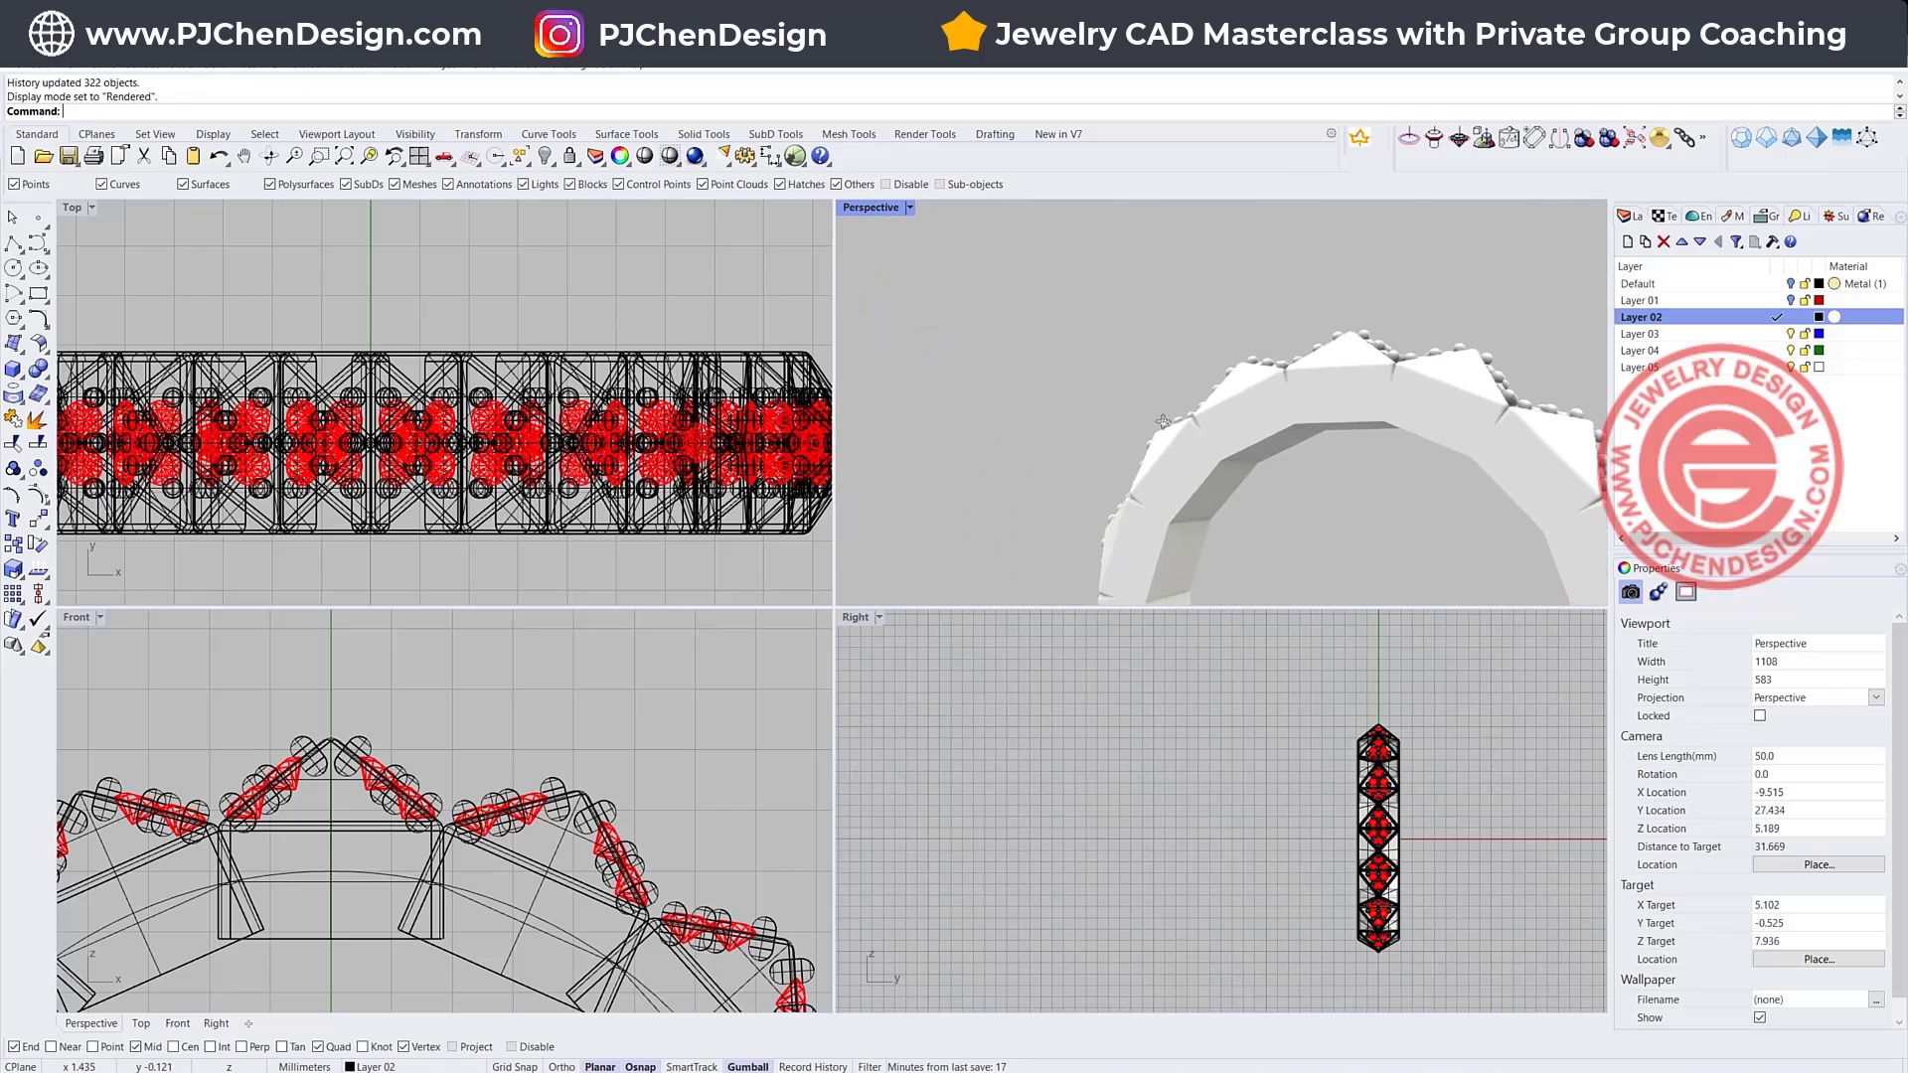
pyautogui.click(908, 207)
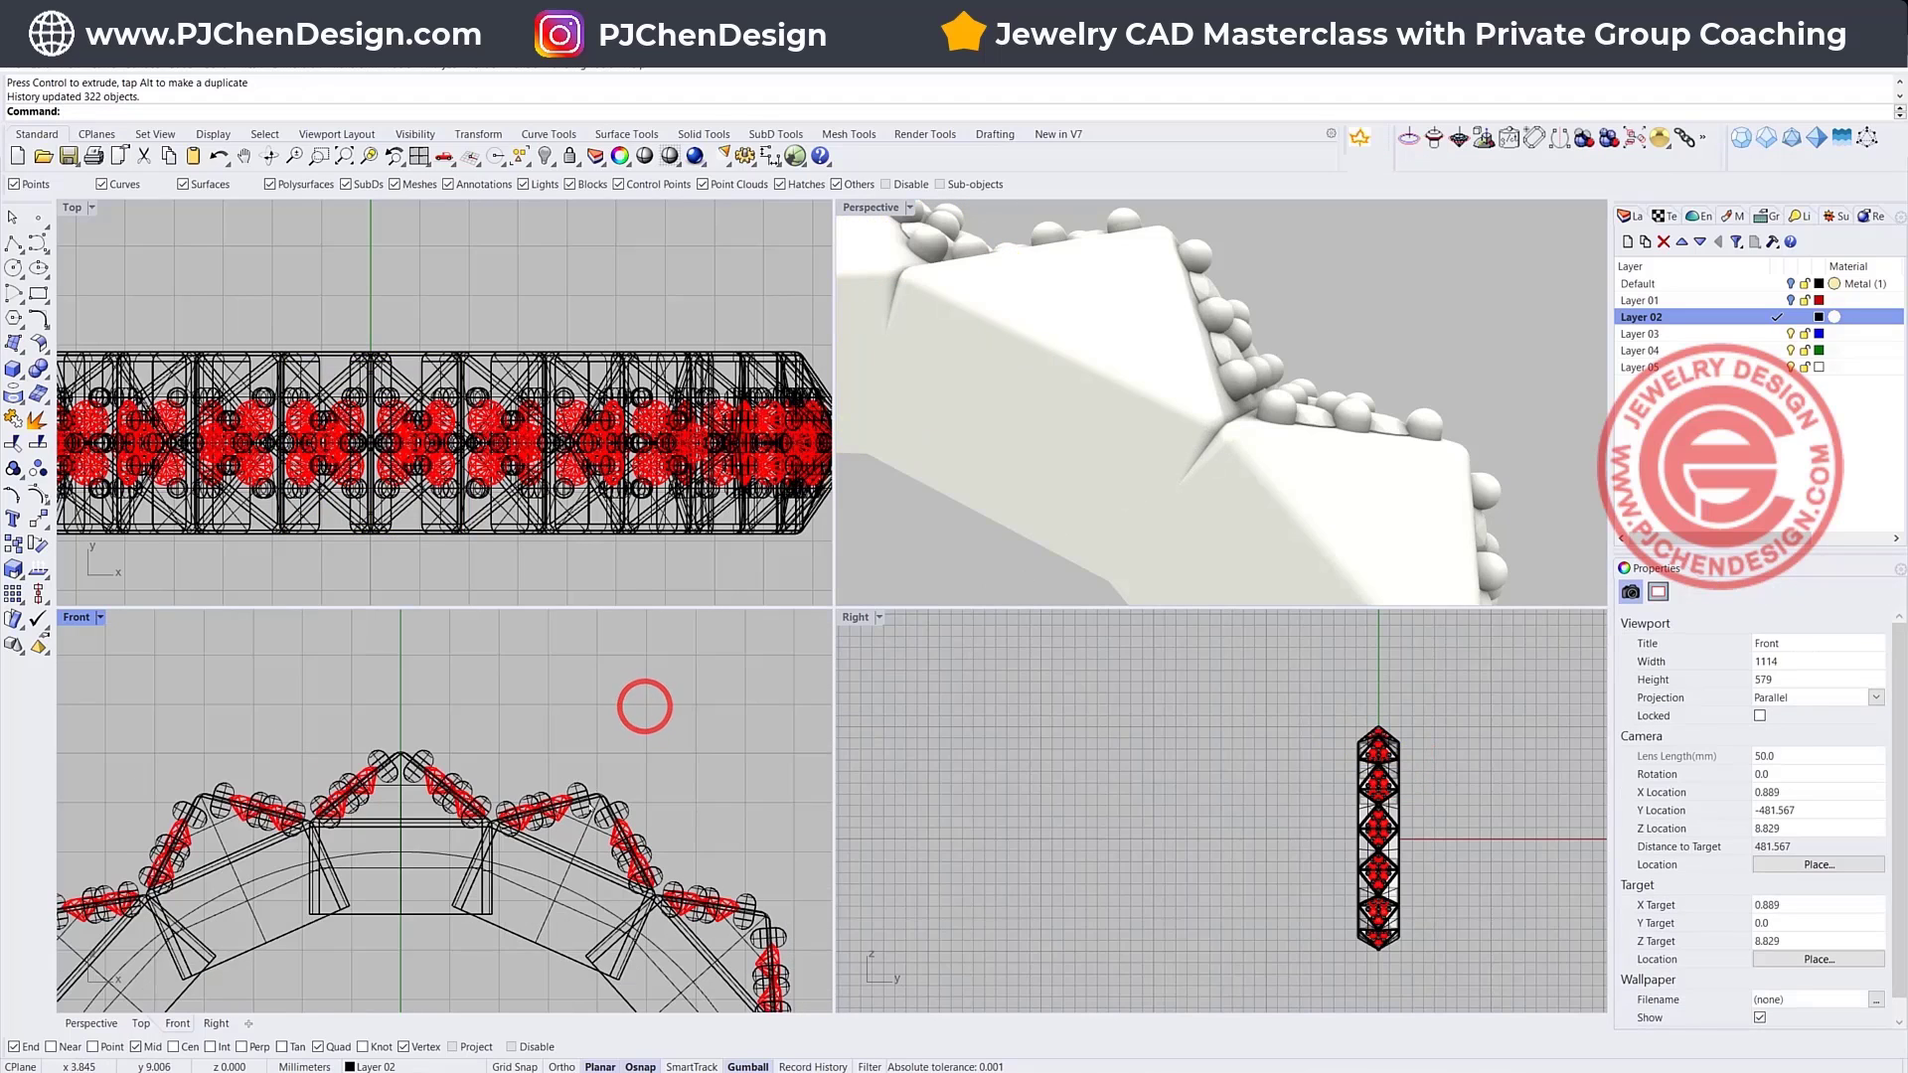
pyautogui.click(533, 837)
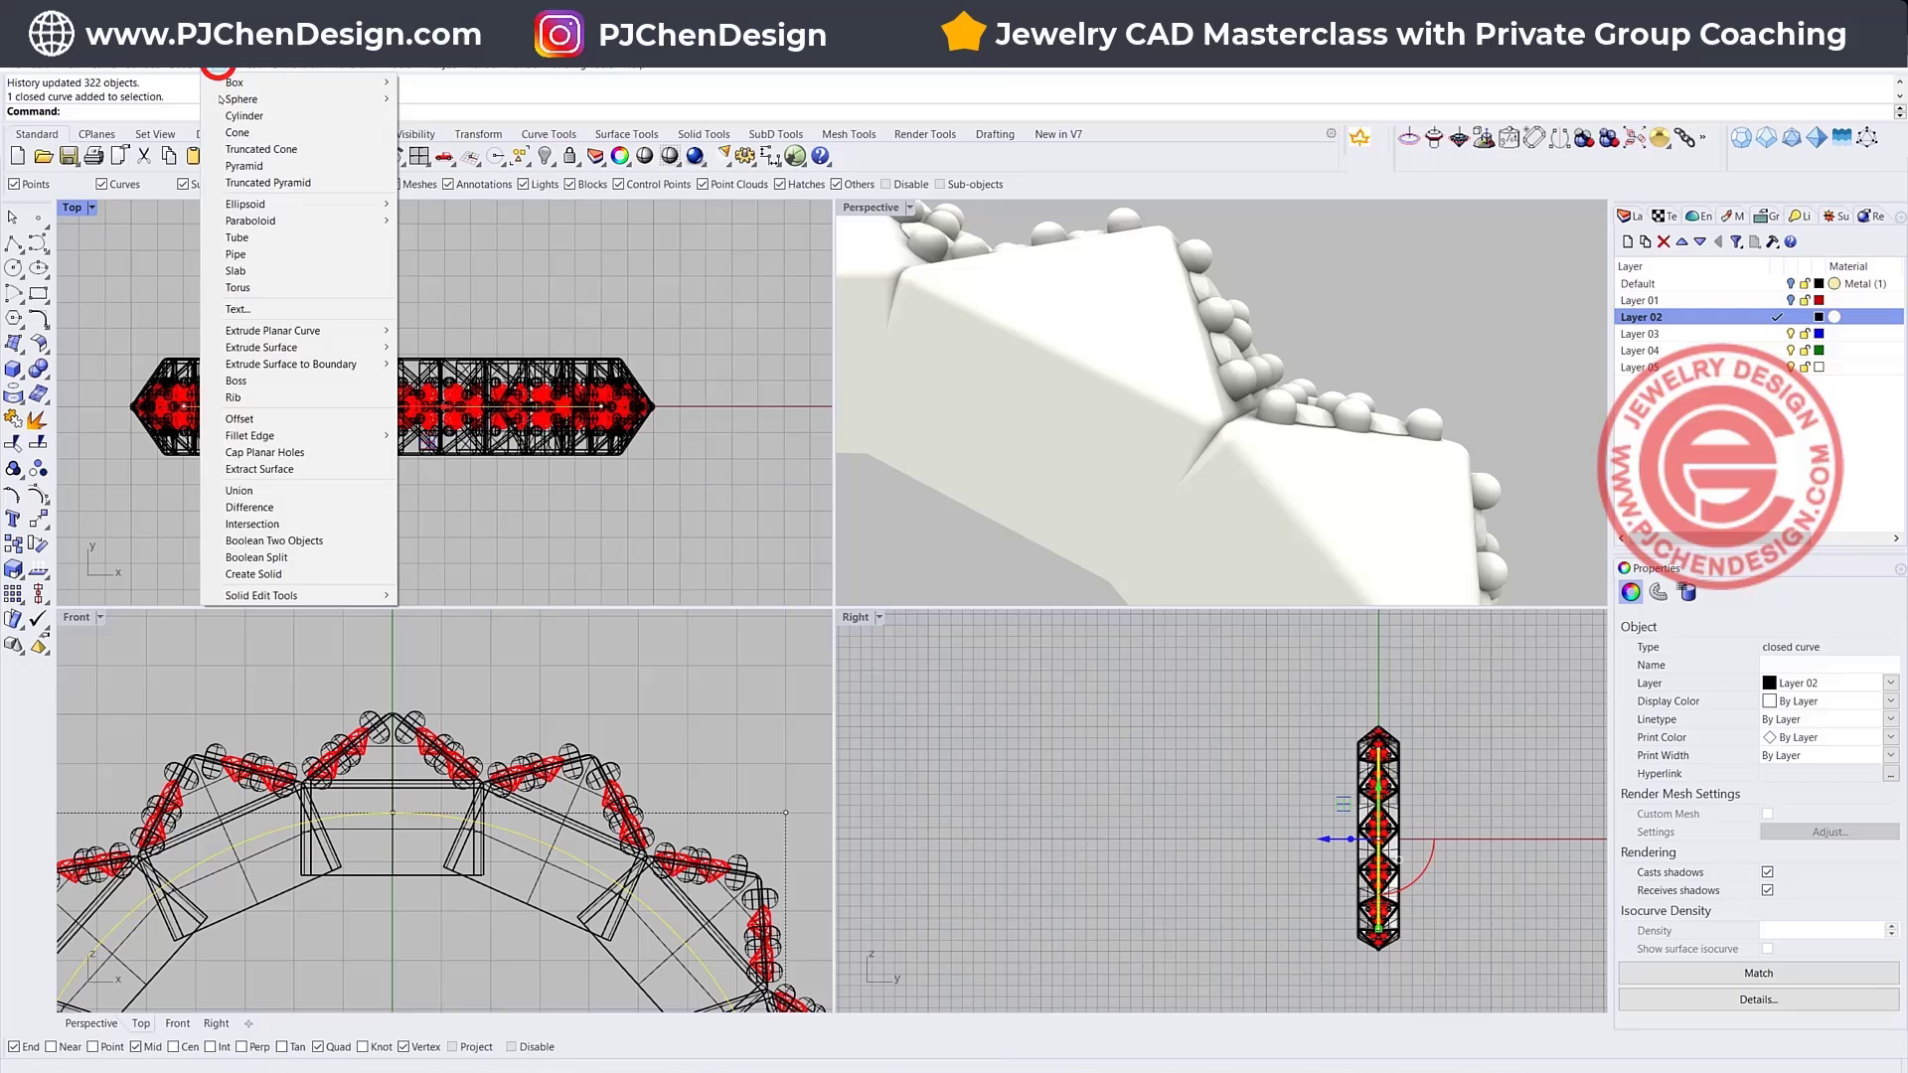
# - Extrude the ring circle into a cylinder and boolean-subtract it from the arrayed settings
pyautogui.click(273, 329)
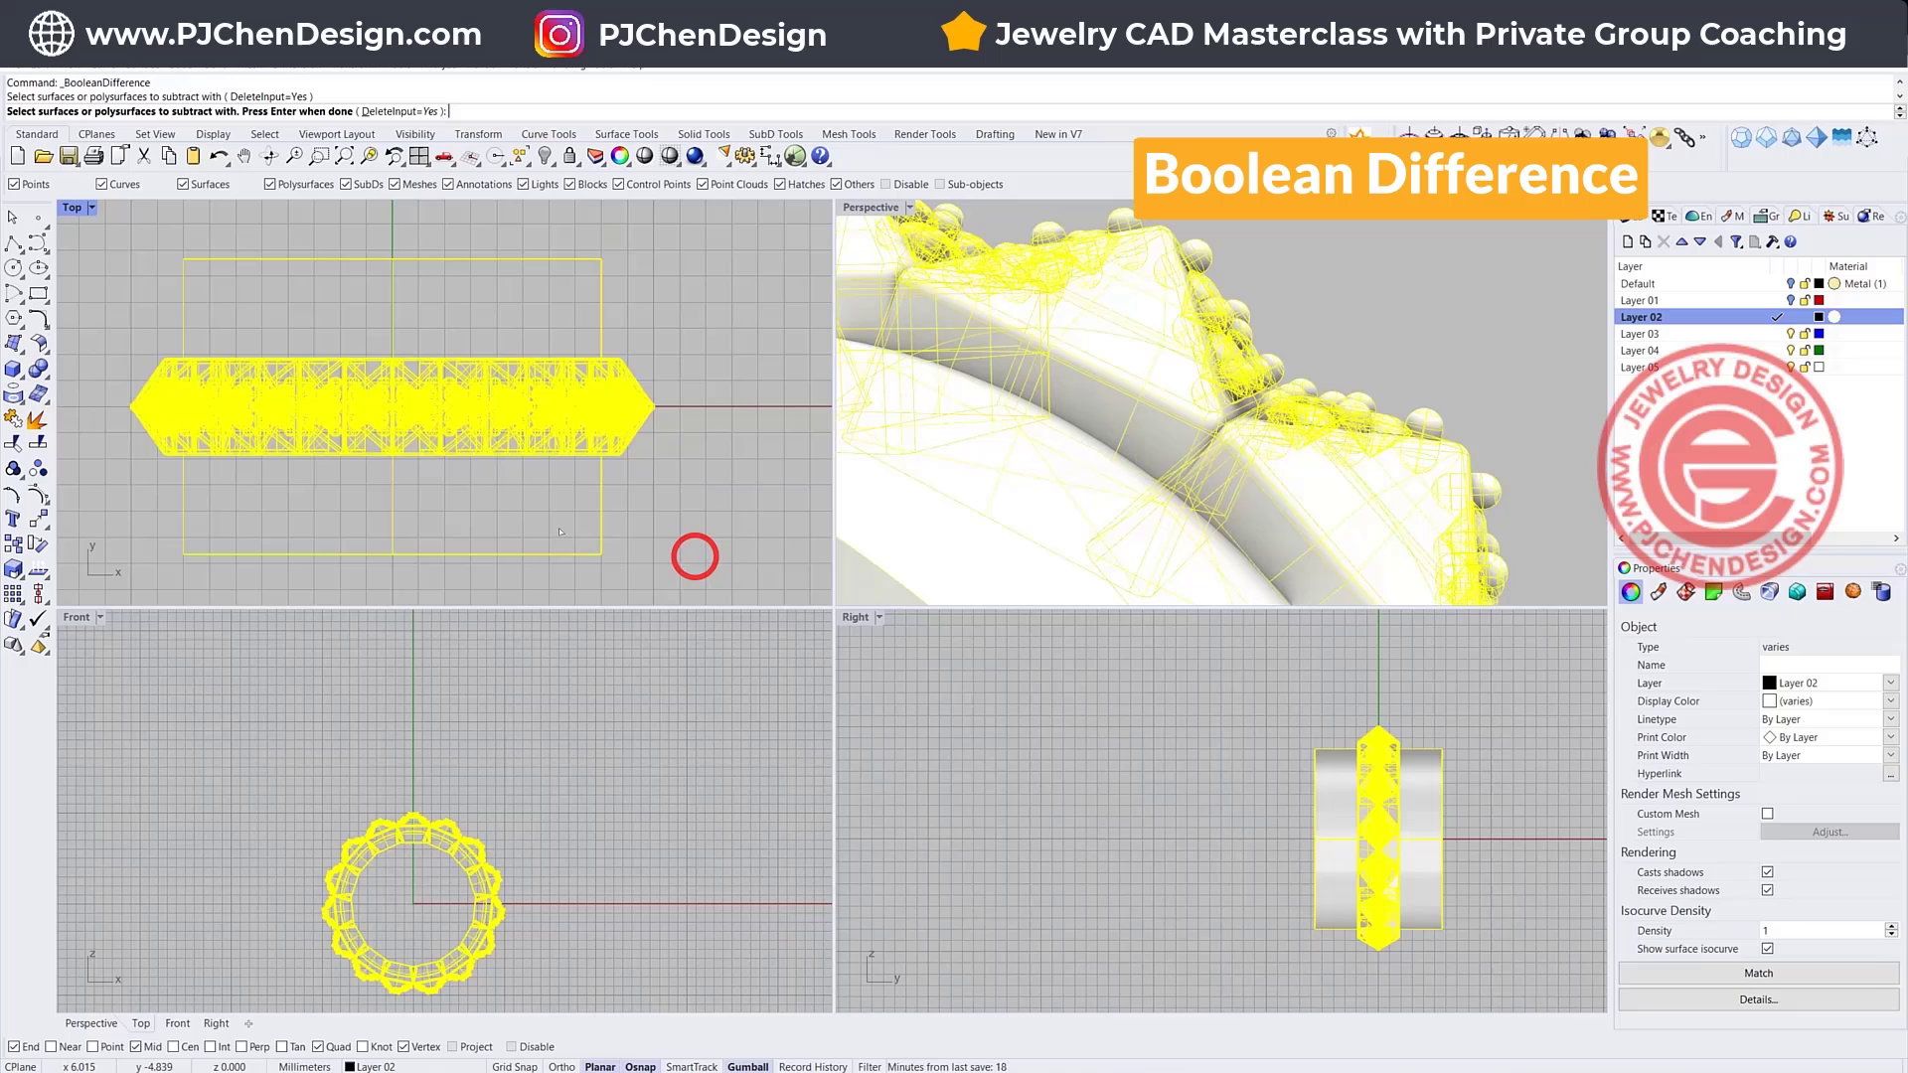
pyautogui.press('Enter')
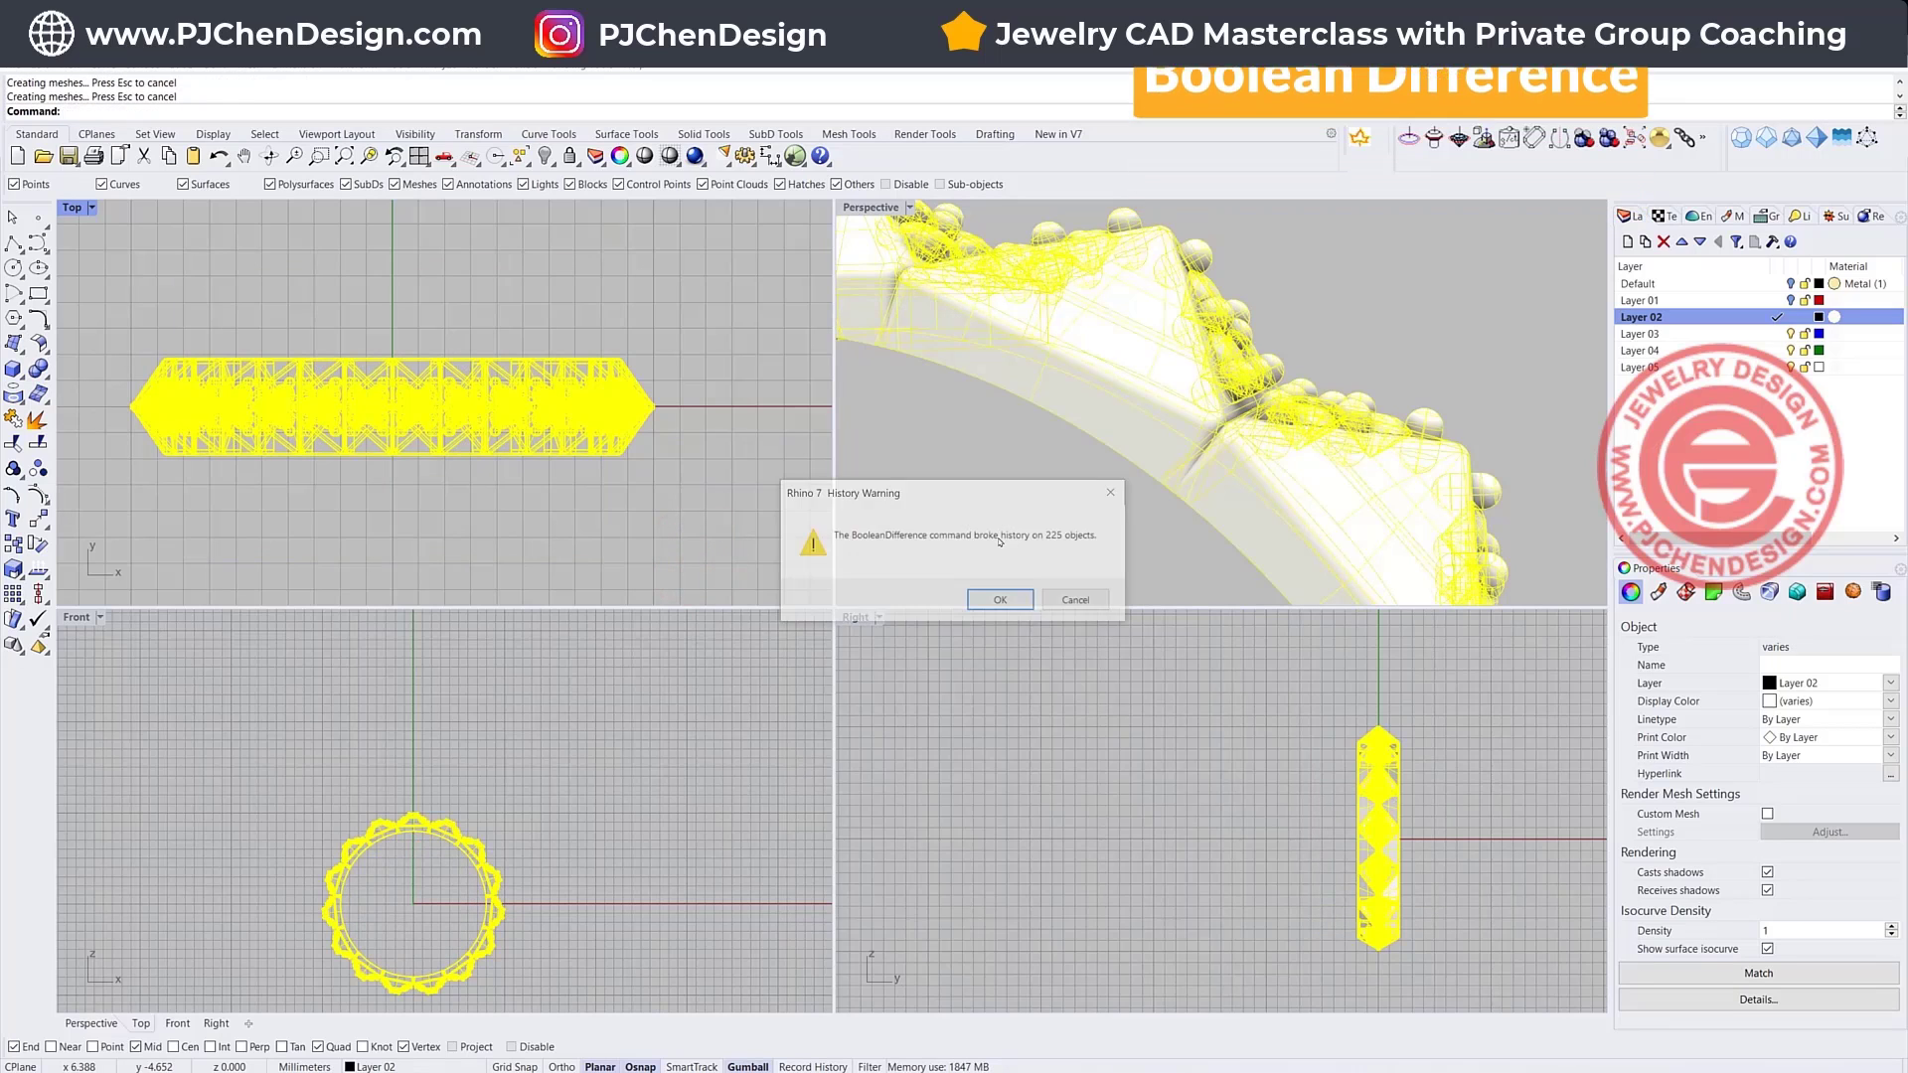